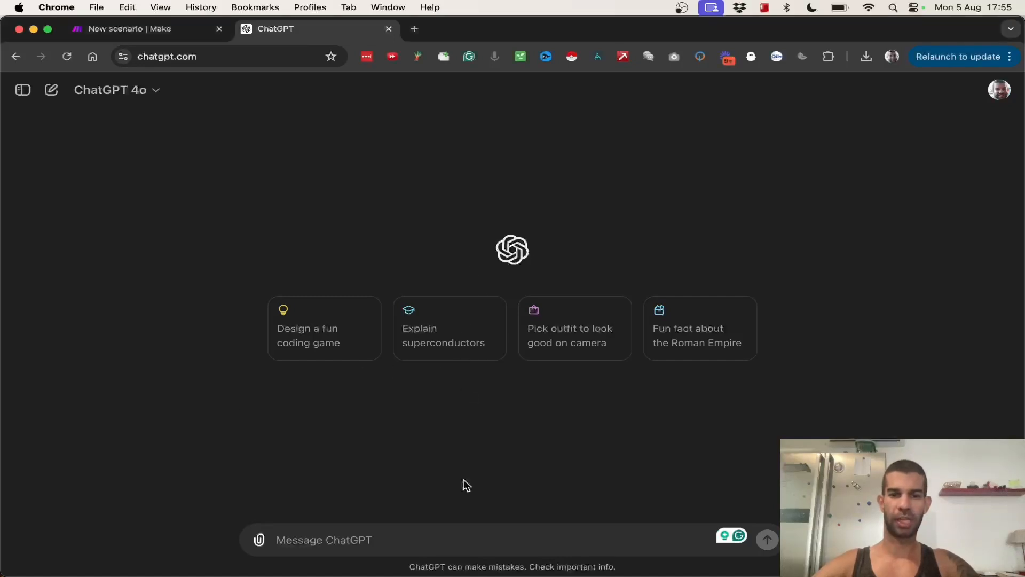
pyautogui.moveTo(320, 465)
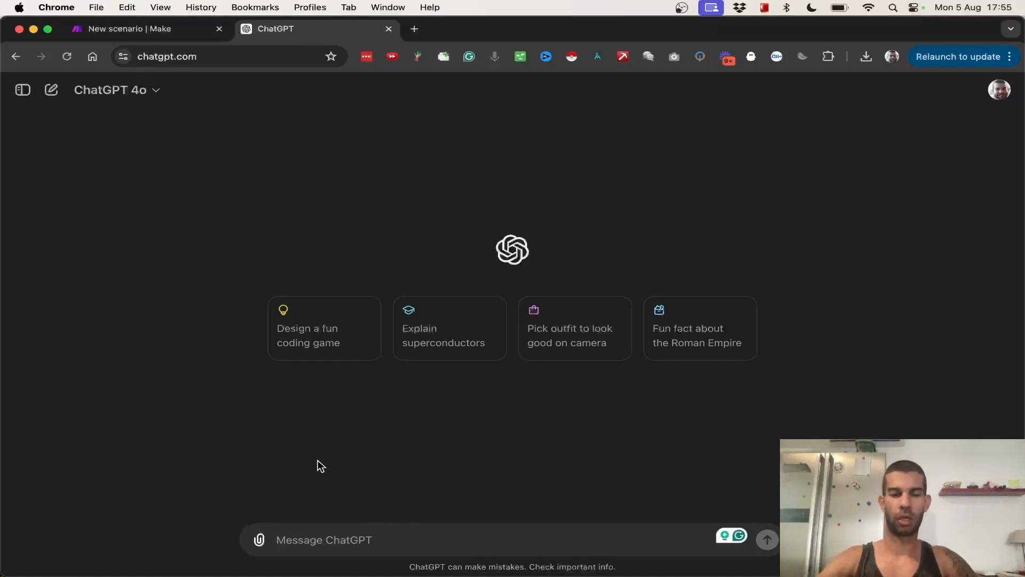
# Step: Ask ChatGPT which Chrome extensions might be useful for a freelance writer
pyautogui.write('what type of chrome')
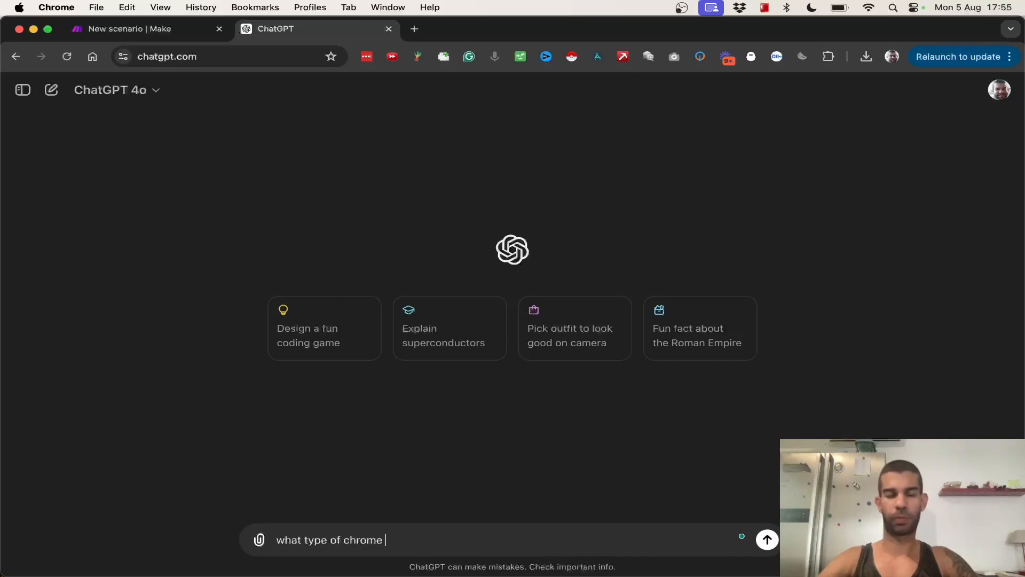
pyautogui.write('extensions')
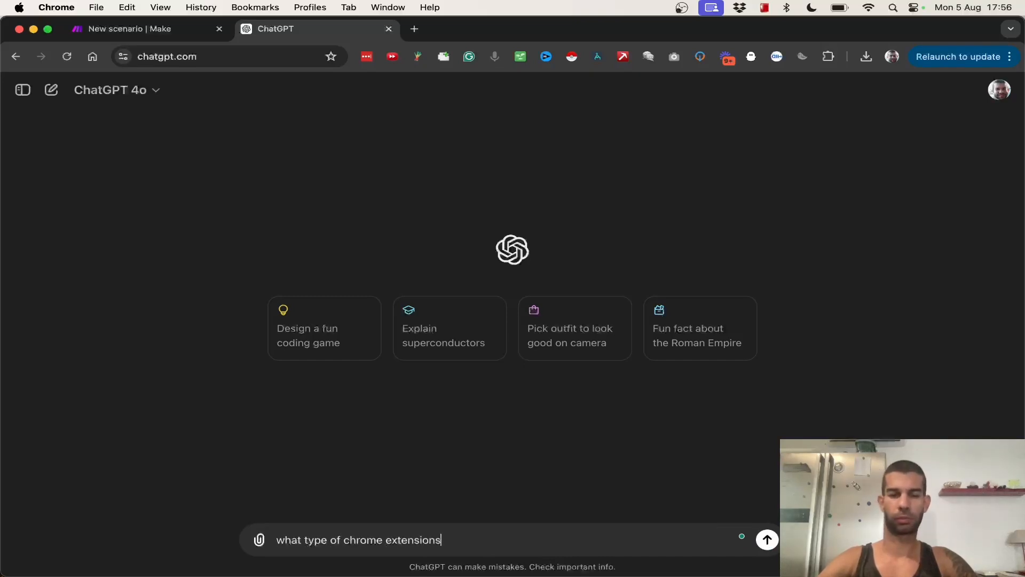
pyautogui.write("might be useful for me if I'm a")
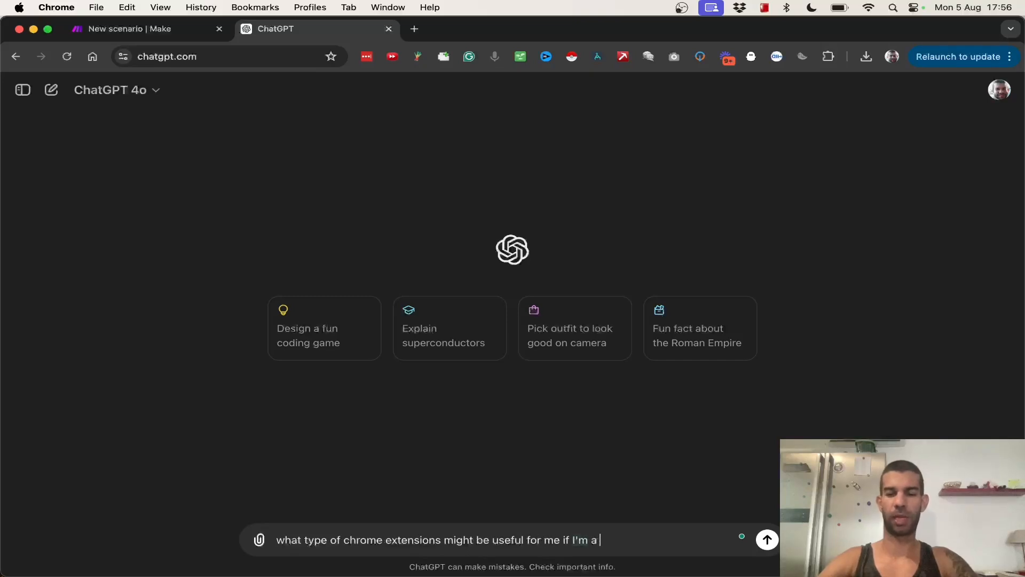
pyautogui.write('[x]?')
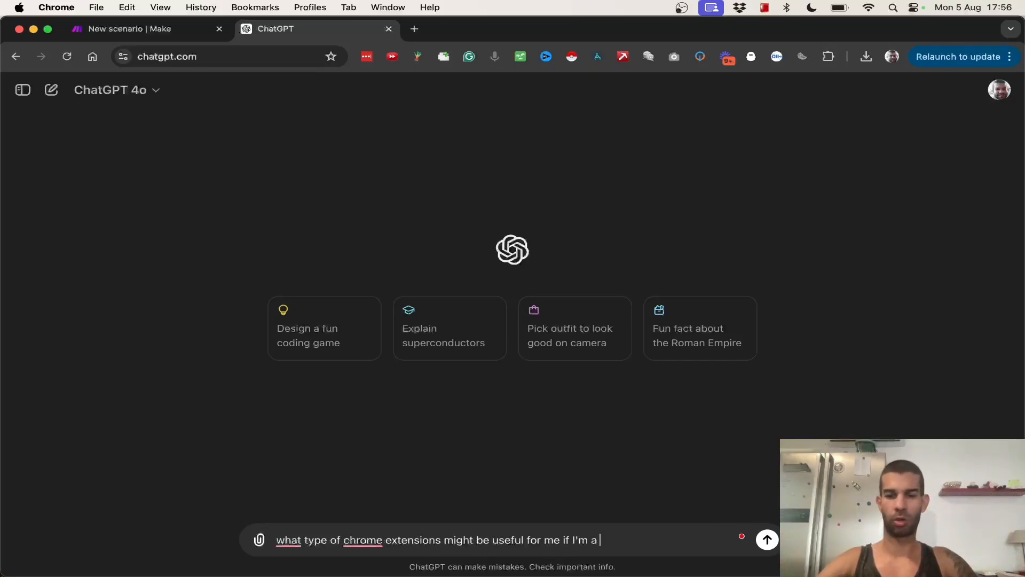
pyautogui.write('freelance writer')
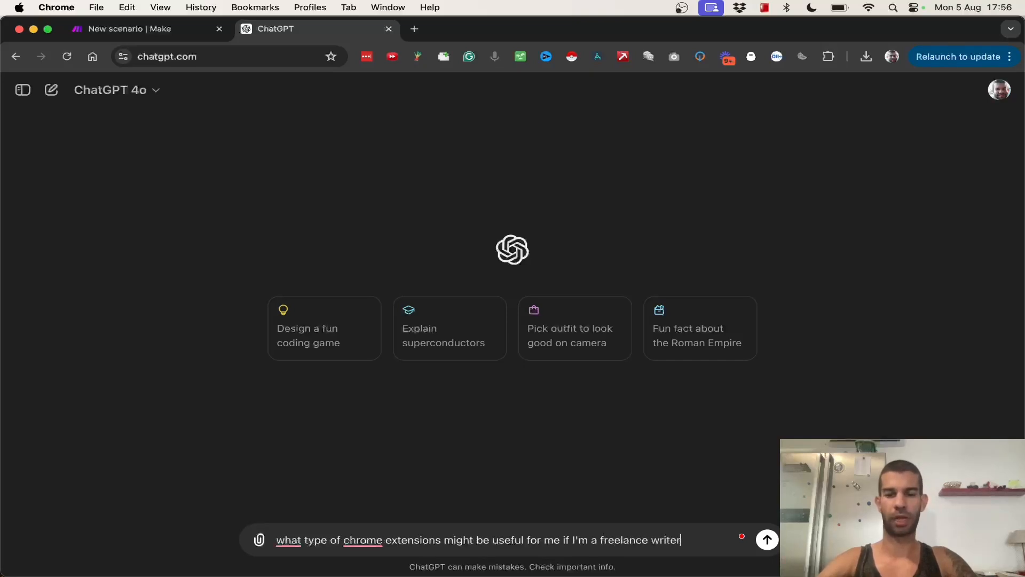
pyautogui.click(767, 539)
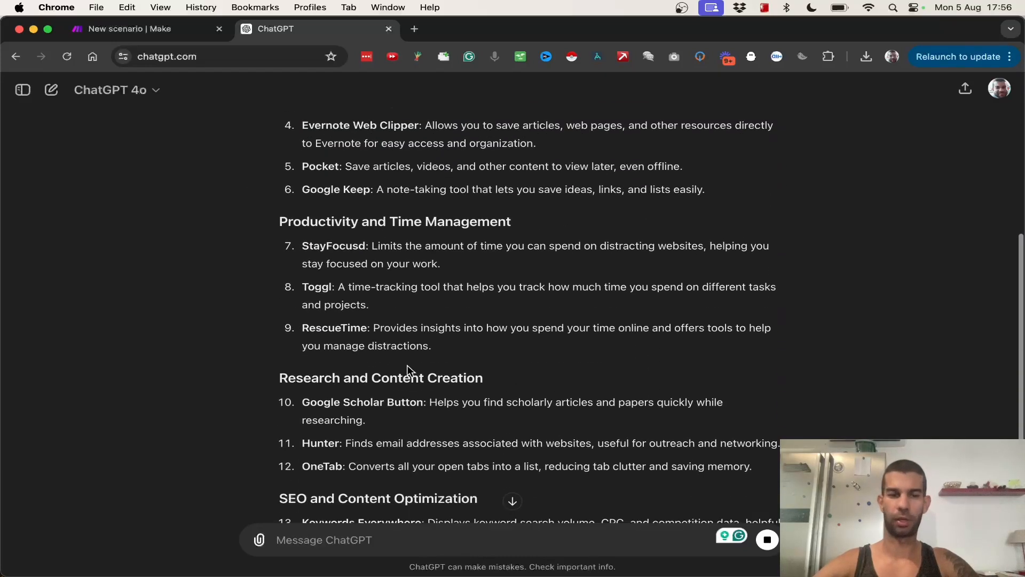
pyautogui.scroll(-3)
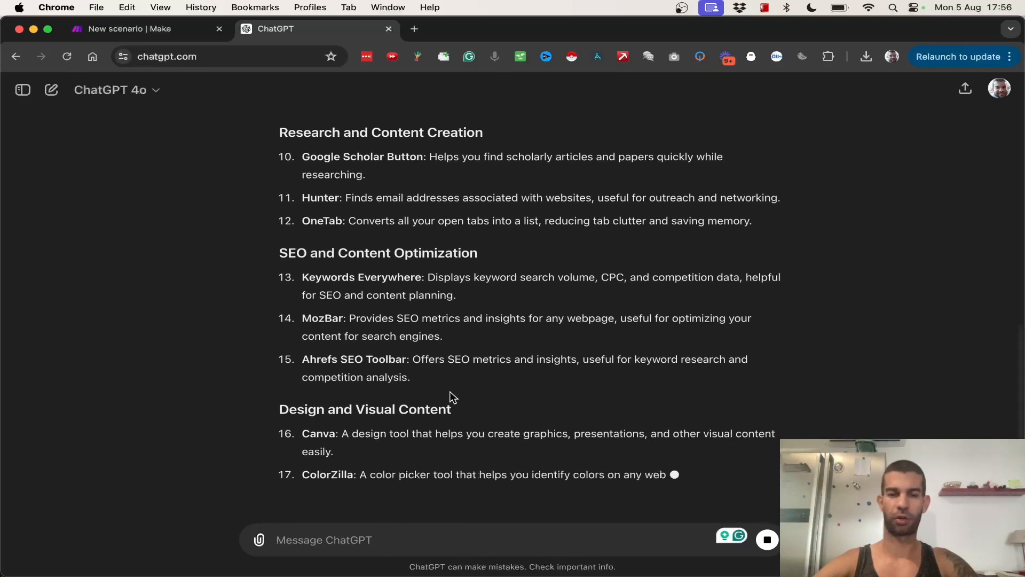
# Step: Follow up about building a first simple tool, then request ideas for 10 tools
pyautogui.write('this is great but i want to build a simple tool that')
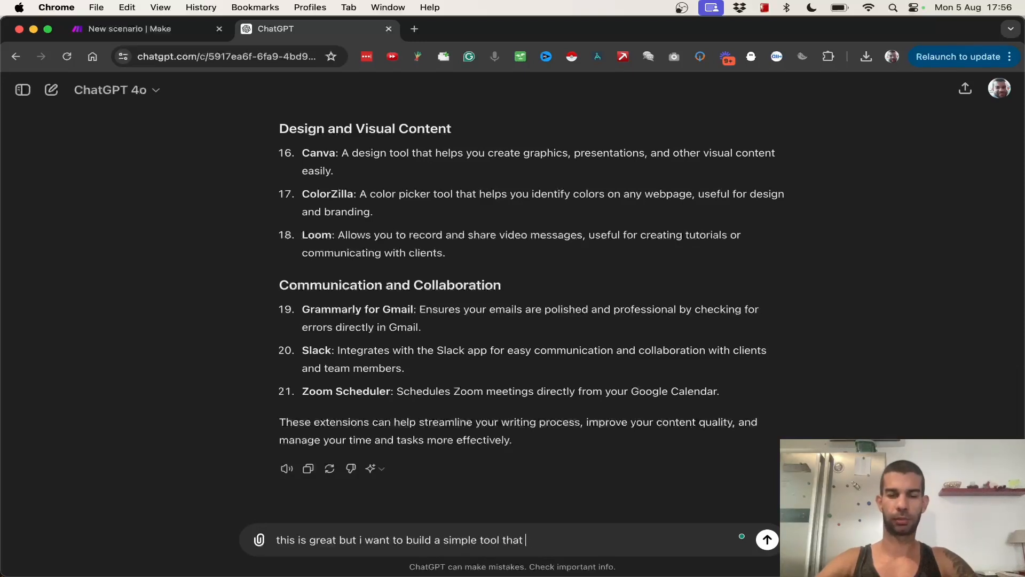
pyautogui.write('i would be using for the')
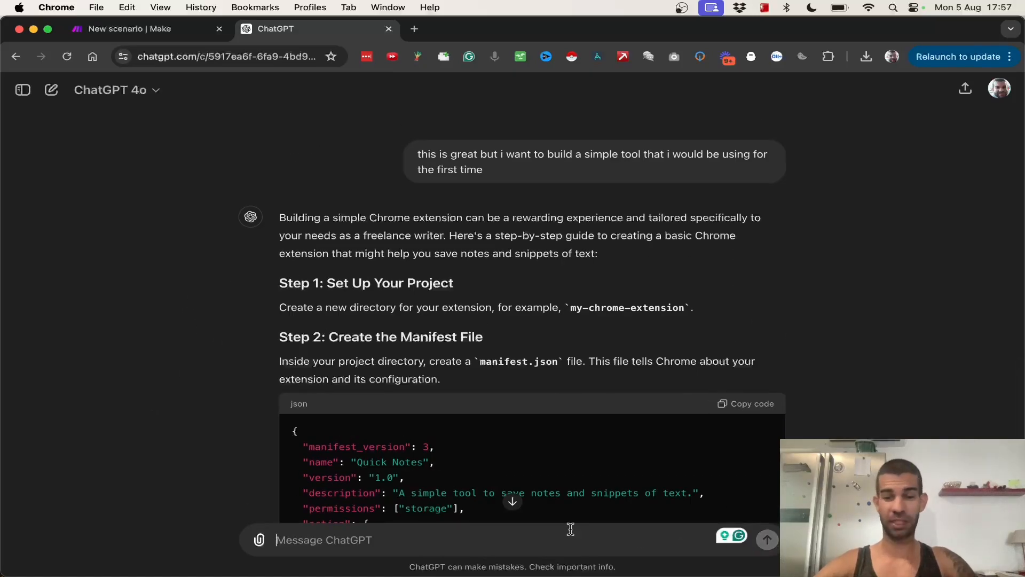
pyautogui.scroll(-3)
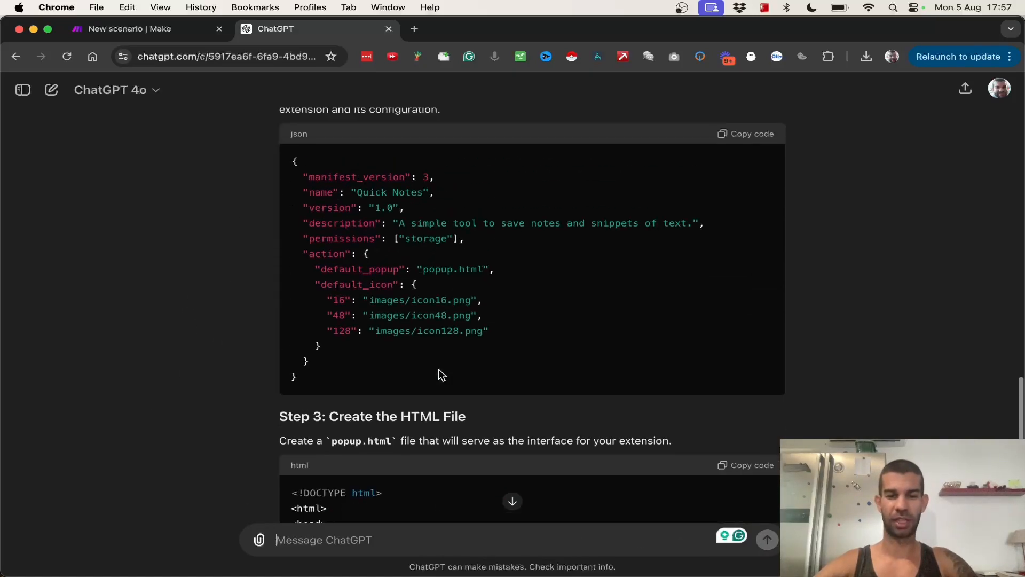
pyautogui.write('gibe me')
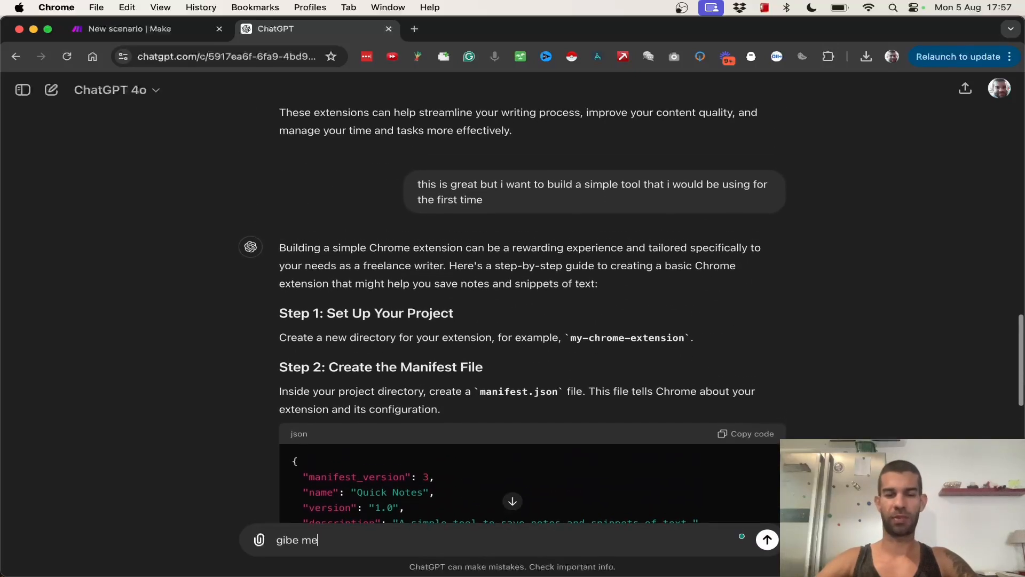
pyautogui.write('give me id')
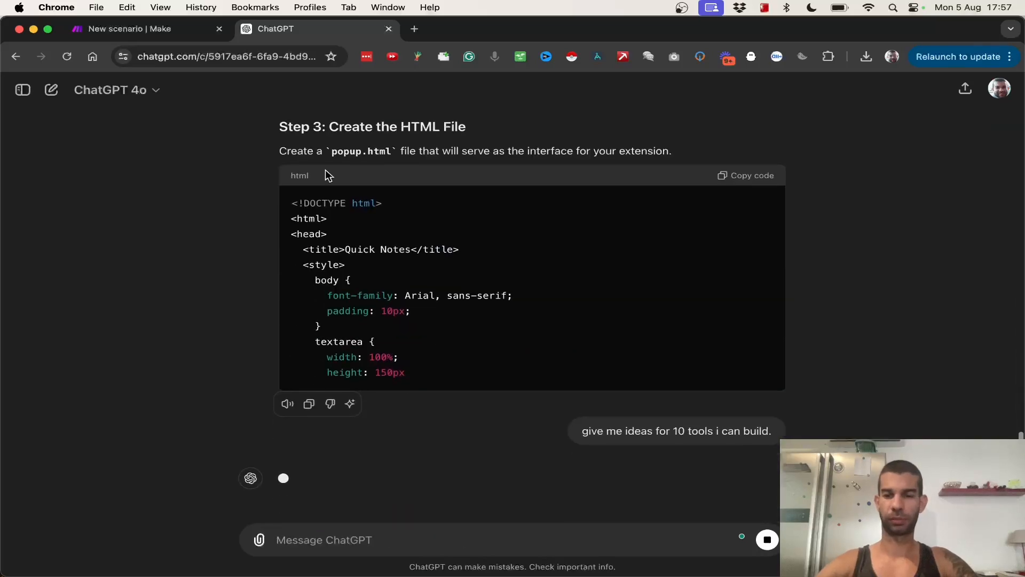
# Step: Scroll the ten extension ideas and select the Quick Notes notepad description
pyautogui.scroll(-3)
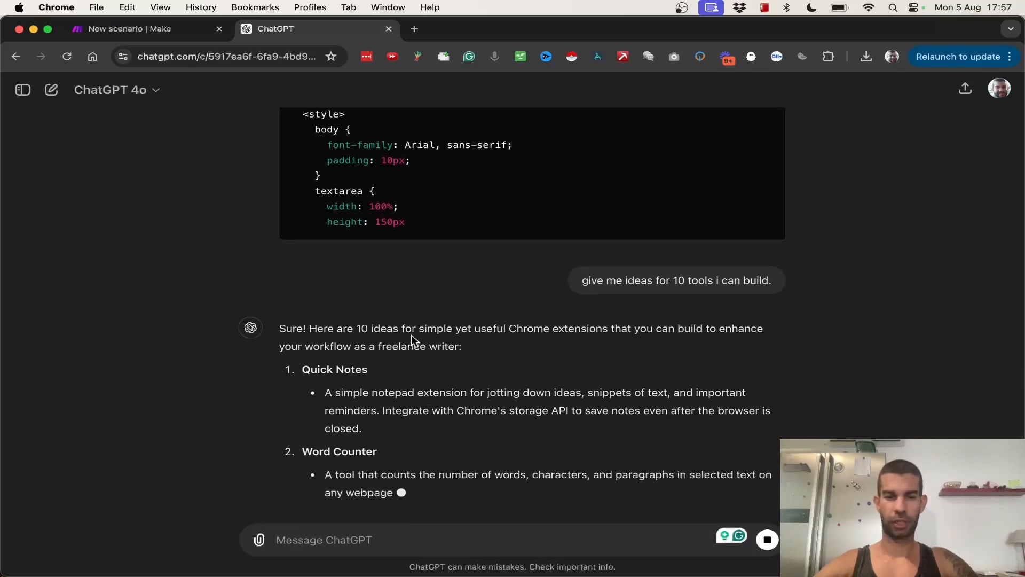
pyautogui.scroll(-3)
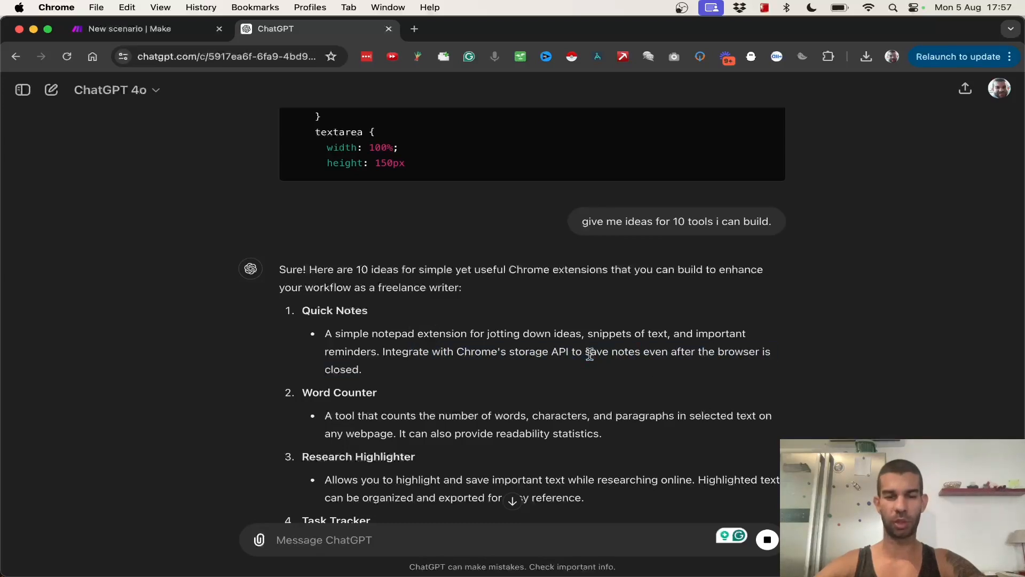
pyautogui.scroll(-3)
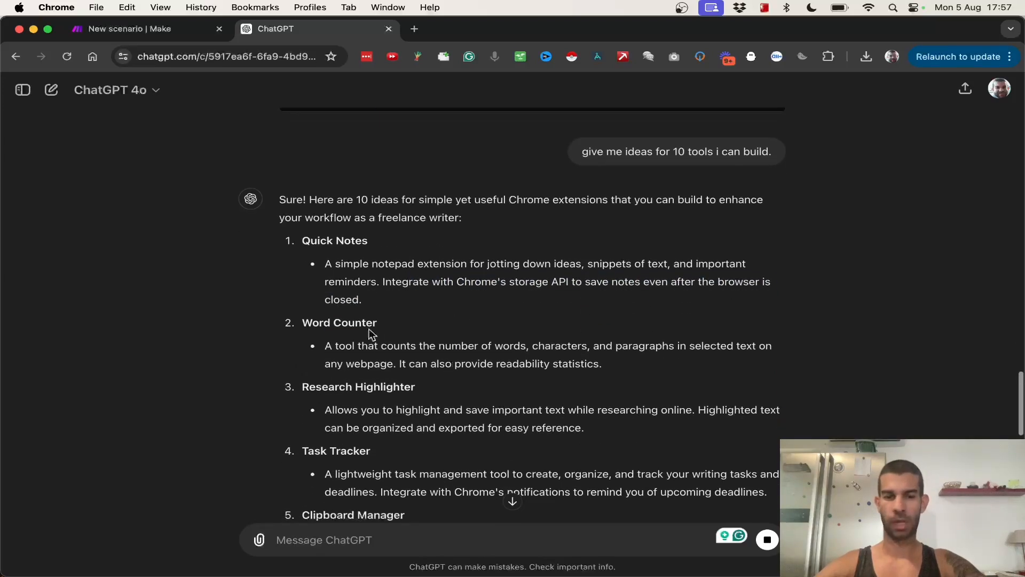
pyautogui.moveTo(361, 345); pyautogui.dragTo(530, 345)
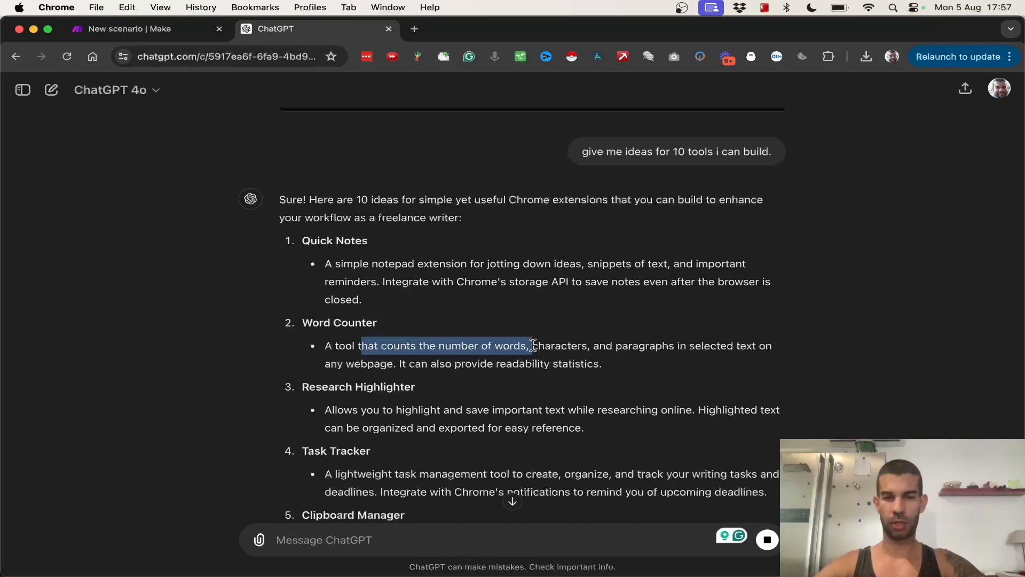
pyautogui.scroll(-3)
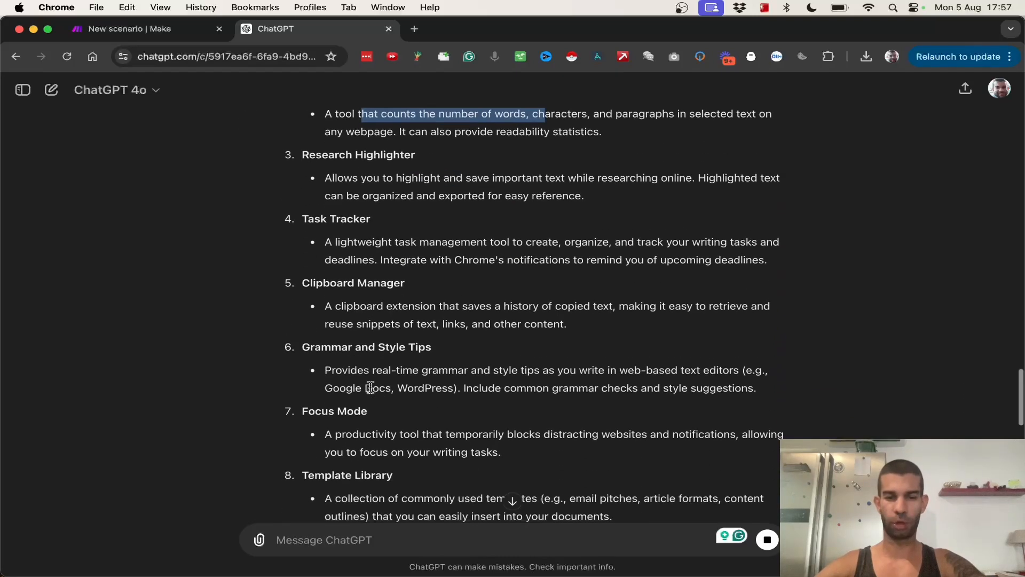
pyautogui.scroll(-3)
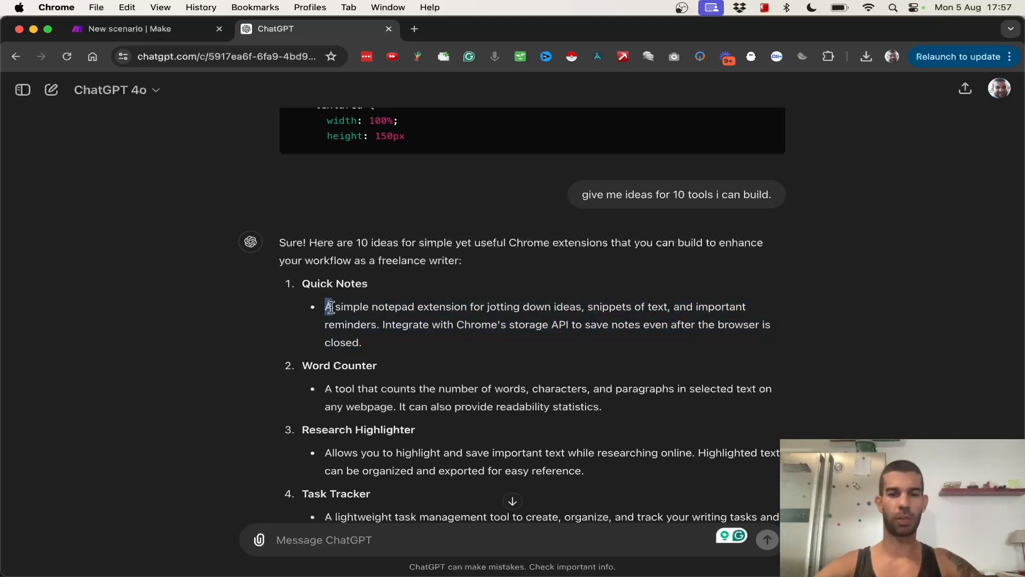
pyautogui.moveTo(325, 306); pyautogui.dragTo(377, 324)
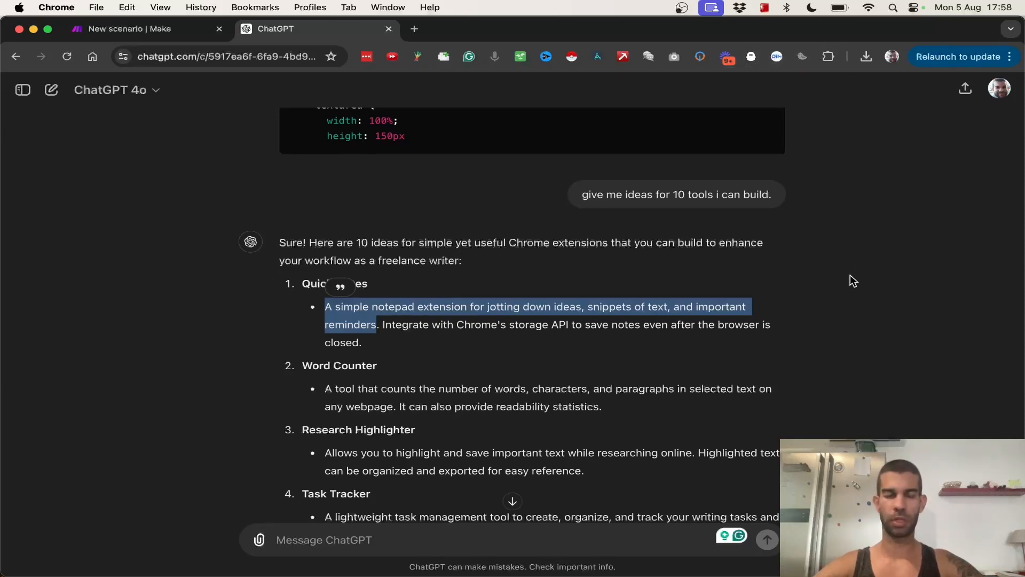
pyautogui.moveTo(768, 79)
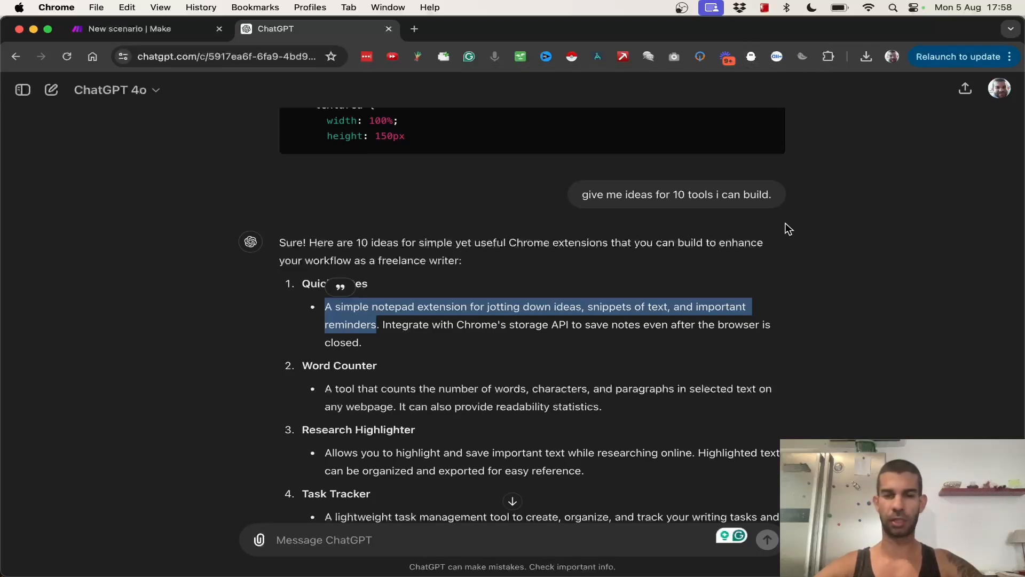
pyautogui.moveTo(185, 294)
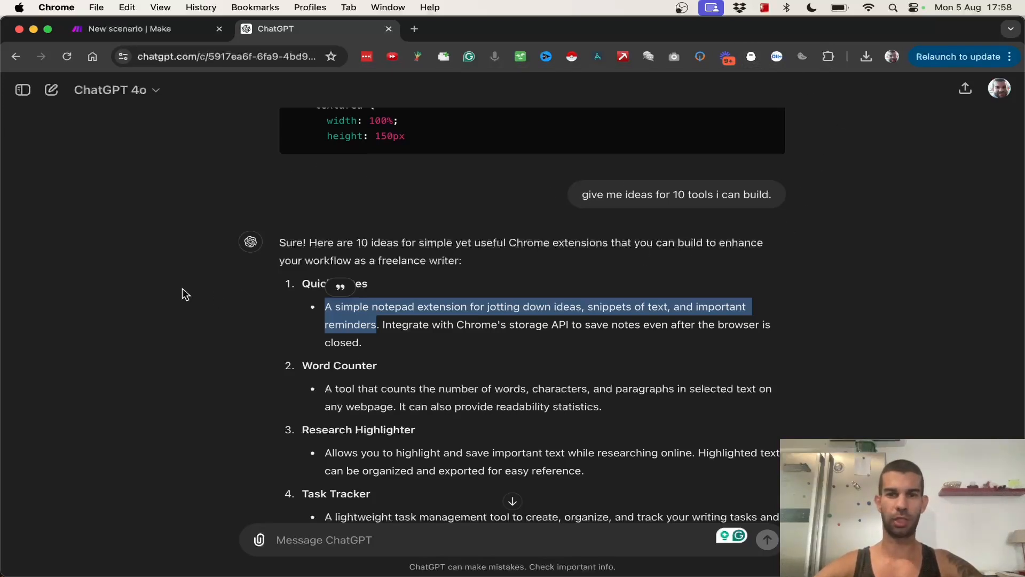
pyautogui.moveTo(455, 303)
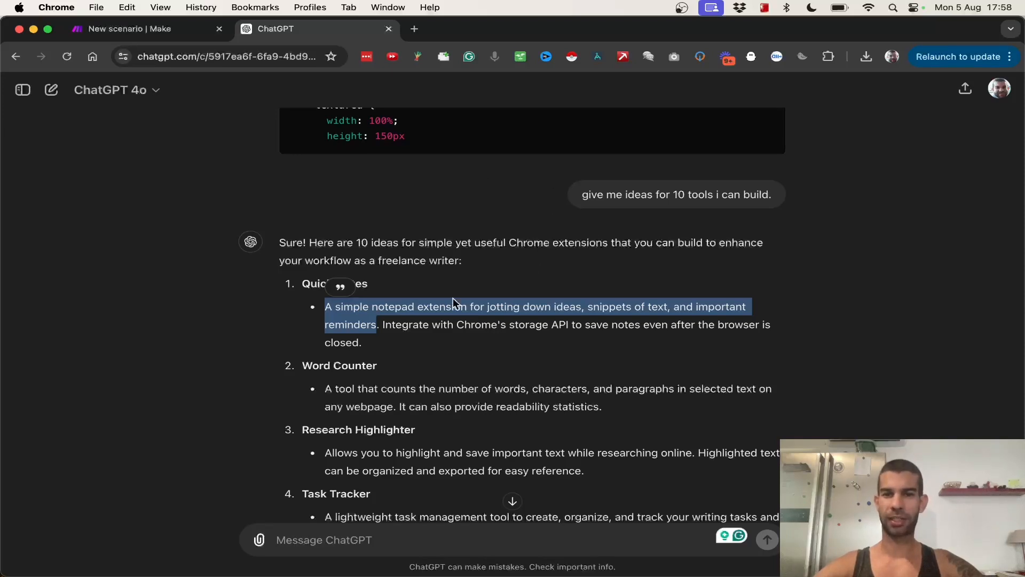
pyautogui.moveTo(286, 401)
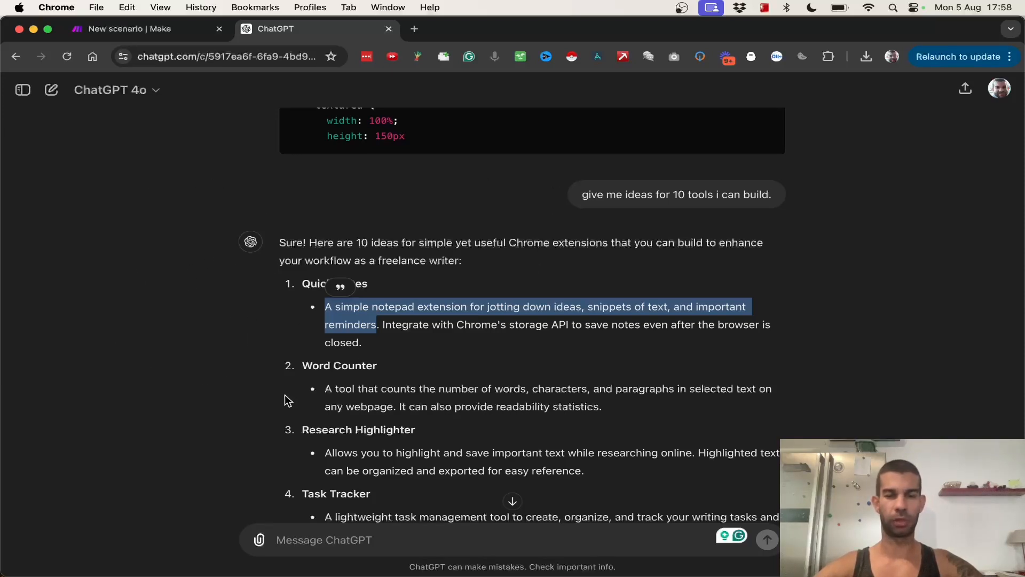
# Step: Describe a simple notepad extension with a text box and an 'Email Me The Info' button
pyautogui.click(393, 539)
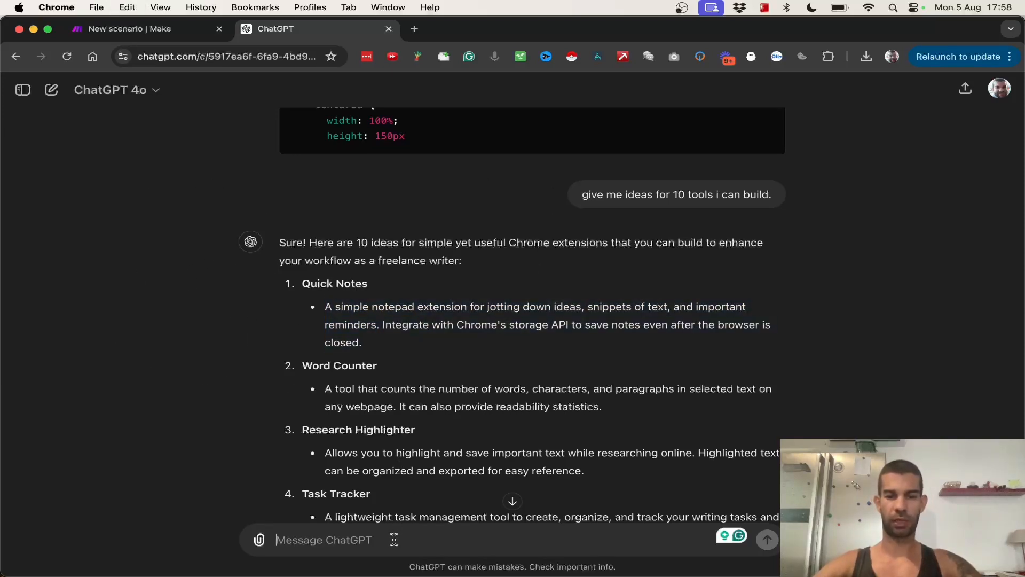
pyautogui.write('I want to build this extension:')
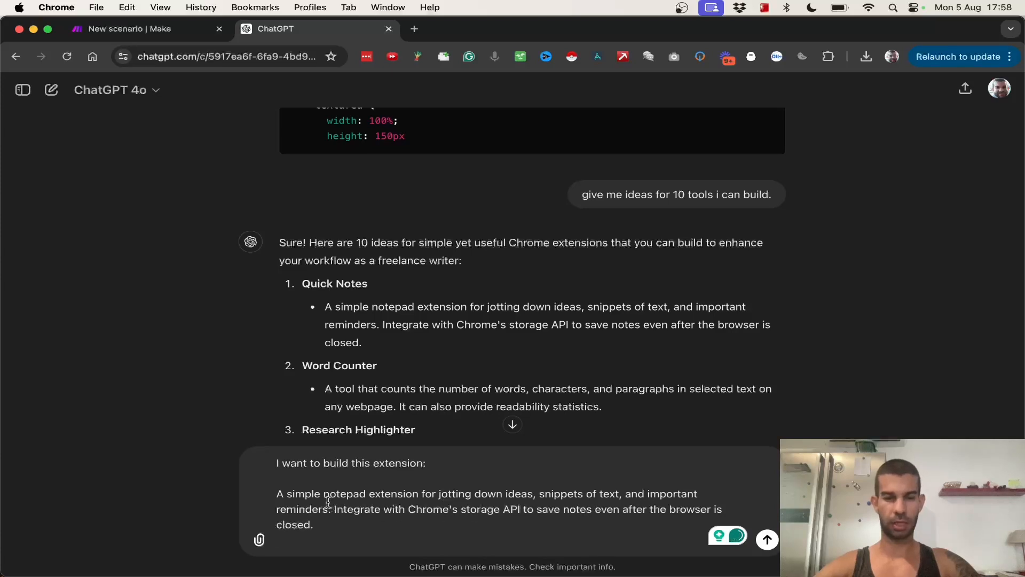
pyautogui.write('It will')
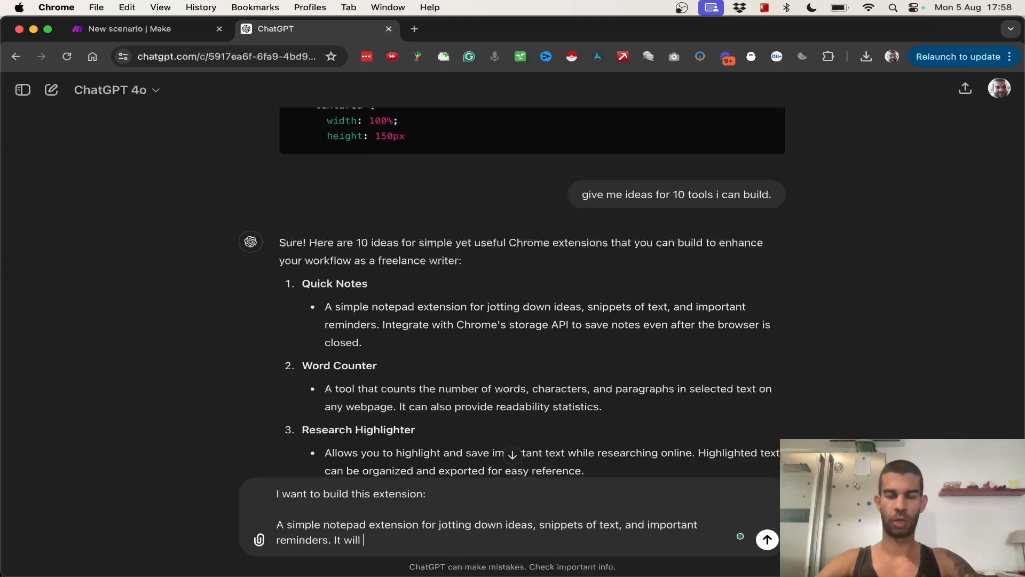
pyautogui.write('have a simple text box at the top, then a submit button.')
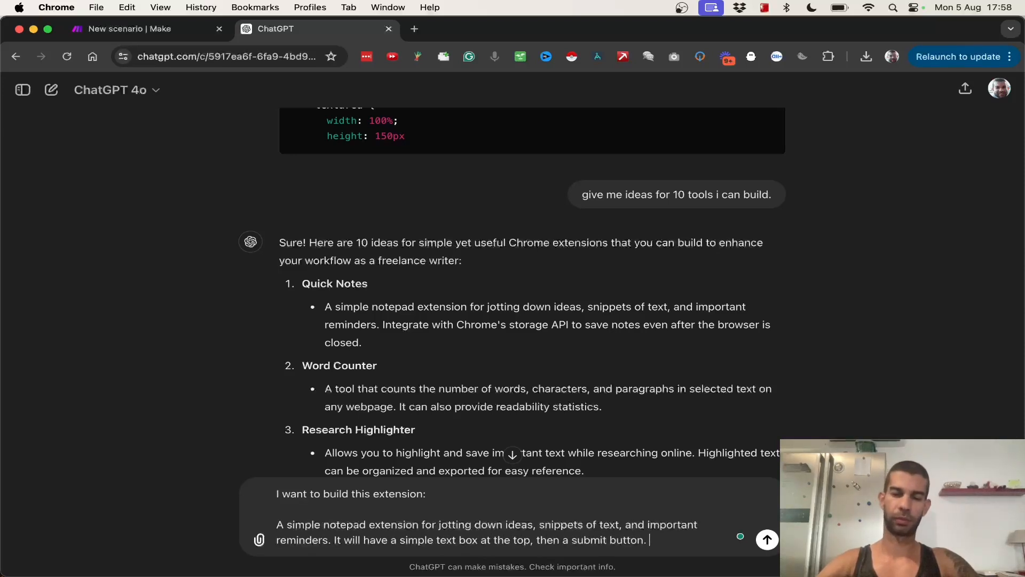
pyautogui.press('Backspace')
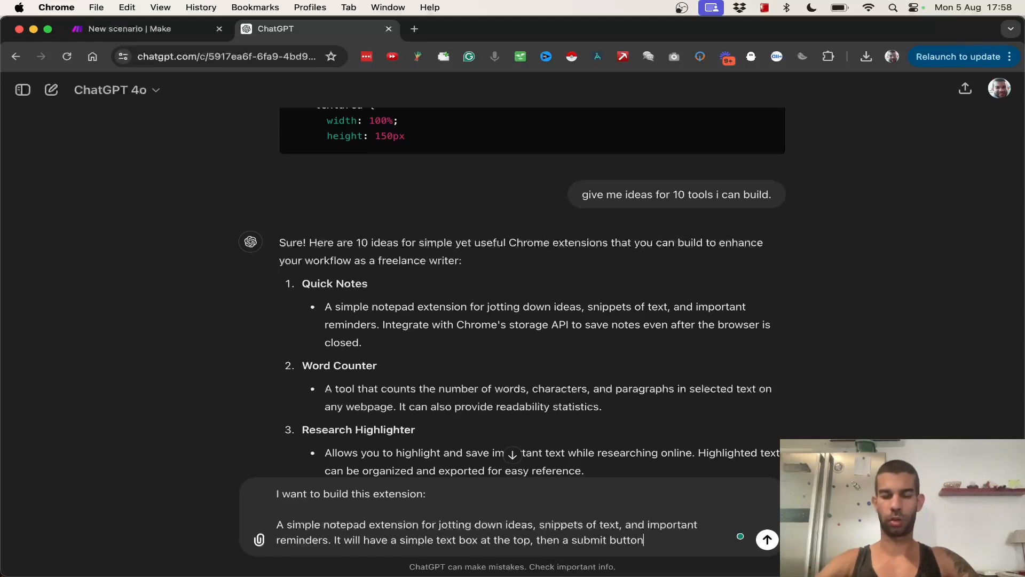
pyautogui.write('an')
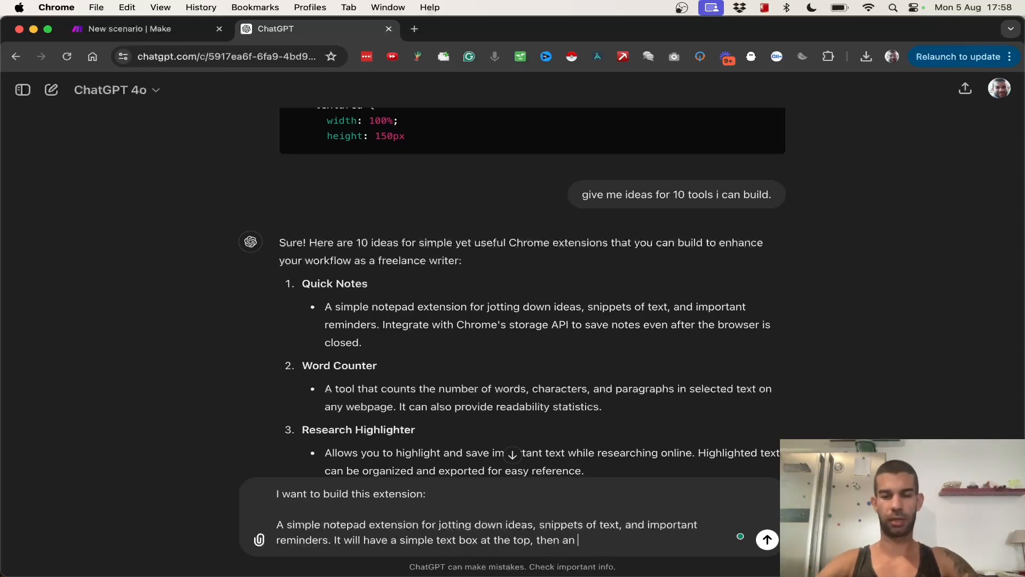
pyautogui.write('"Email Me The Inf')
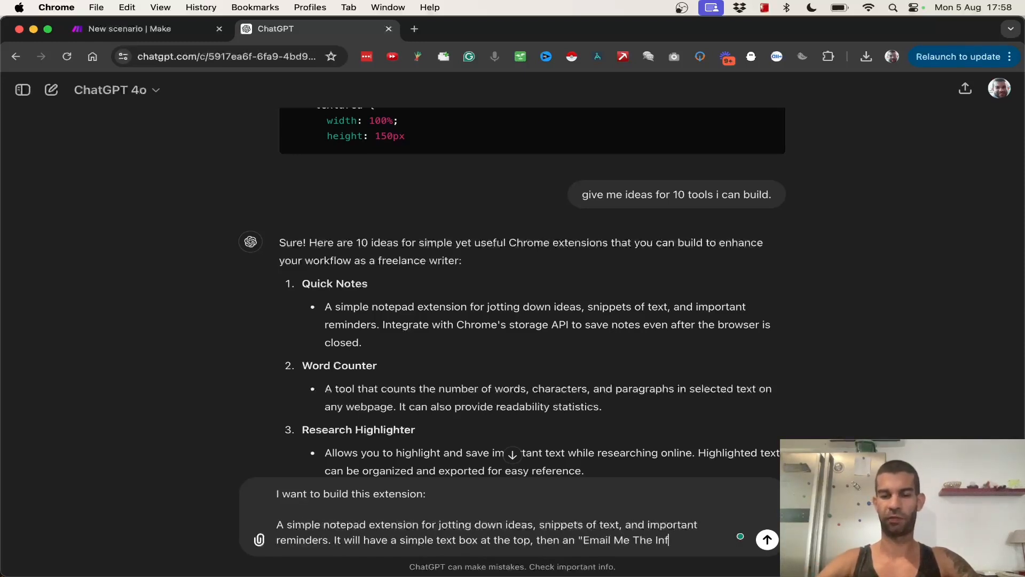
pyautogui.write('o" button. When the user presses this button,')
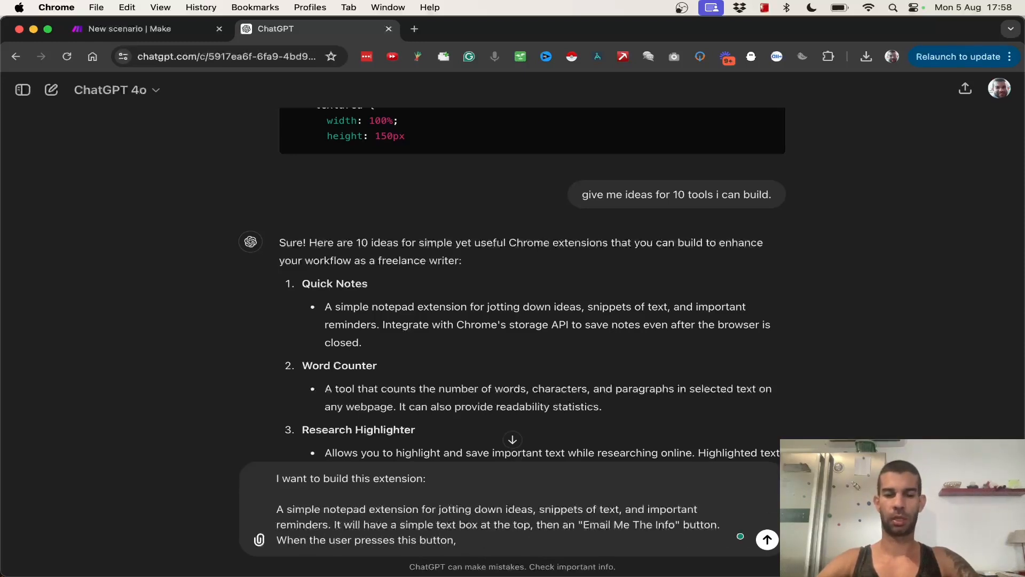
# Step: Add that the button triggers a Make.com webhook with the text box input, trimming the email clause
pyautogui.write("this will trigger a webhook in make.com with this address 'x' and s")
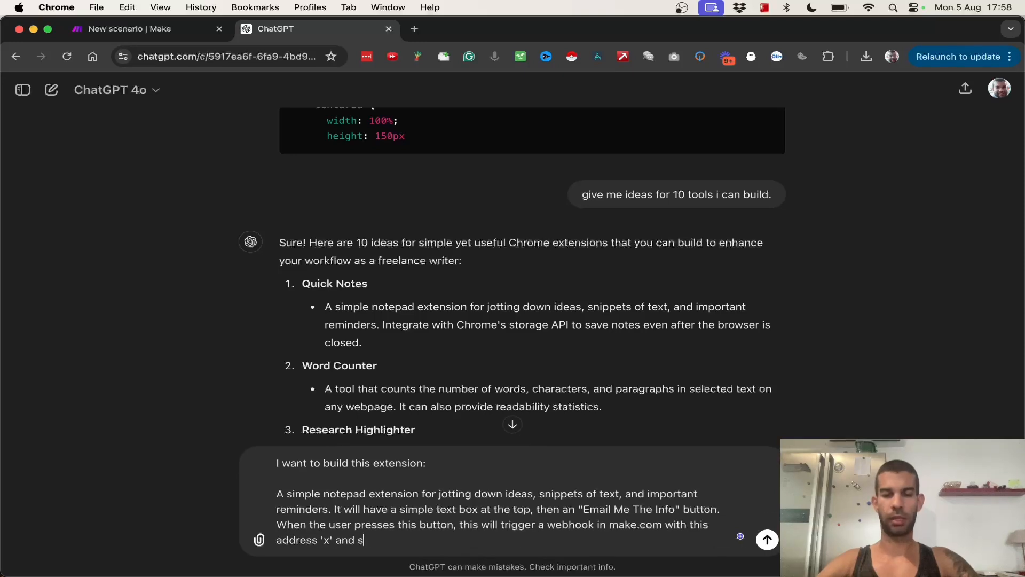
pyautogui.write('ends the inptted data (from the te')
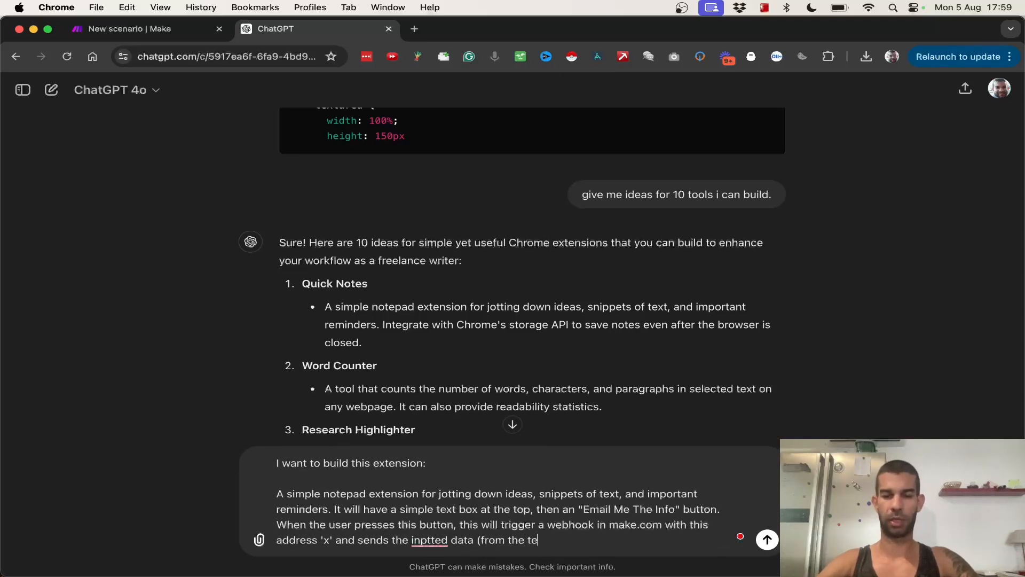
pyautogui.write('xt box)')
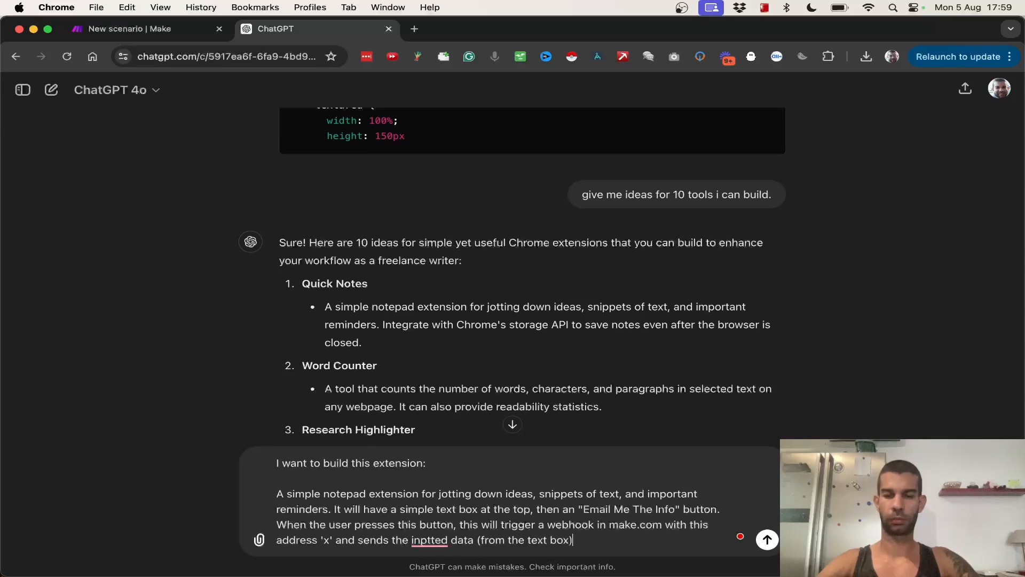
pyautogui.write('via email.')
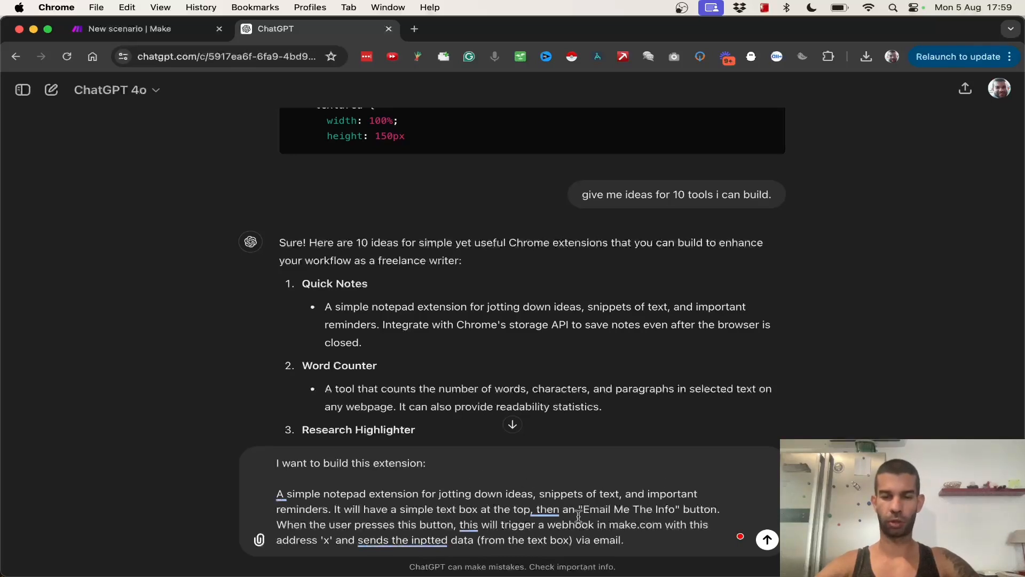
pyautogui.scroll(-3)
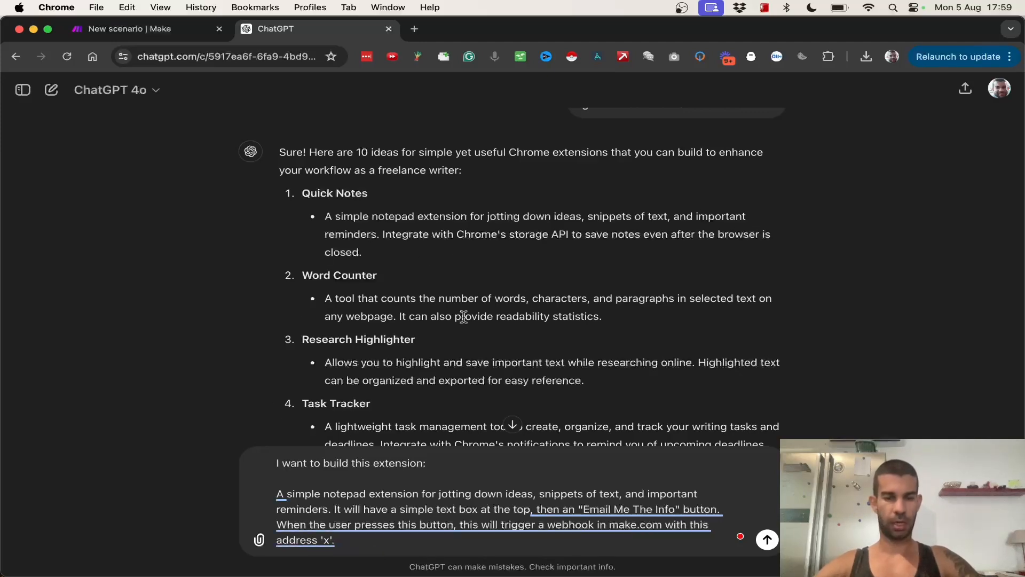
pyautogui.click(124, 29)
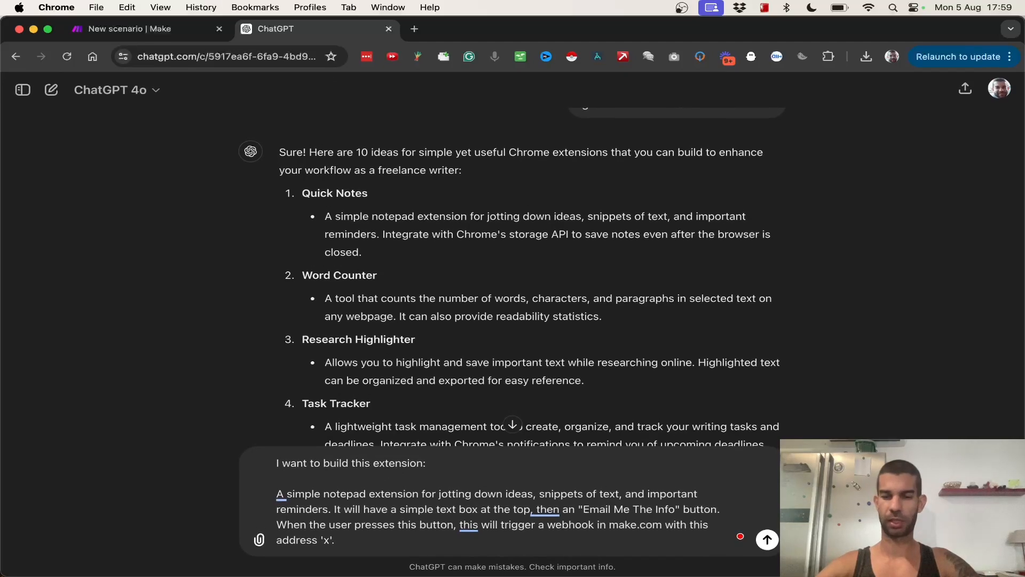
pyautogui.click(138, 28)
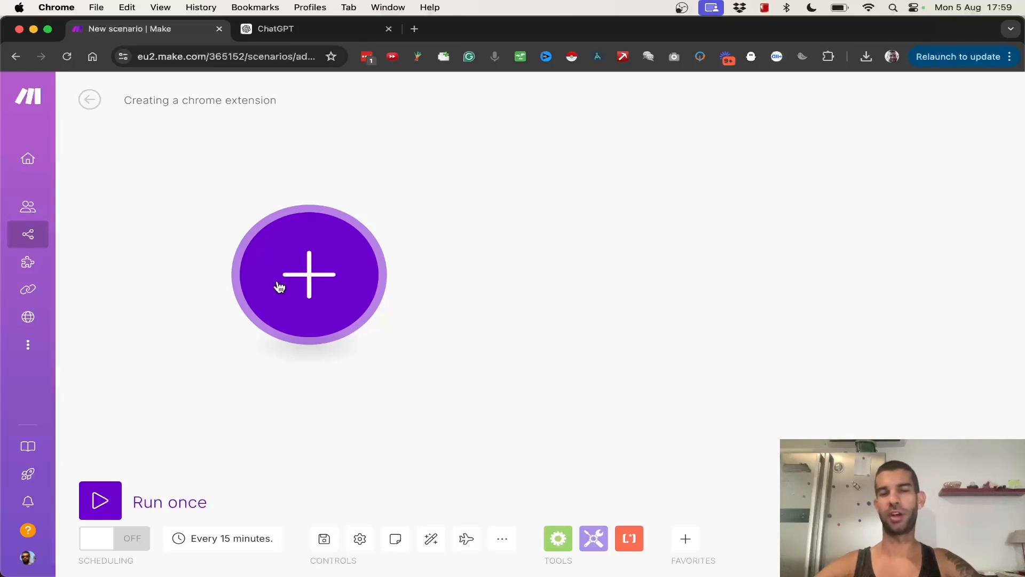
# Step: Add a Custom webhook trigger named 'chrome extension webhook' and select its address
pyautogui.click(309, 275)
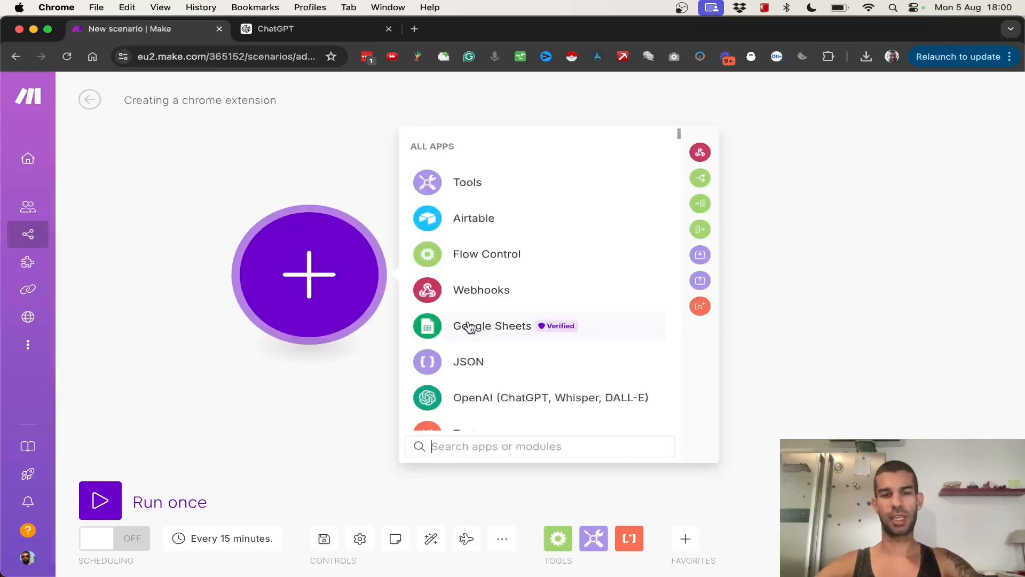
pyautogui.click(482, 290)
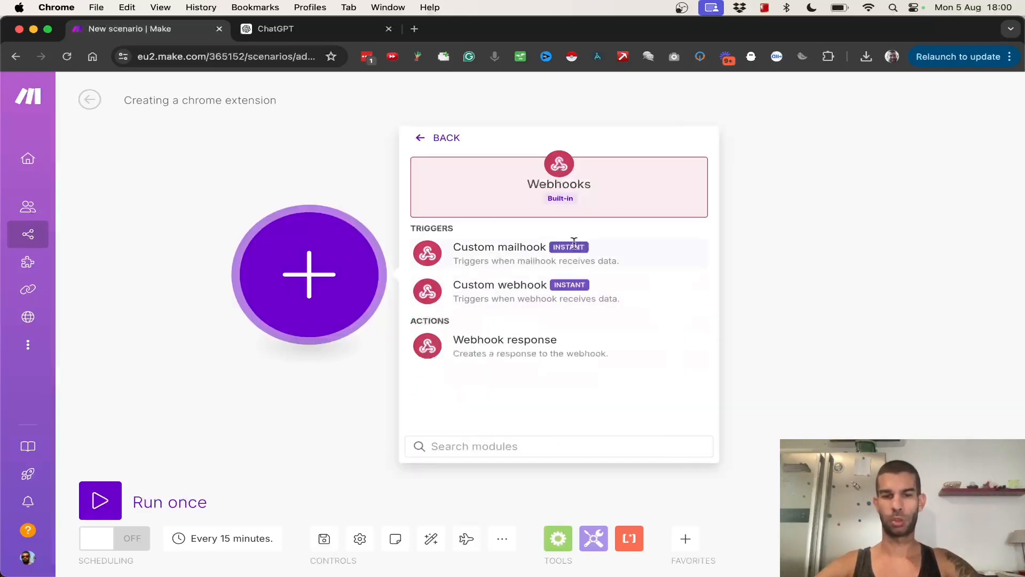
pyautogui.click(500, 284)
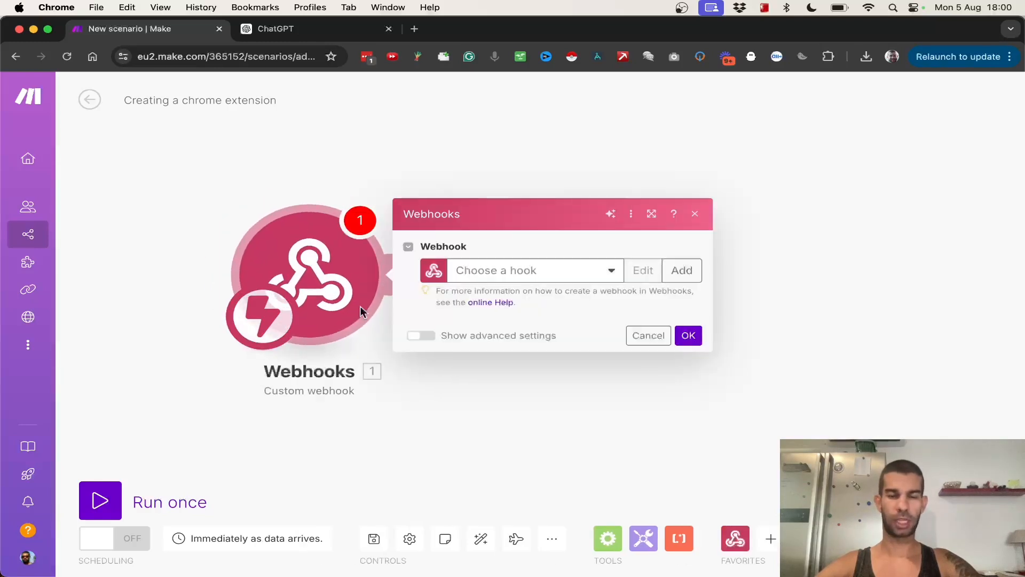
pyautogui.click(681, 270)
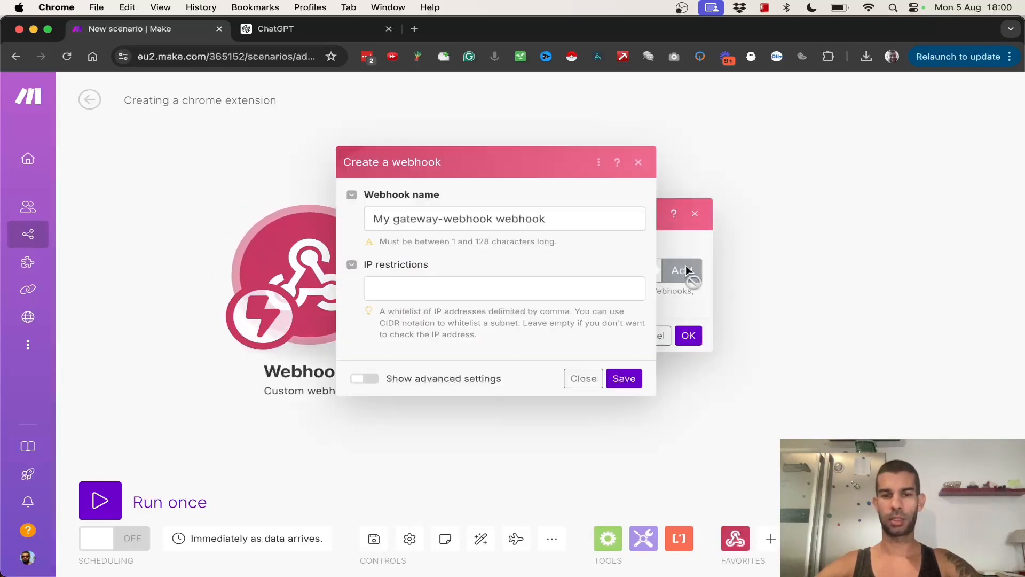
pyautogui.write('chrome')
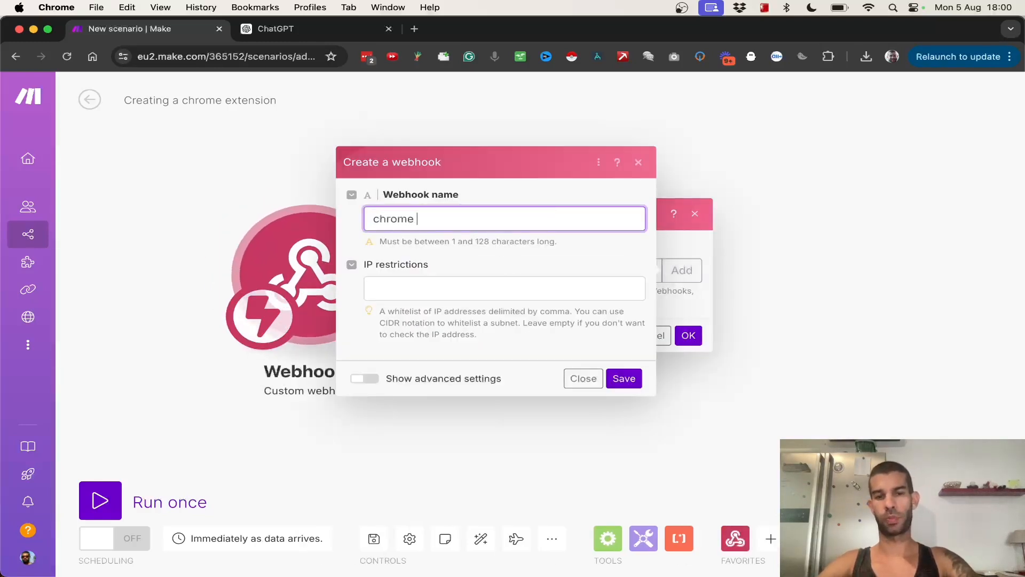
pyautogui.write('extension webhoo')
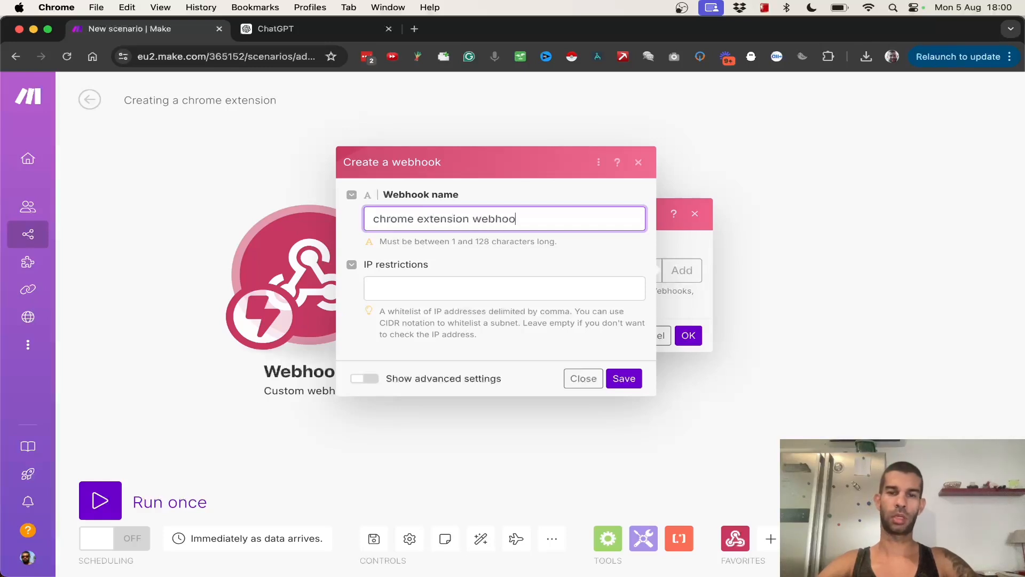
pyautogui.click(623, 378)
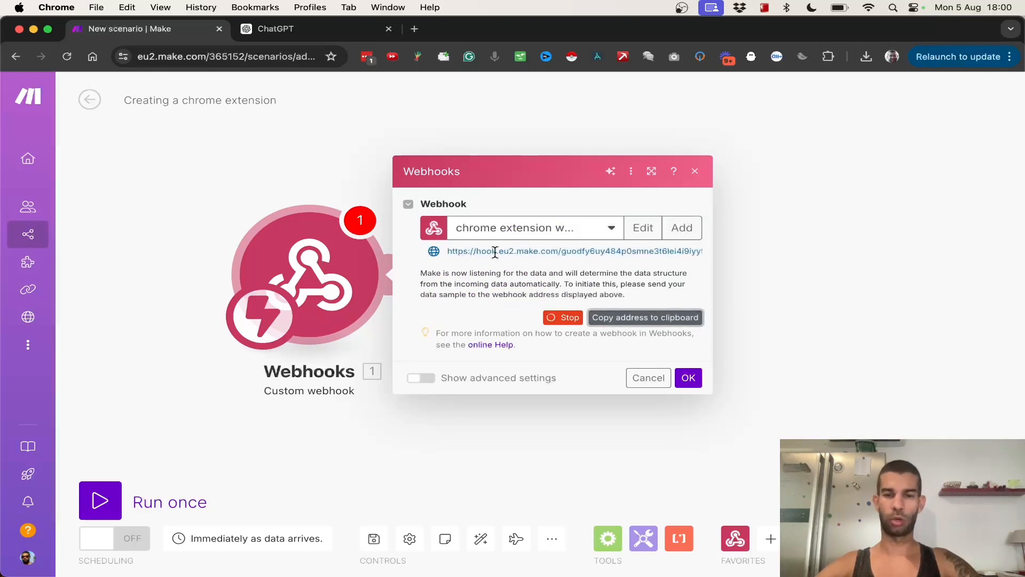
pyautogui.tripleClick(574, 251)
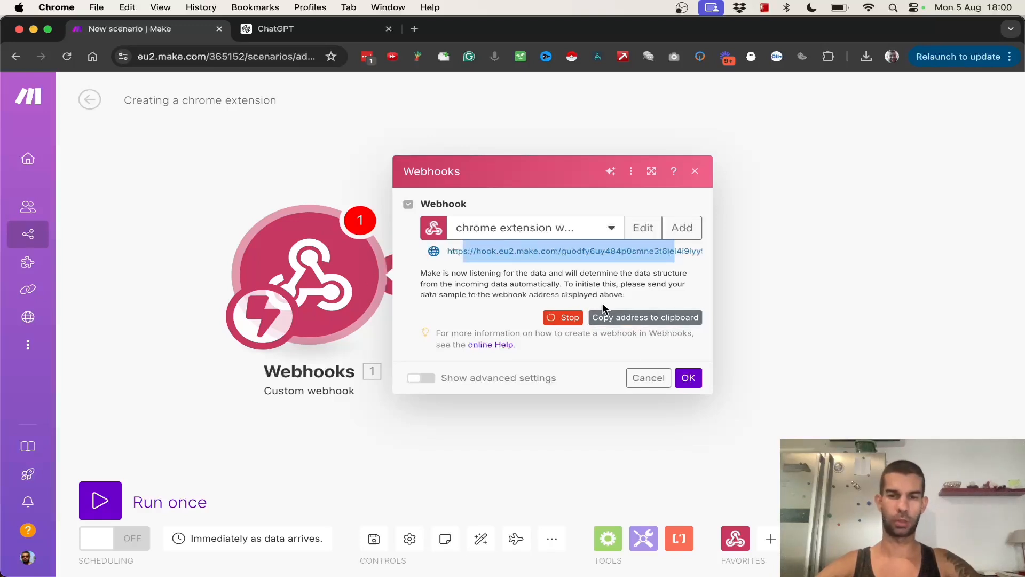
# Step: Scroll the ChatGPT extension guide down to the YOUR_WEBHOOK_URL_HERE placeholder in popup.js
pyautogui.click(275, 28)
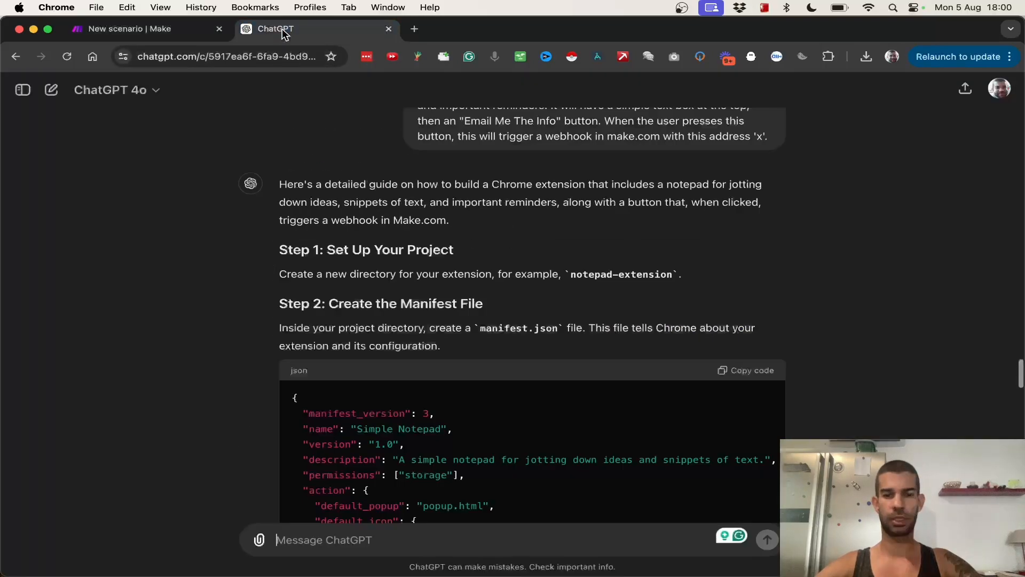
pyautogui.scroll(-3)
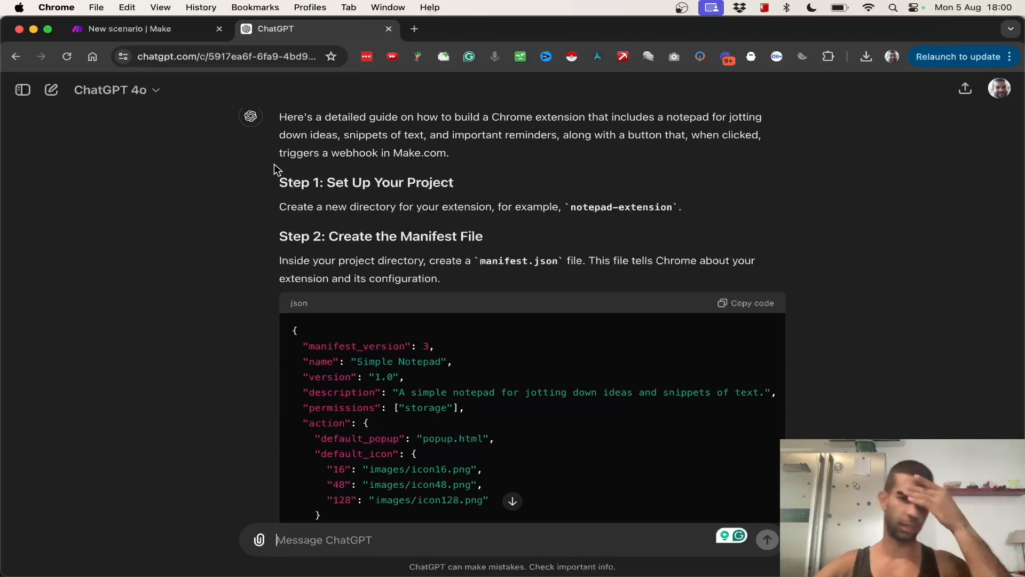
pyautogui.moveTo(337, 242)
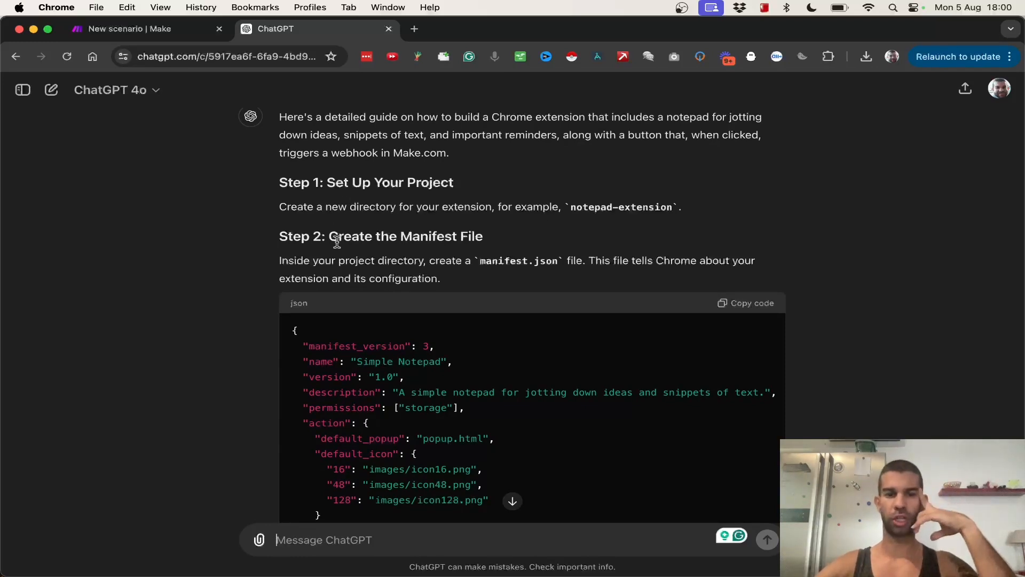
pyautogui.scroll(-3)
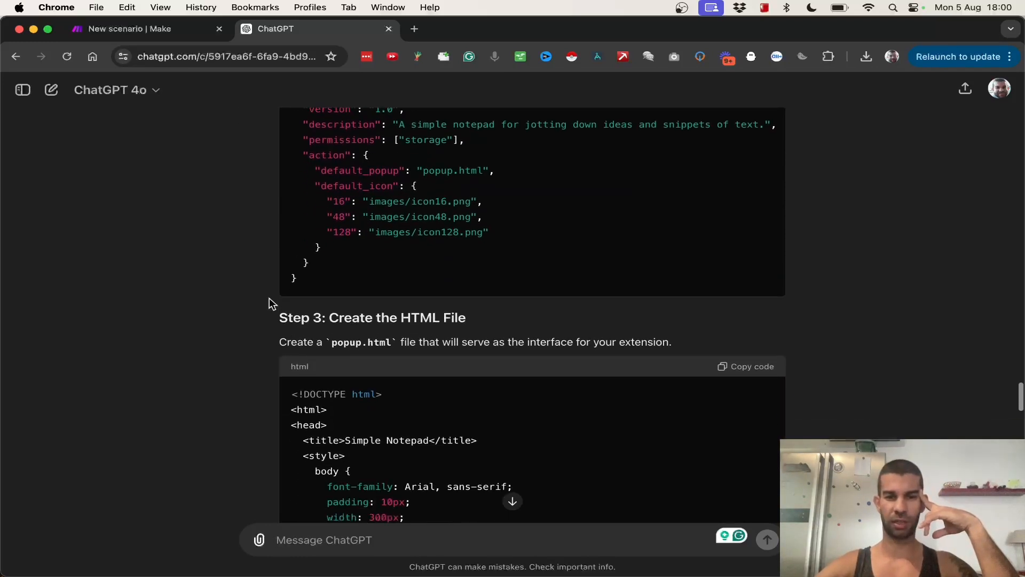
pyautogui.scroll(-3)
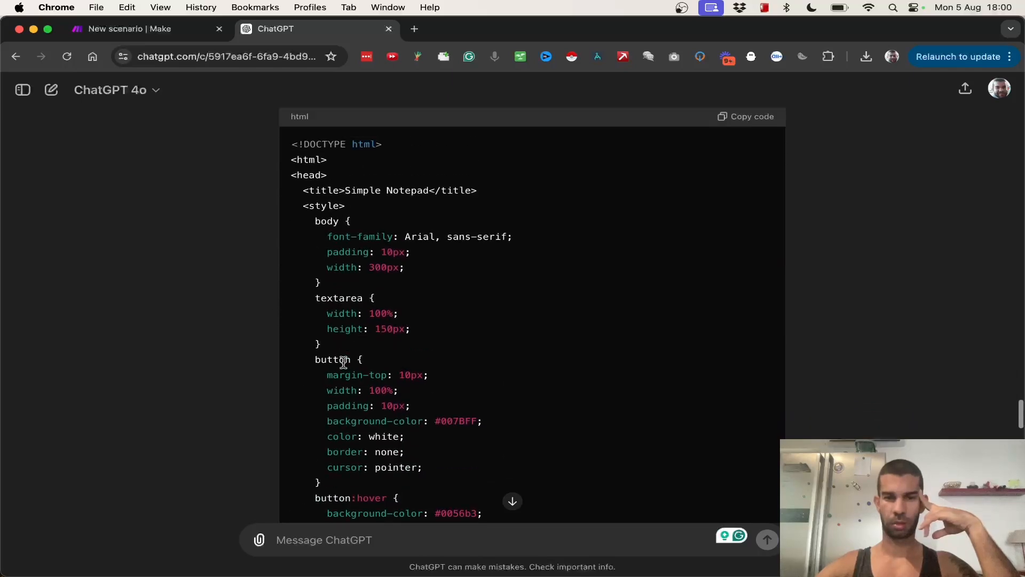
pyautogui.scroll(-3)
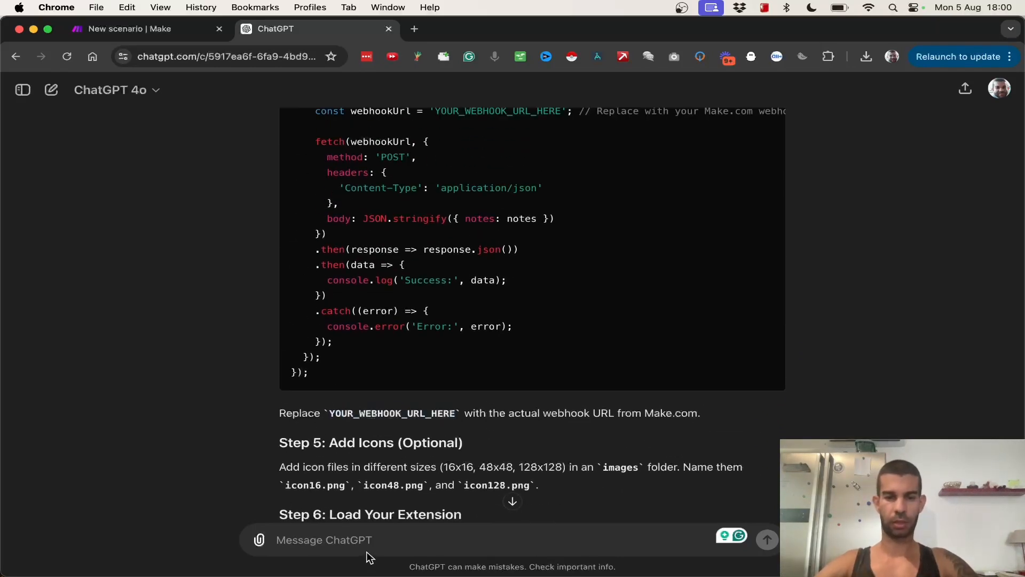
# Step: Ask ChatGPT to insert the hook.eu2.make.com webhook URL and return all files as a zip
pyautogui.write('replace YOUR_WEBHOOK_URL_HERE')
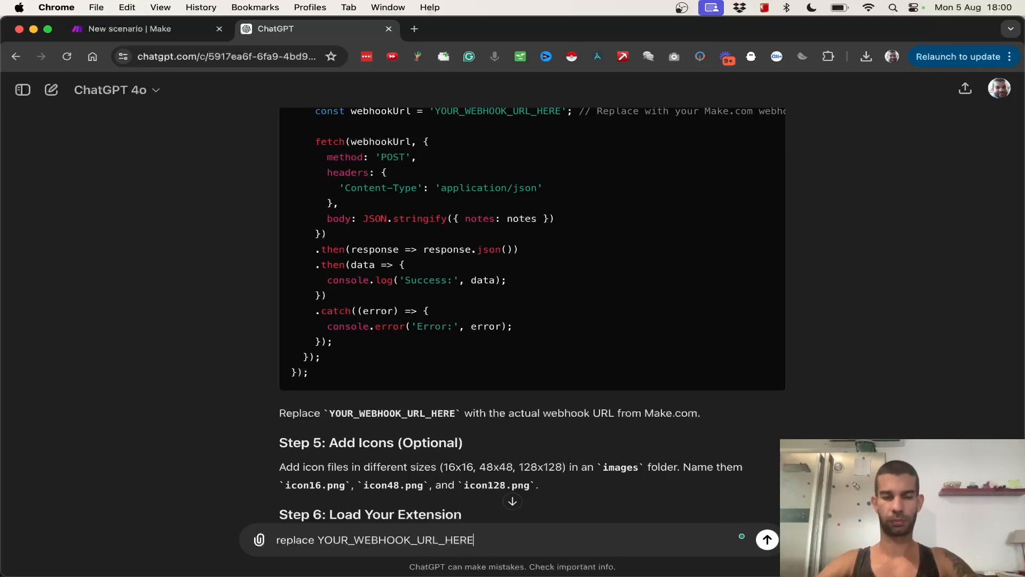
pyautogui.write('with')
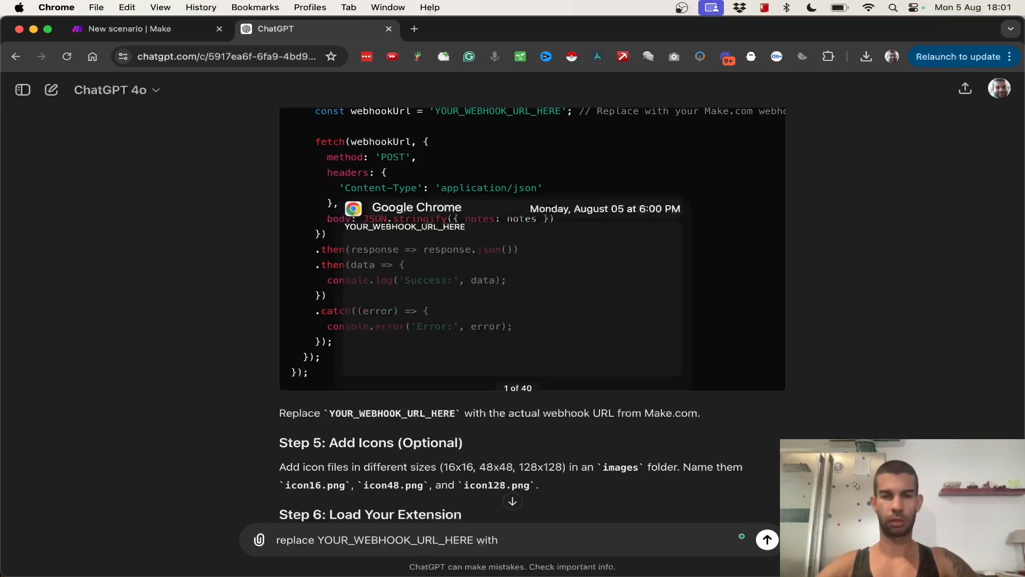
pyautogui.write('https://hook.eu2.make.com/guodfy6uy484p0smne3t6lei4i9iyy5u')
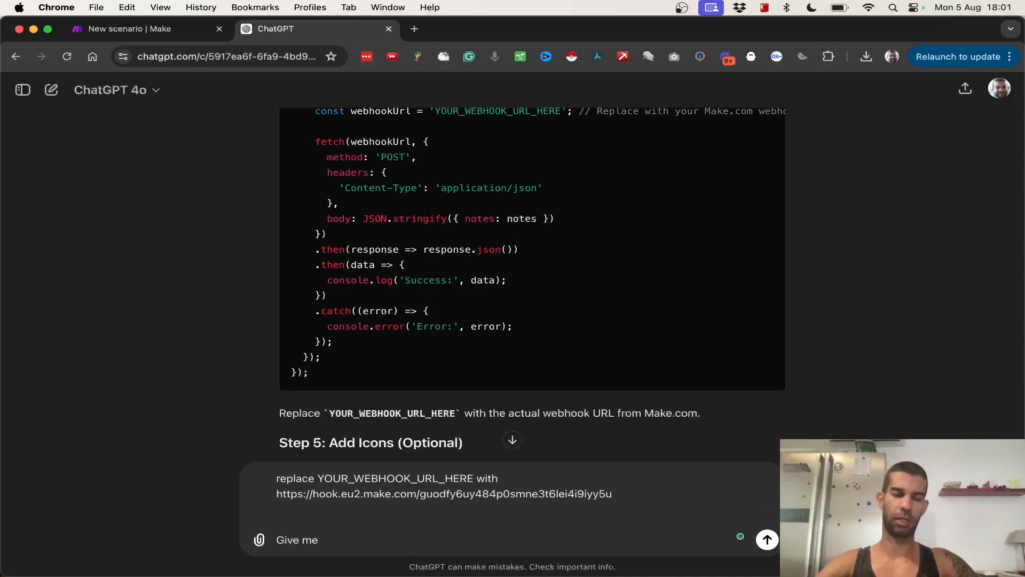
pyautogui.write('all the files I need to create as a downlo')
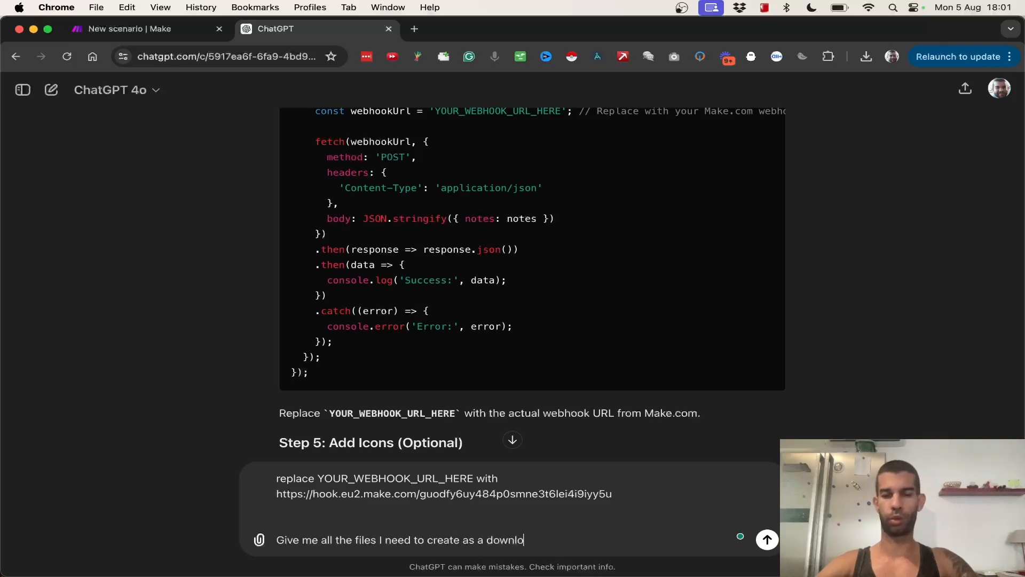
pyautogui.write('adable file')
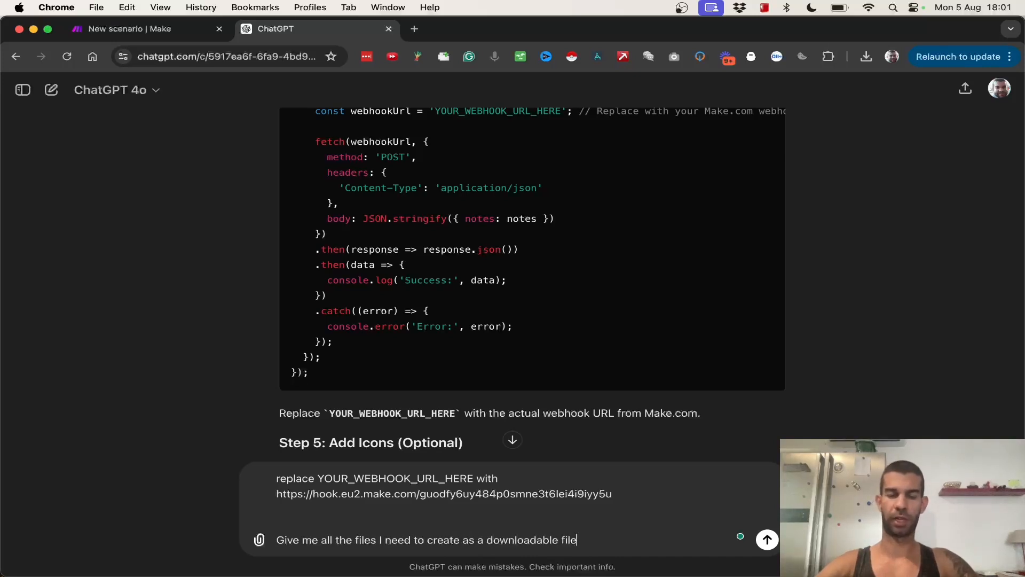
pyautogui.write('zi')
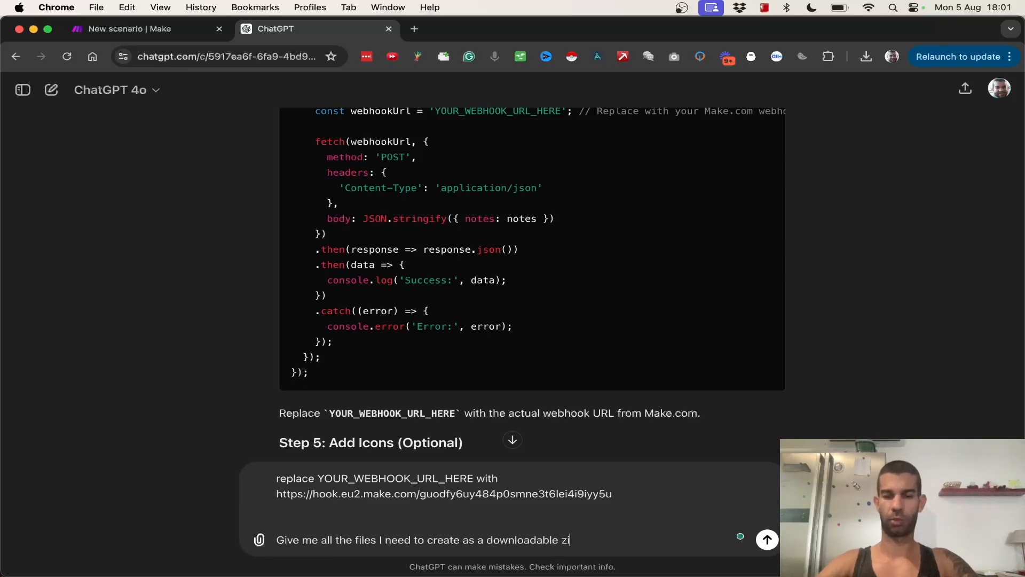
pyautogui.click(767, 540)
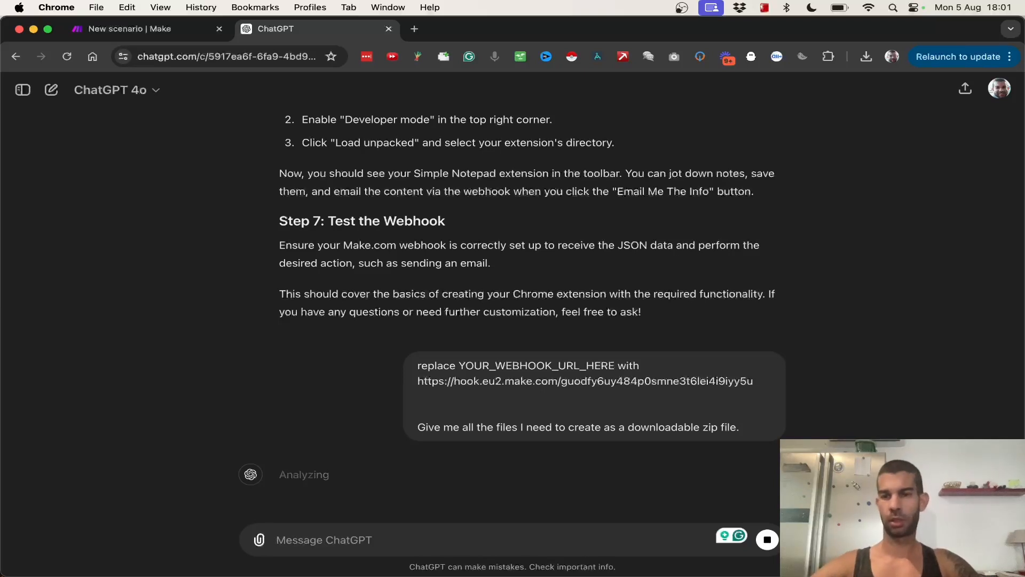
pyautogui.click(131, 28)
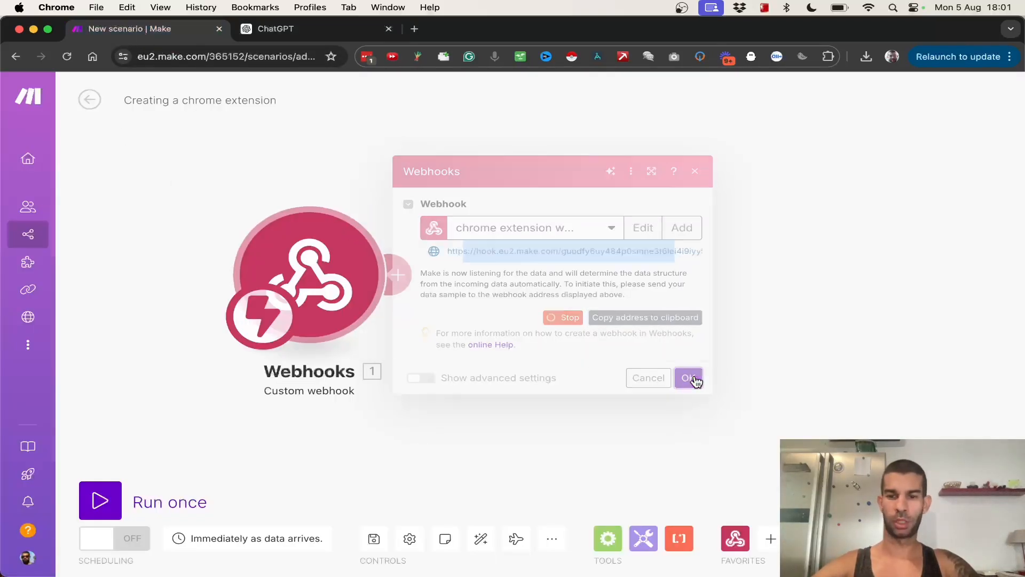
# Step: Confirm the webhook settings and add a Gmail Send an Email module after it
pyautogui.click(688, 378)
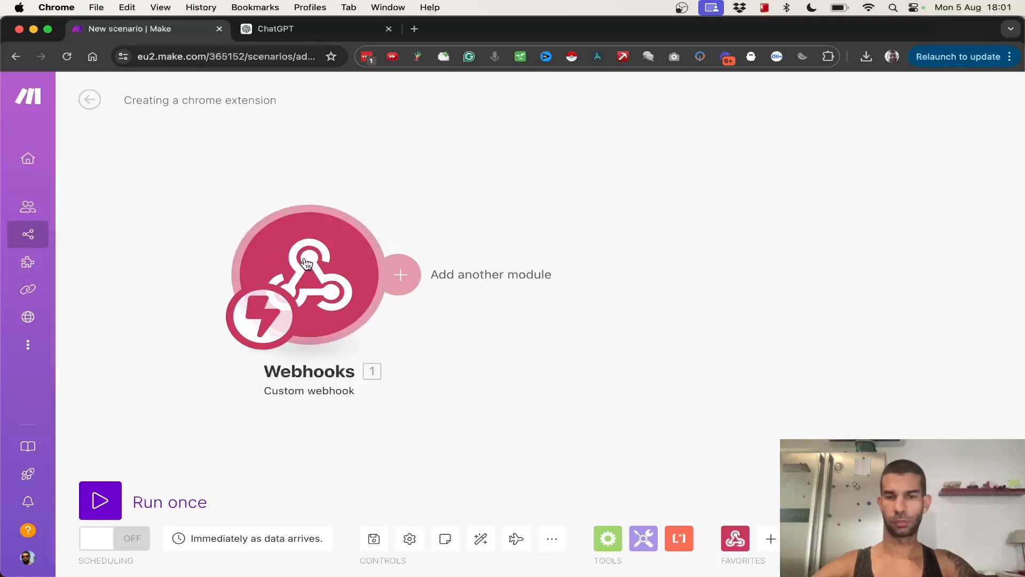
pyautogui.click(399, 274)
pyautogui.write('gmail')
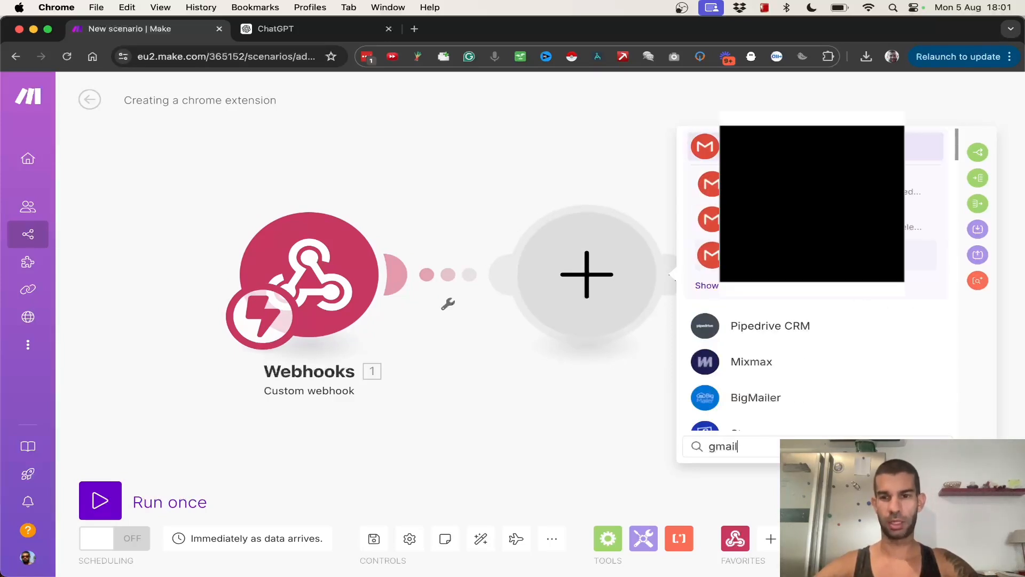
pyautogui.click(705, 145)
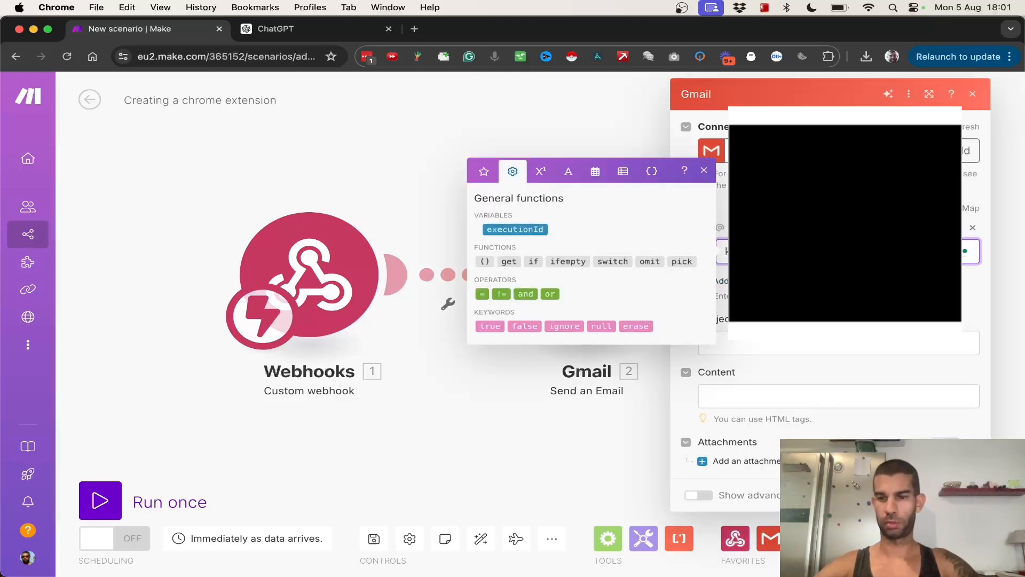
# Step: Give the email subject 'You have a new note!' and a 'Hey Kevin, here's a new…' body
pyautogui.click(704, 171)
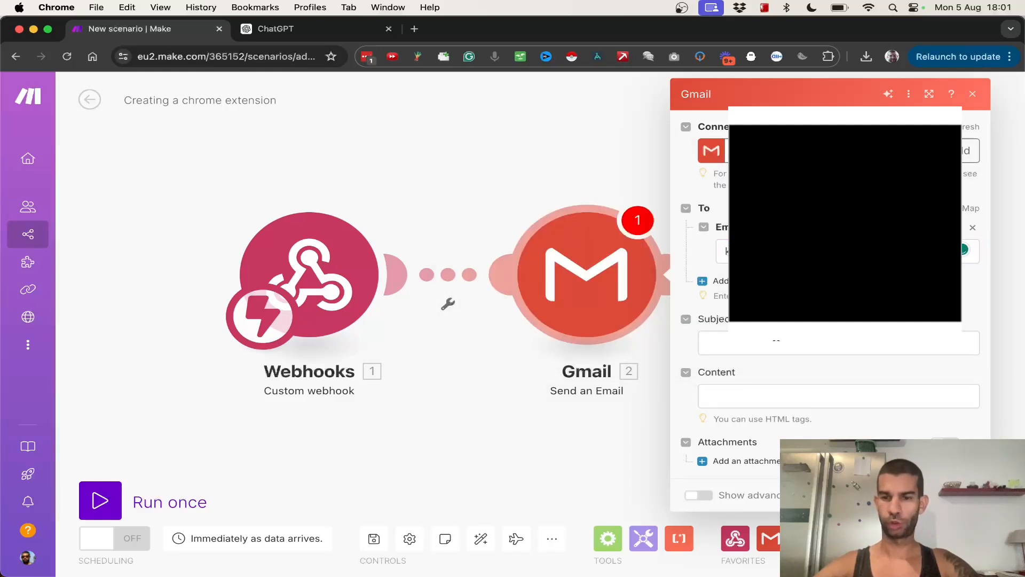
pyautogui.click(839, 342)
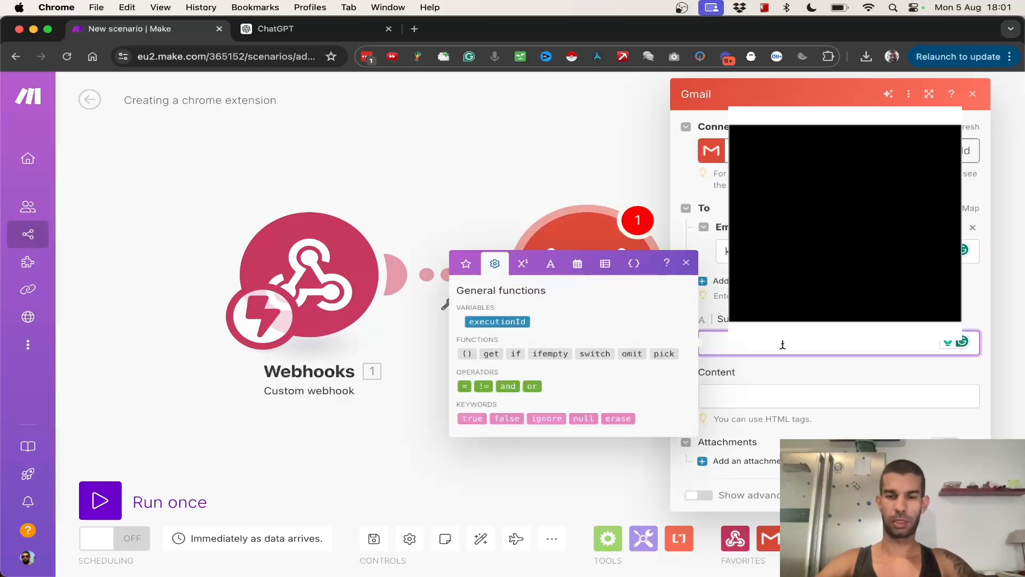
pyautogui.write('You have a not')
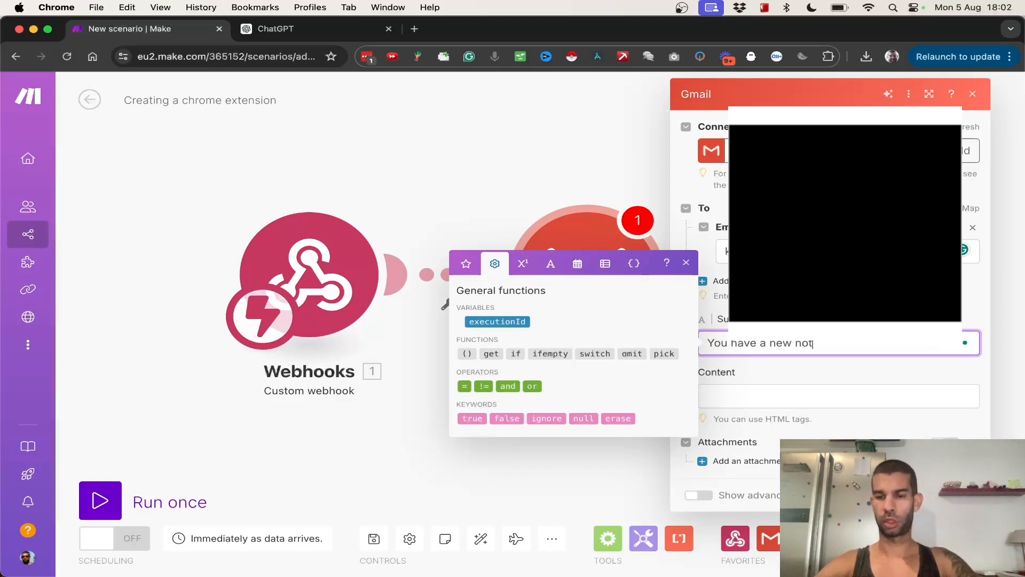
pyautogui.click(837, 395)
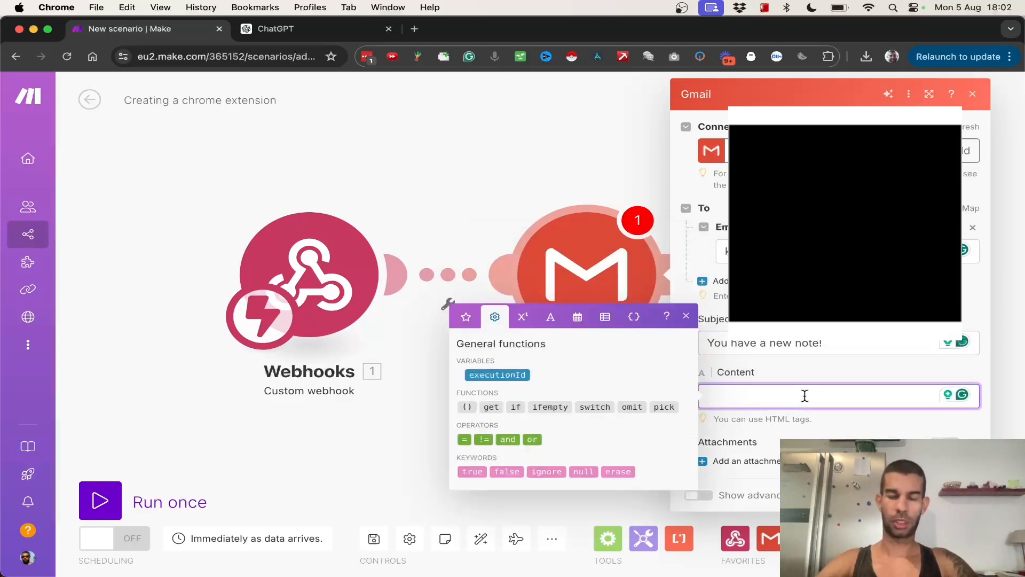
pyautogui.write('Hey Kevin')
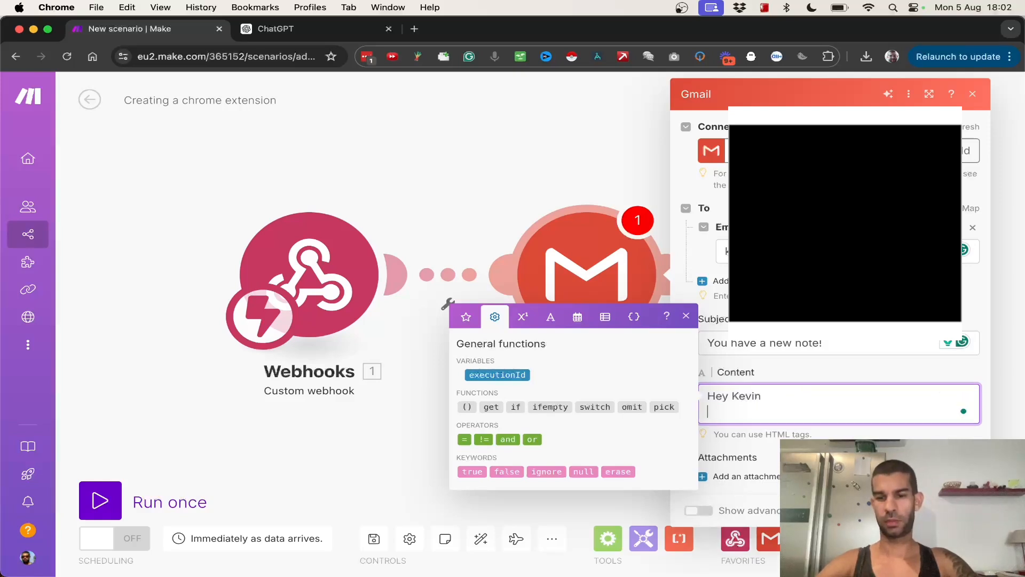
pyautogui.write("here's a new note for you: xxx")
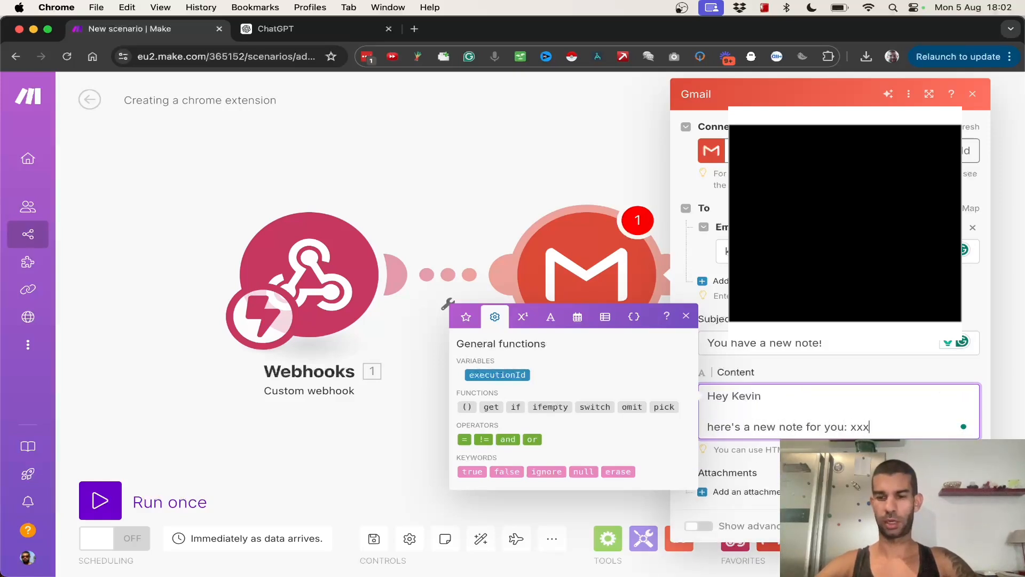
pyautogui.write('K')
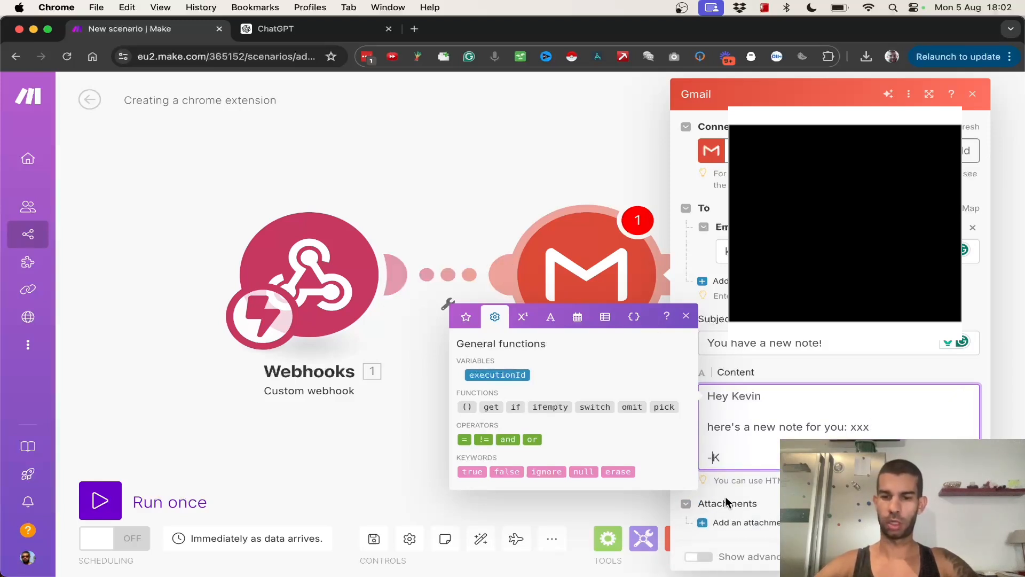
pyautogui.click(685, 317)
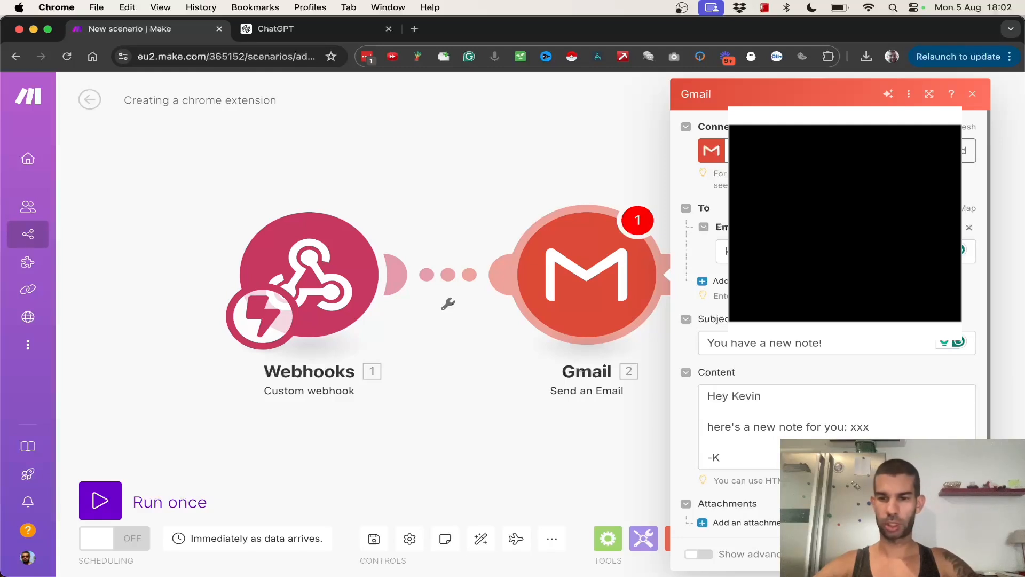
pyautogui.click(973, 93)
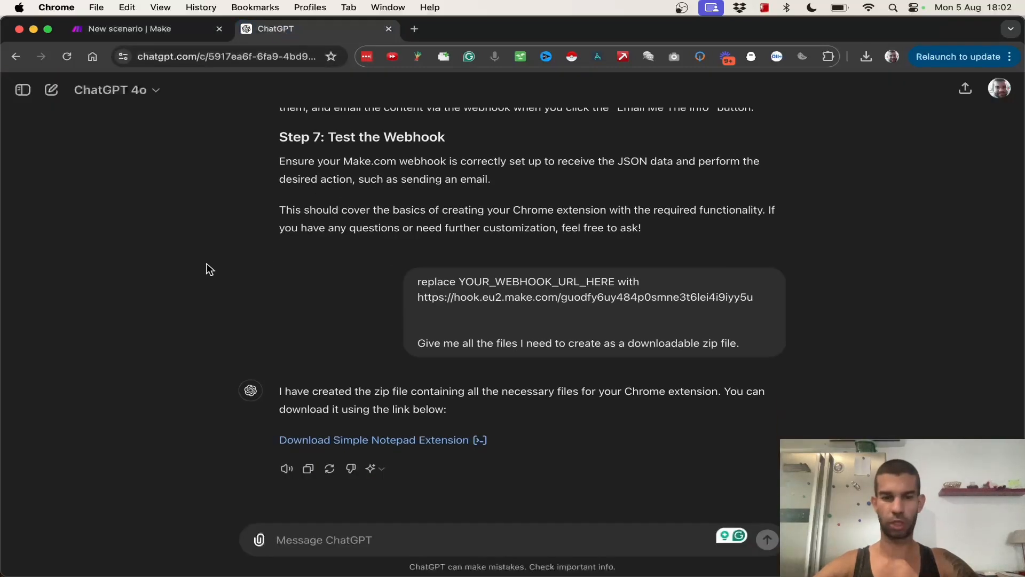
# Step: Download simple_notepad_extension.zip from ChatGPT and extract it in Finder
pyautogui.click(382, 440)
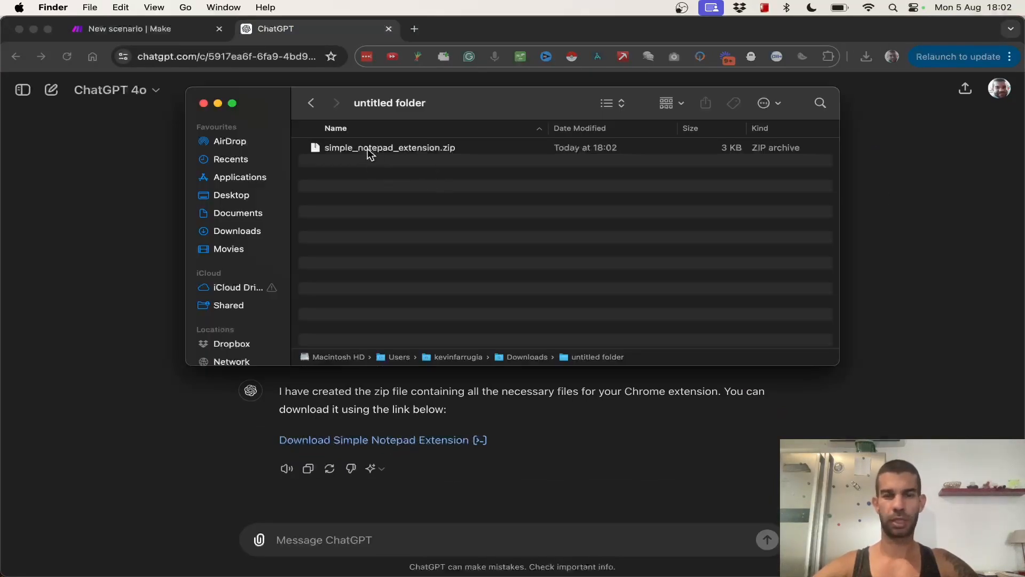
pyautogui.doubleClick(390, 147)
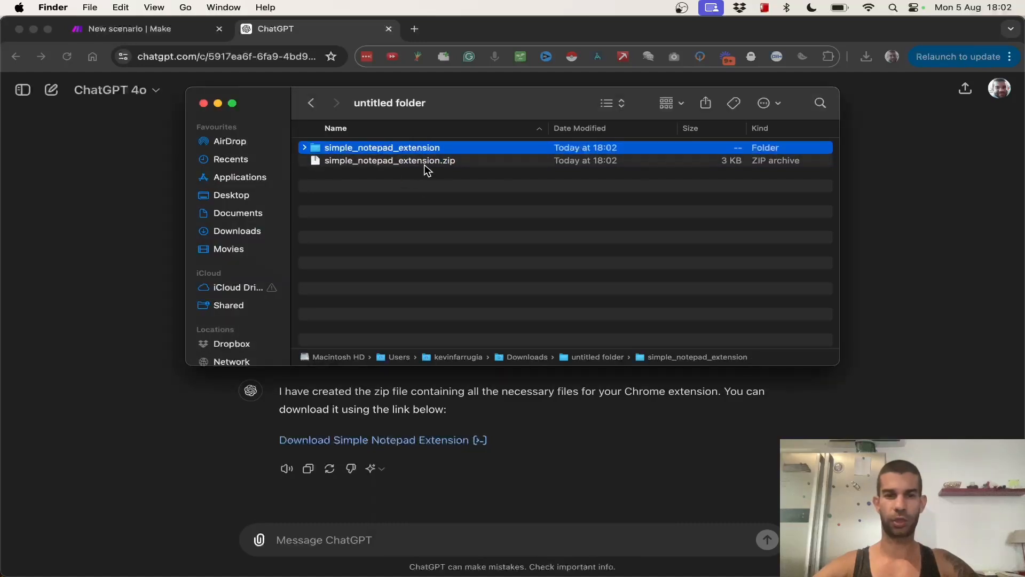
pyautogui.doubleClick(382, 147)
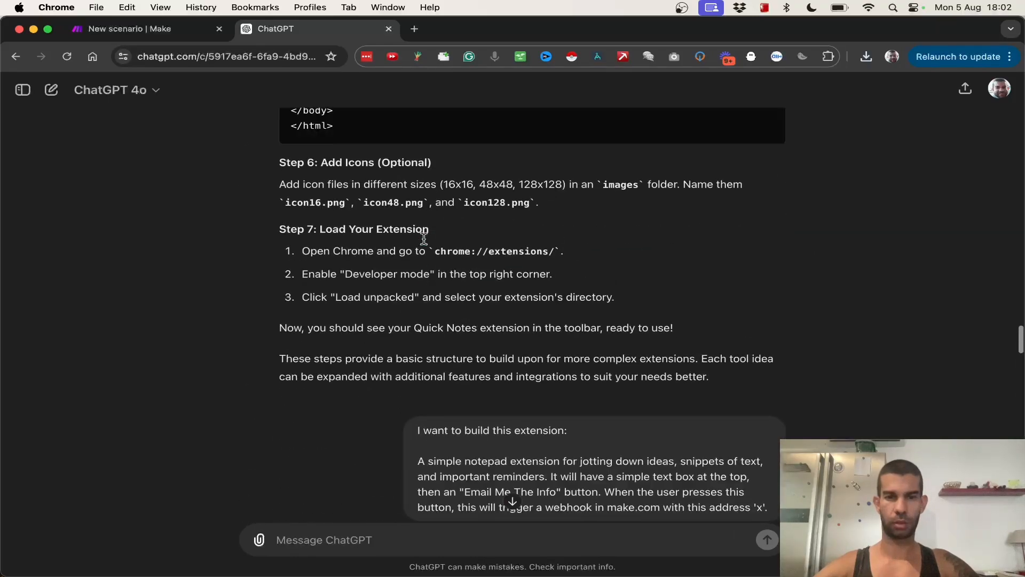
# Step: Load simple_notepad_extension from Downloads as unpacked; it fails on missing images/icon16.png
pyautogui.scroll(-3)
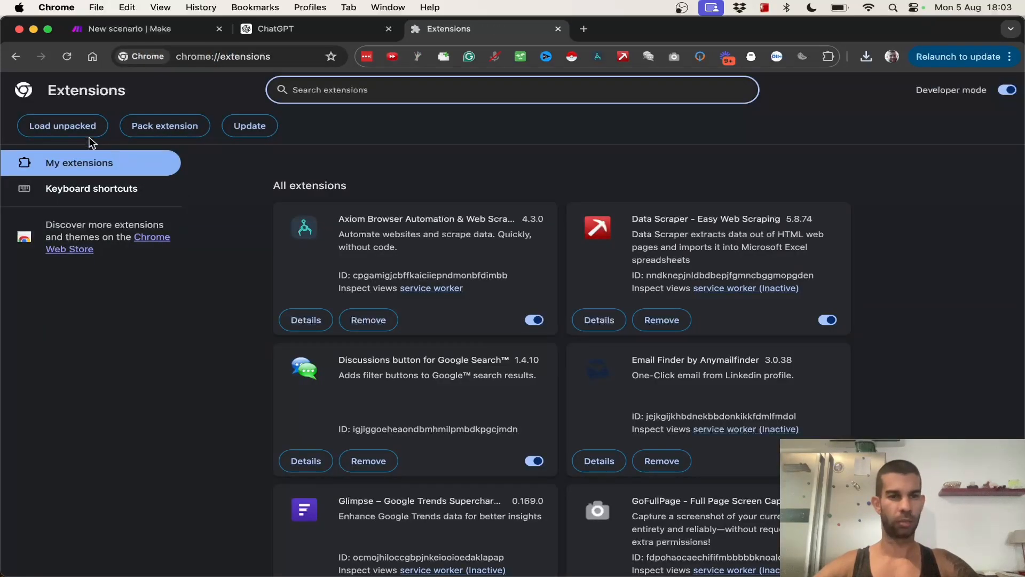
pyautogui.click(63, 126)
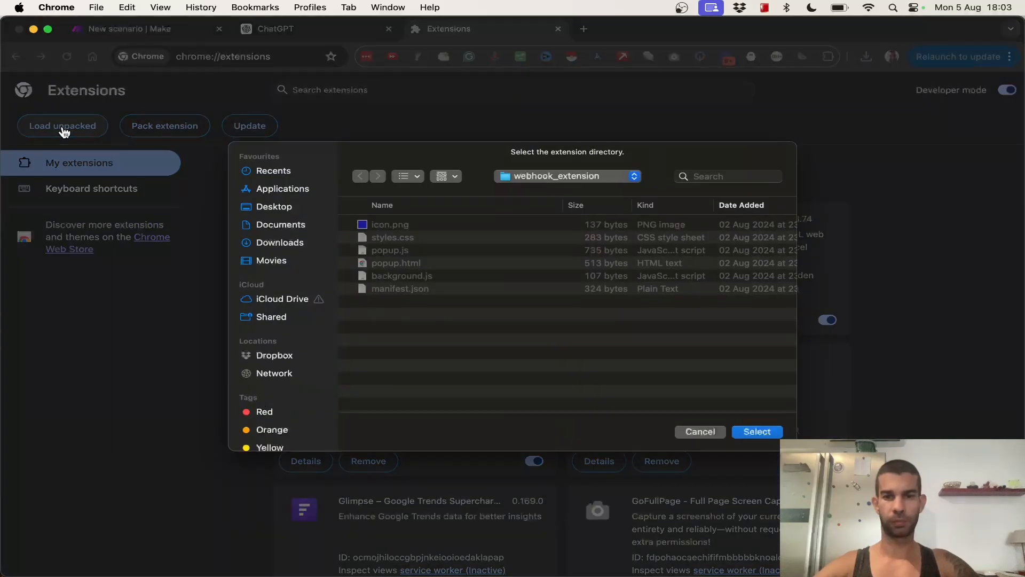
pyautogui.moveTo(307, 248)
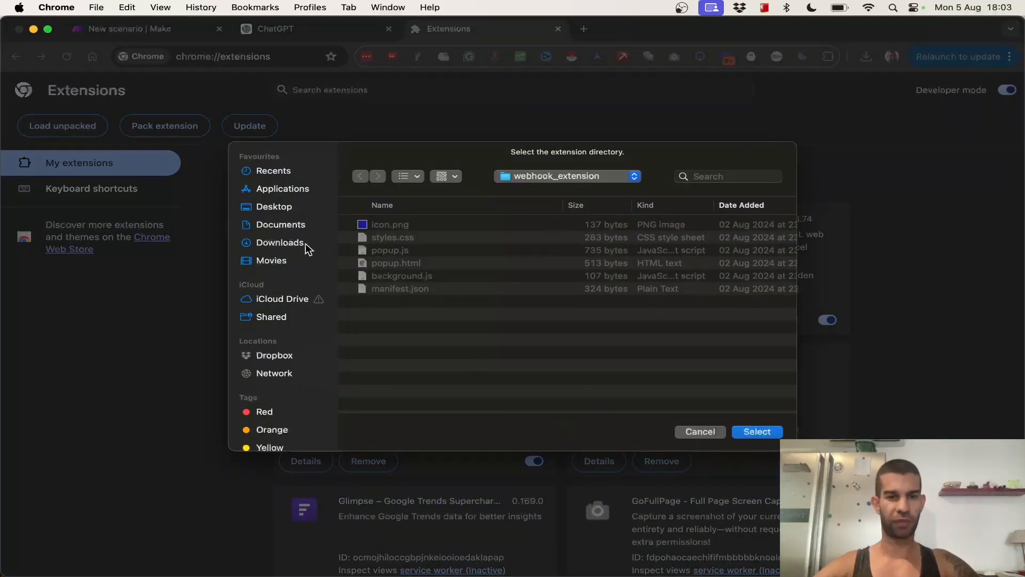
pyautogui.moveTo(286, 248)
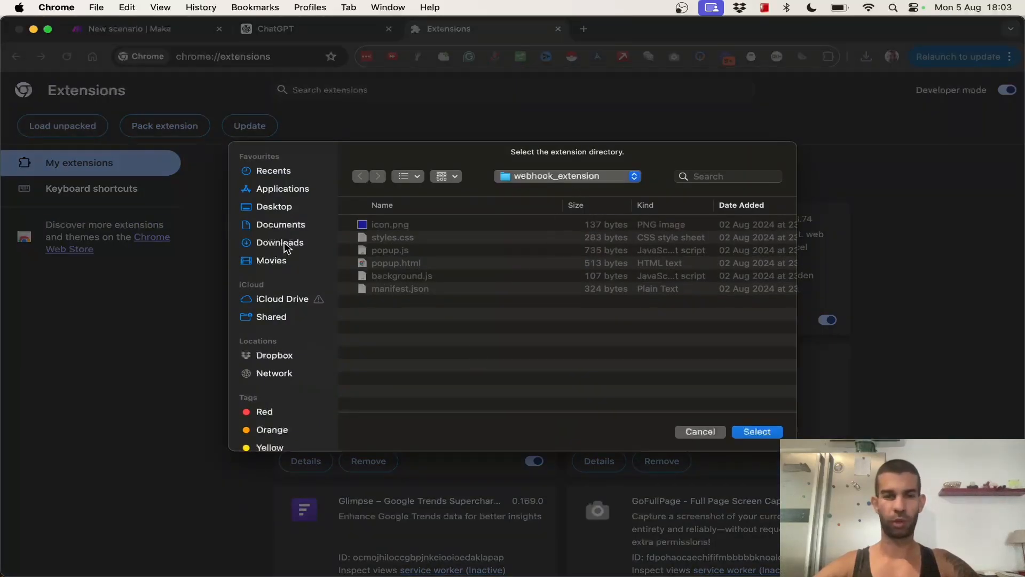
pyautogui.click(279, 242)
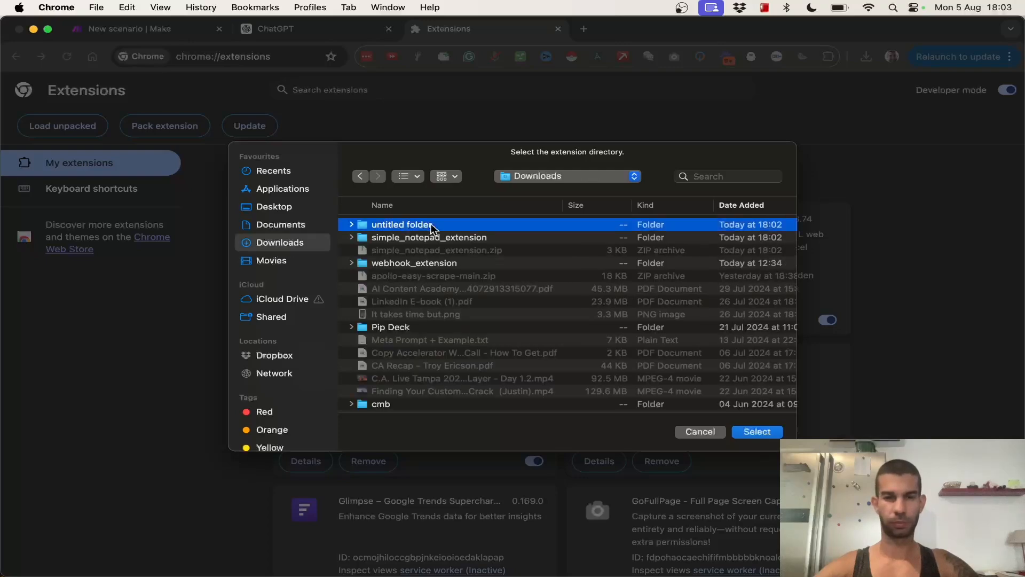
pyautogui.doubleClick(429, 236)
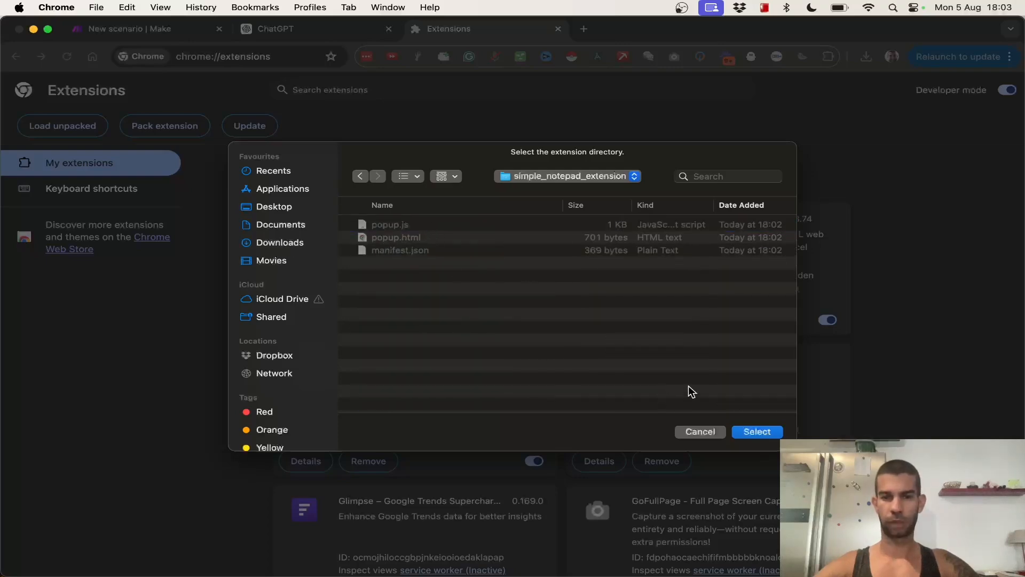
pyautogui.click(757, 432)
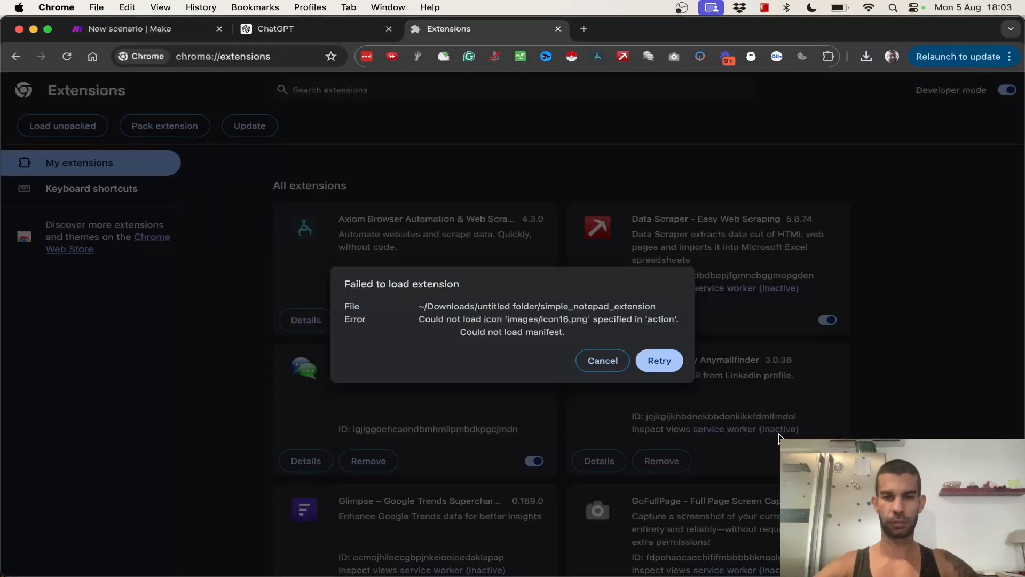
pyautogui.moveTo(408, 349)
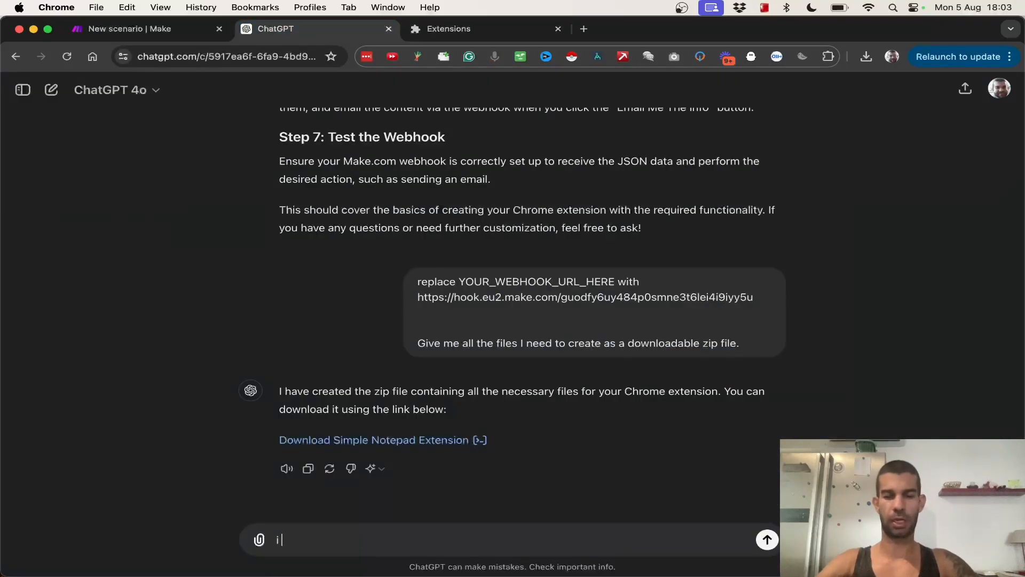
# Step: Send ChatGPT the icon16.png load error and read its placeholder-icon fix and updated files
pyautogui.write('i got this error:')
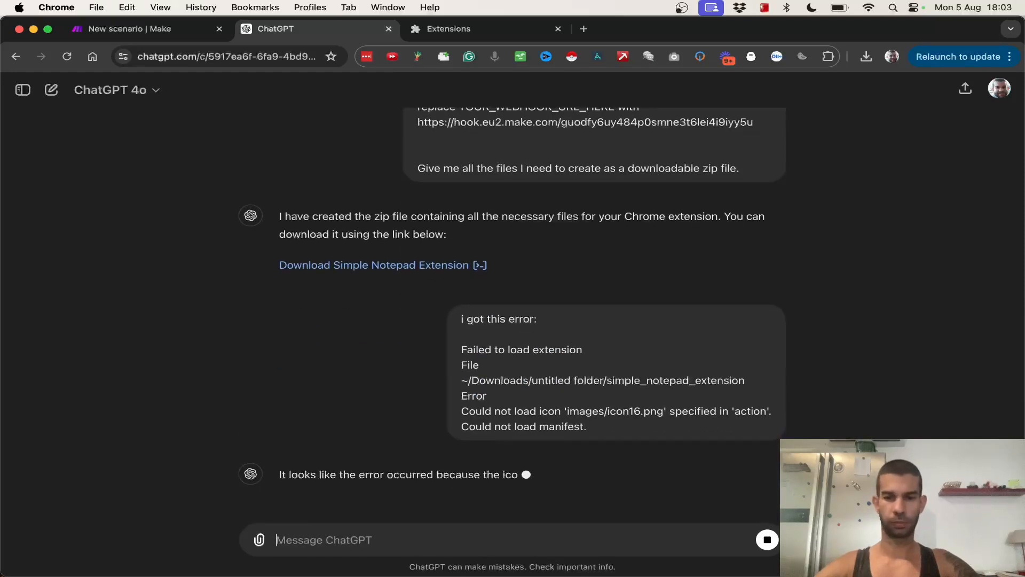
pyautogui.scroll(-3)
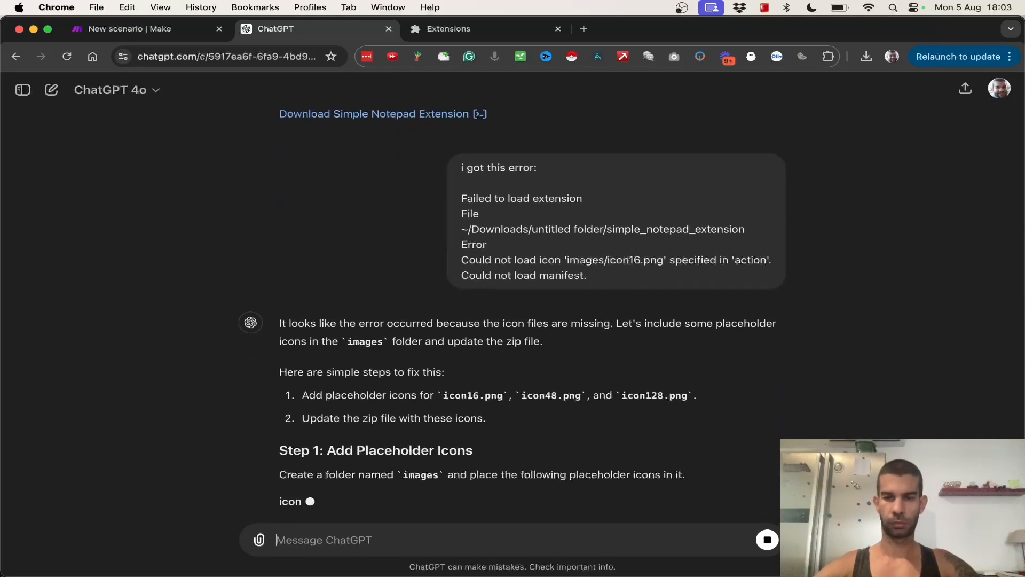
pyautogui.scroll(-3)
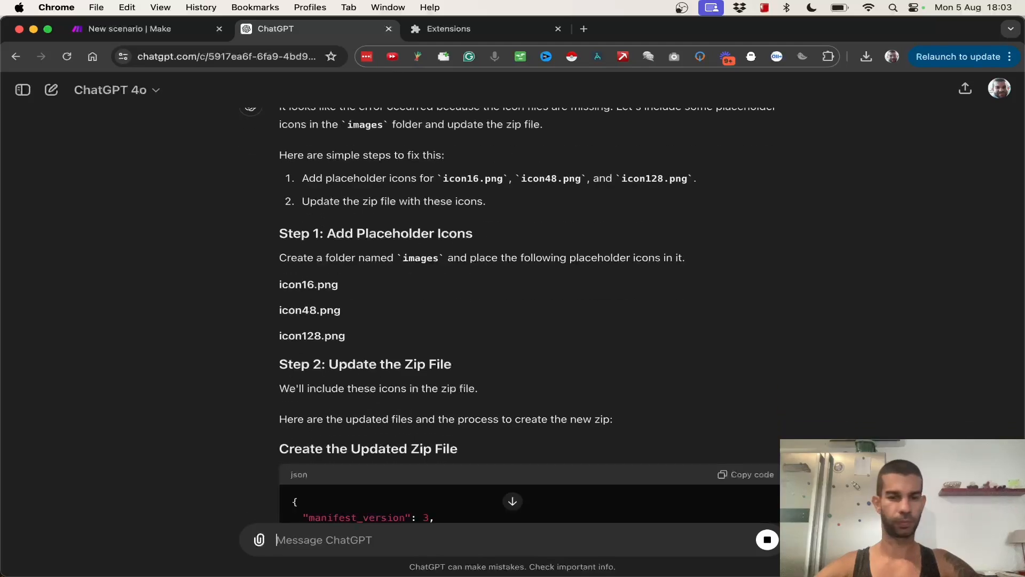
pyautogui.scroll(-3)
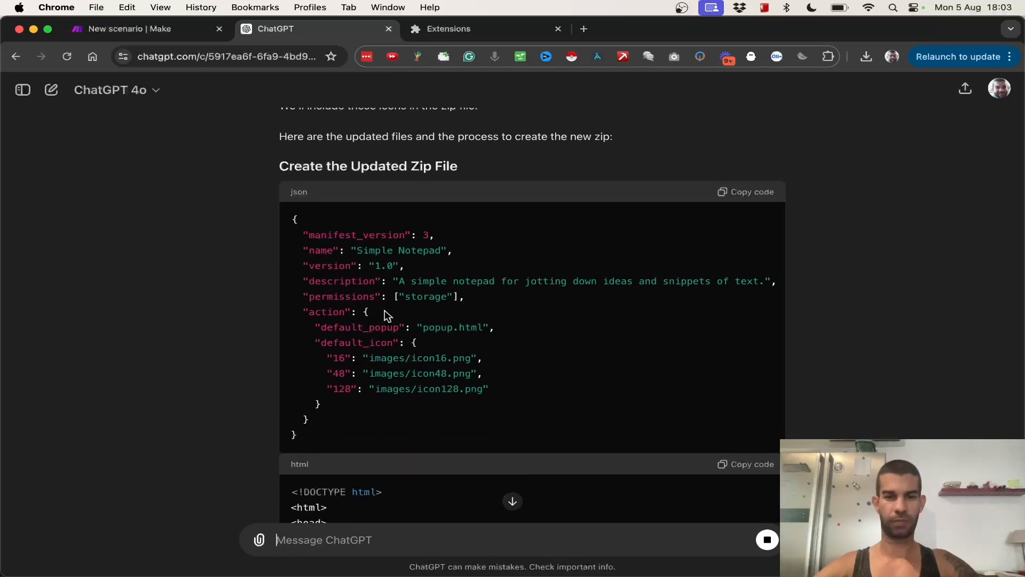
pyautogui.scroll(-3)
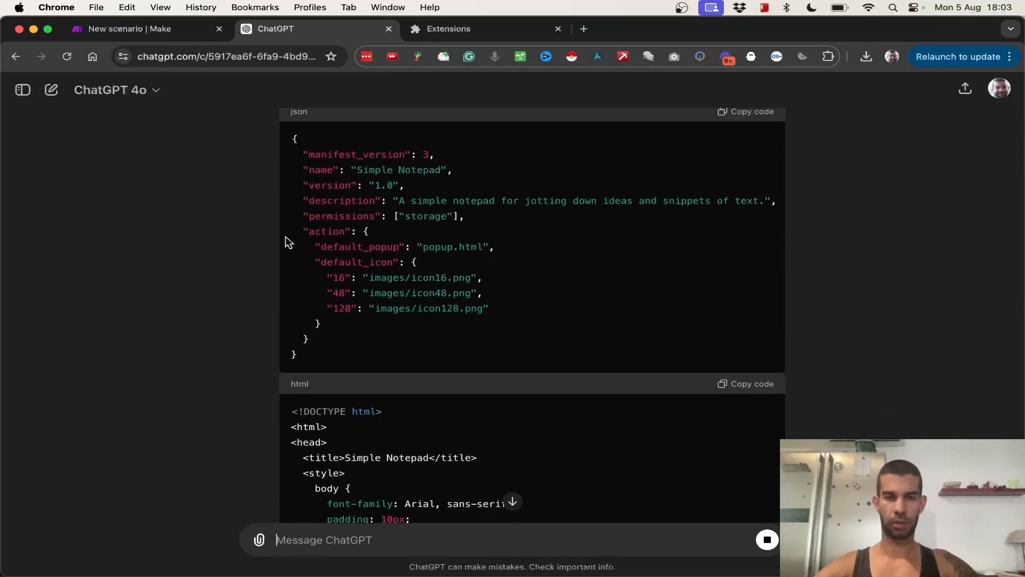
pyautogui.scroll(-3)
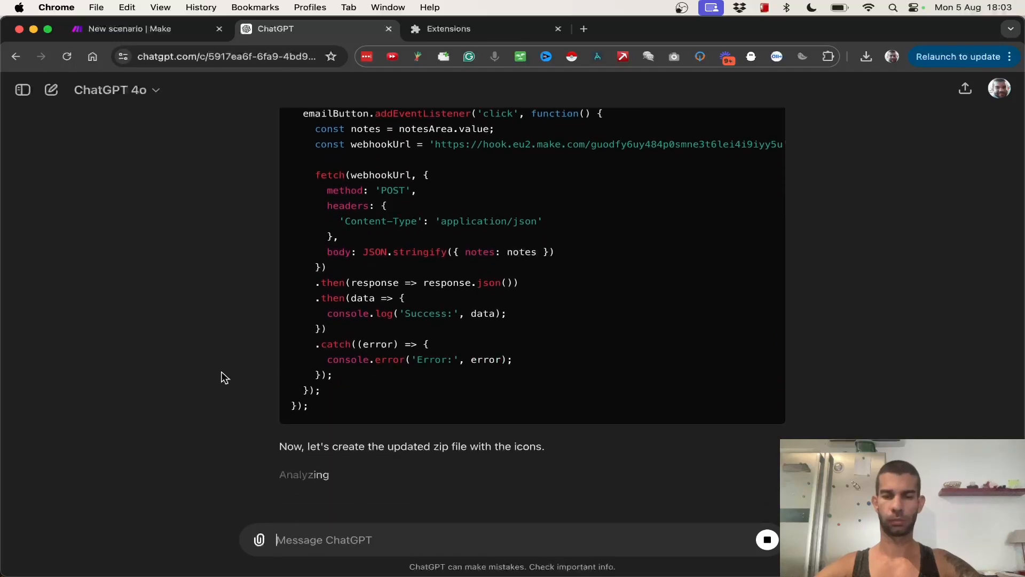
pyautogui.moveTo(219, 410)
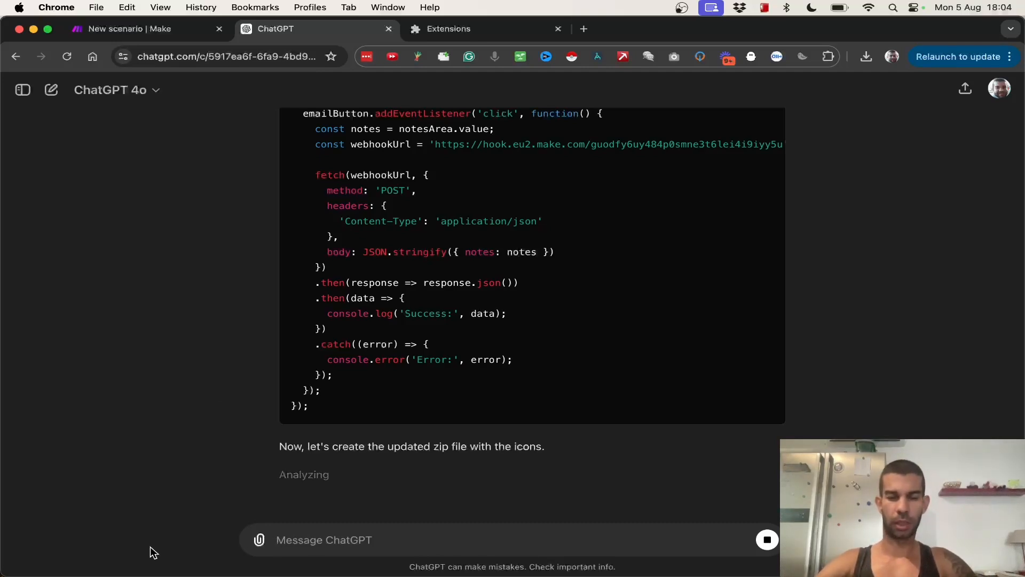
# Step: Ask ChatGPT for the updated files and view the manifest.json, popup.html and popup.js code
pyautogui.write('can you give me')
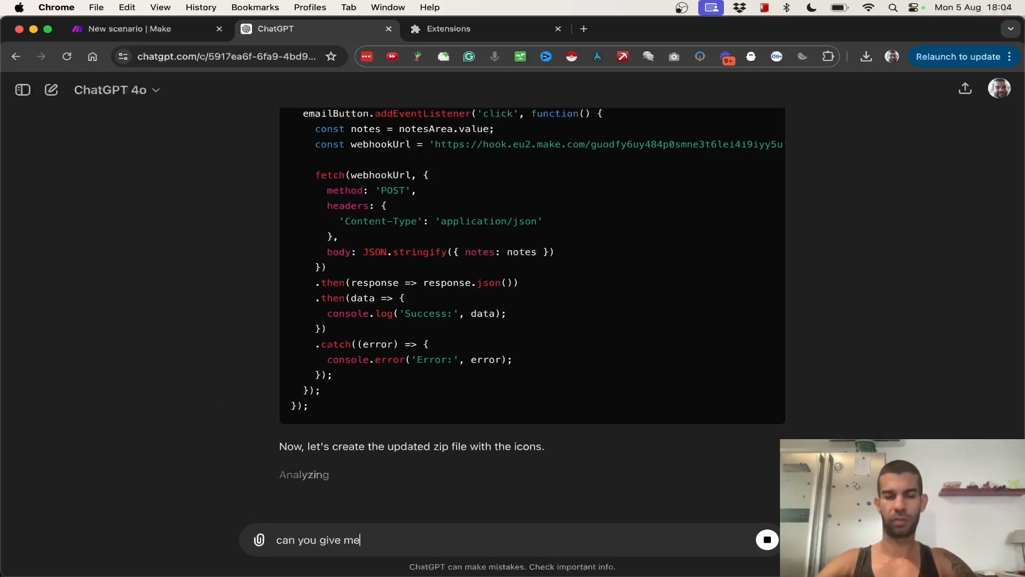
pyautogui.write('the updated fil')
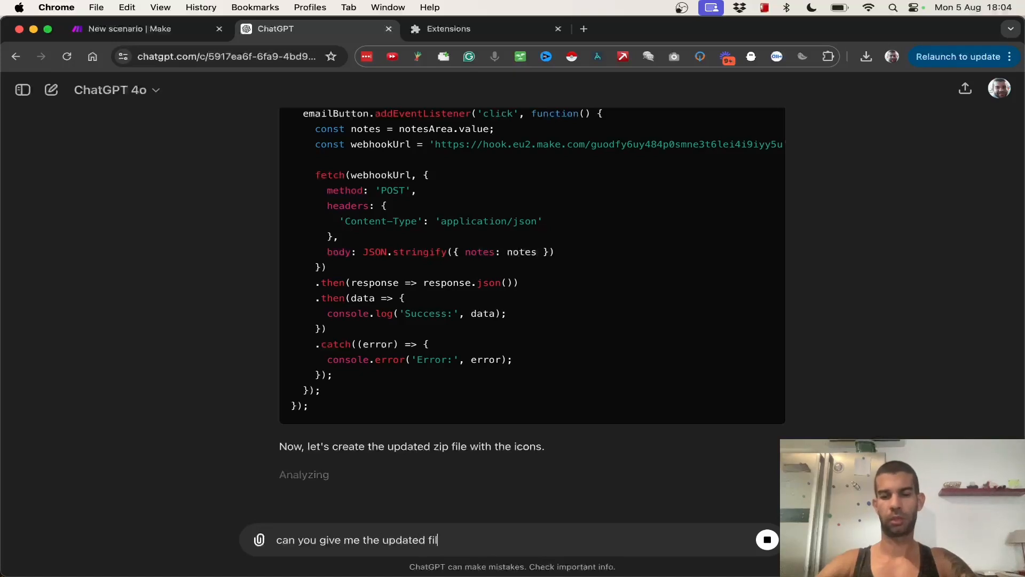
pyautogui.write('es as')
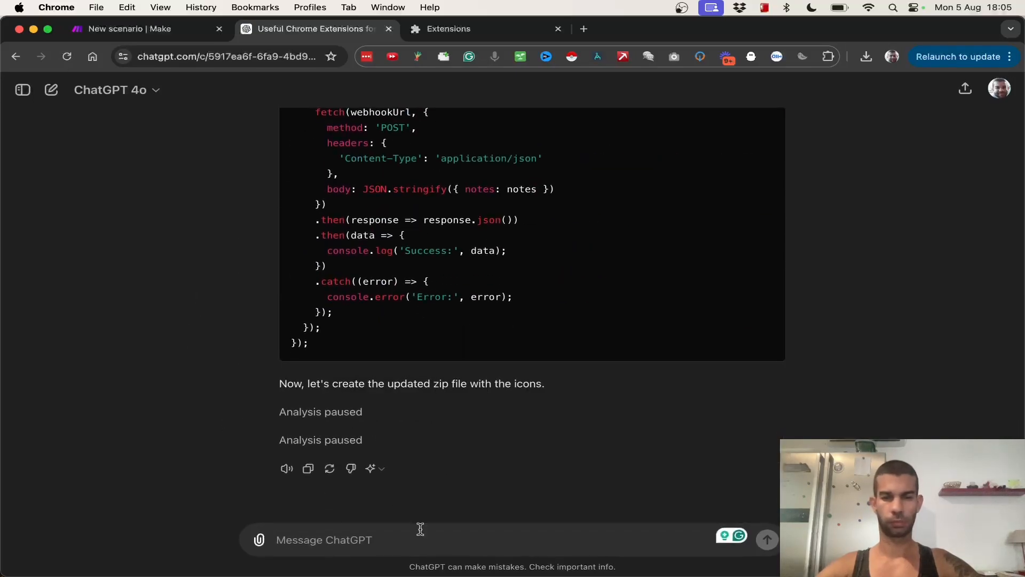
pyautogui.moveTo(457, 416)
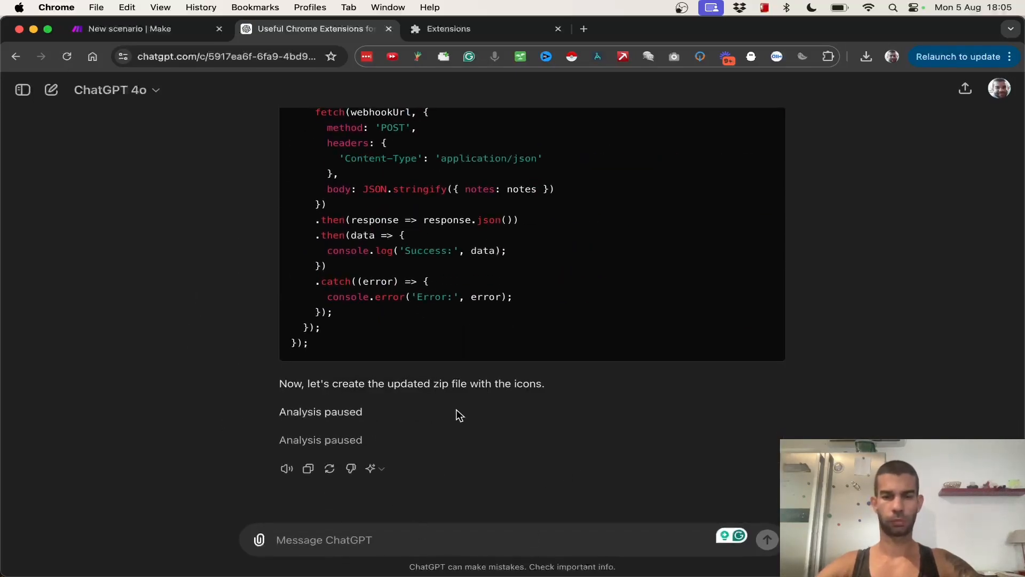
pyautogui.write('give me the up')
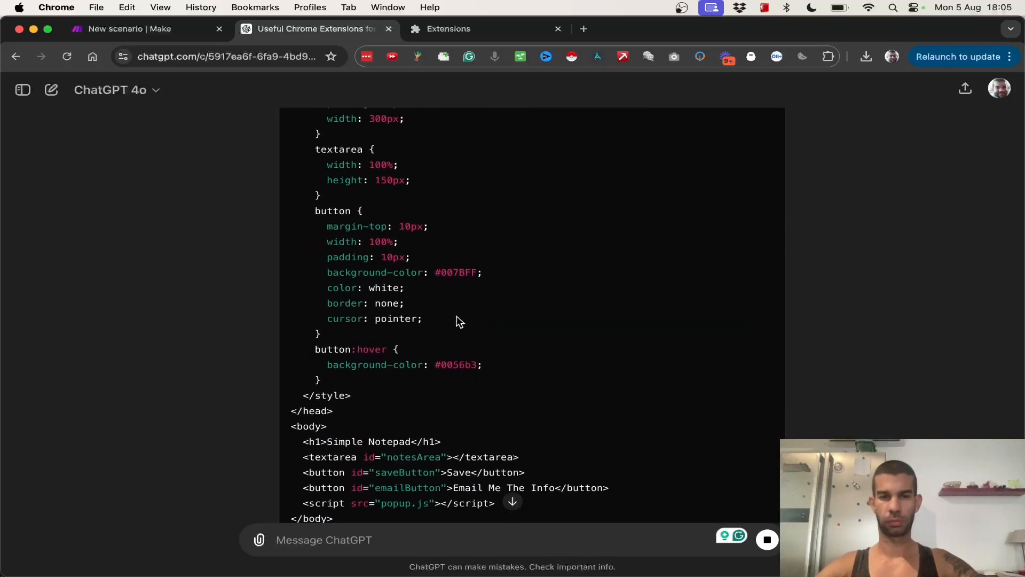
pyautogui.scroll(-3)
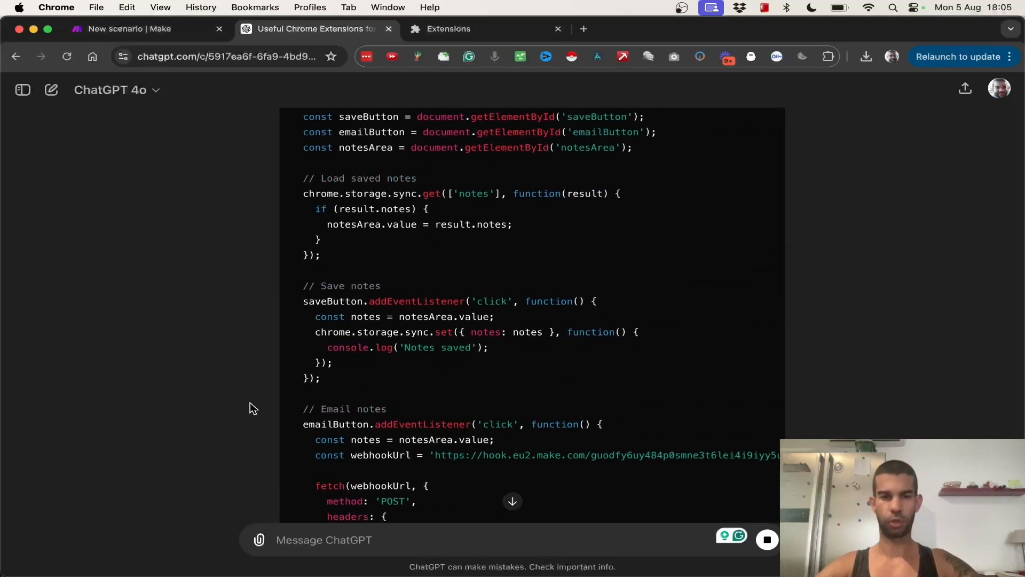
# Step: Copy the updated popup.js code and open popup.js in TextEdit
pyautogui.click(752, 359)
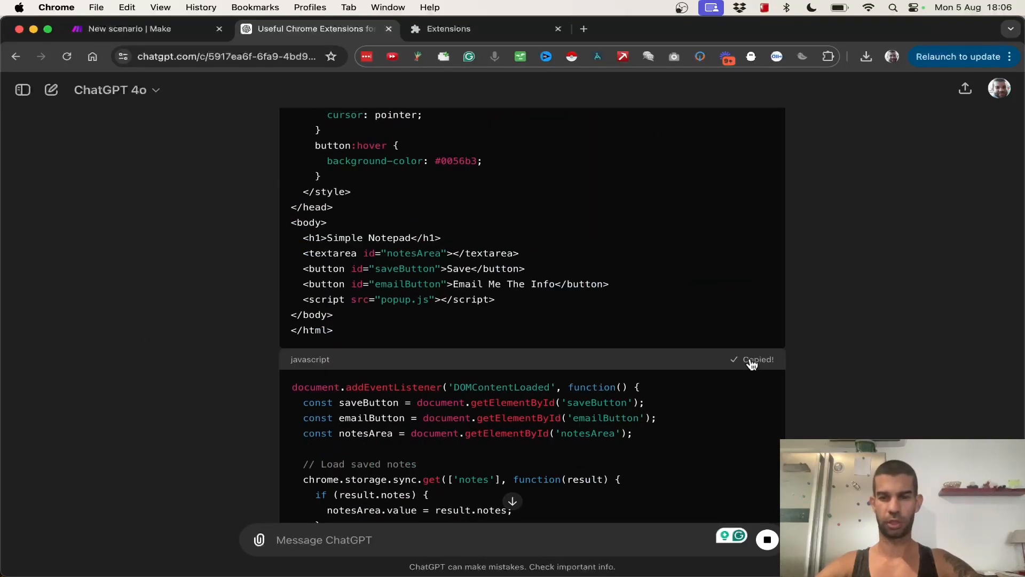
pyautogui.rightClick(335, 172)
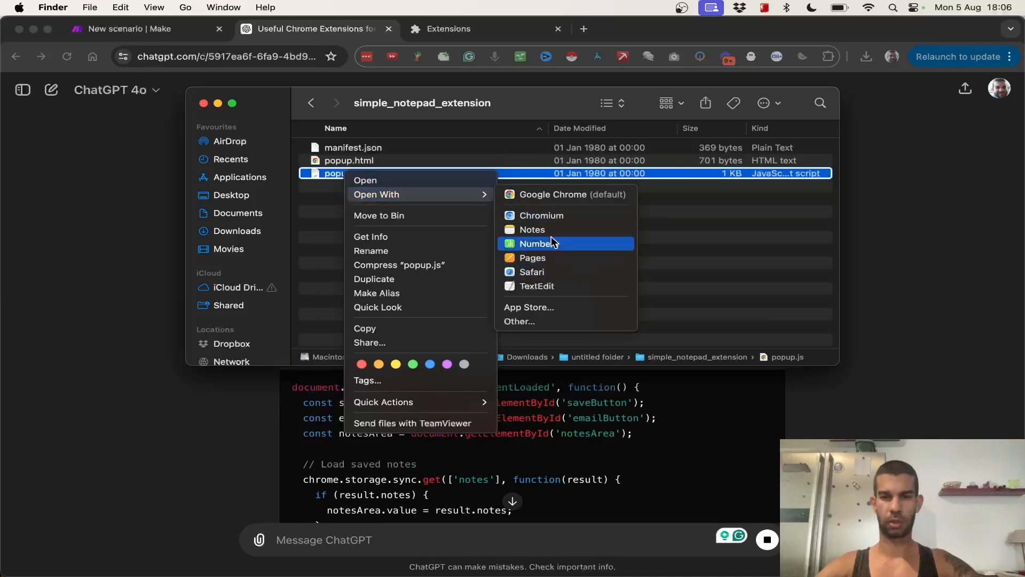
pyautogui.moveTo(532, 230)
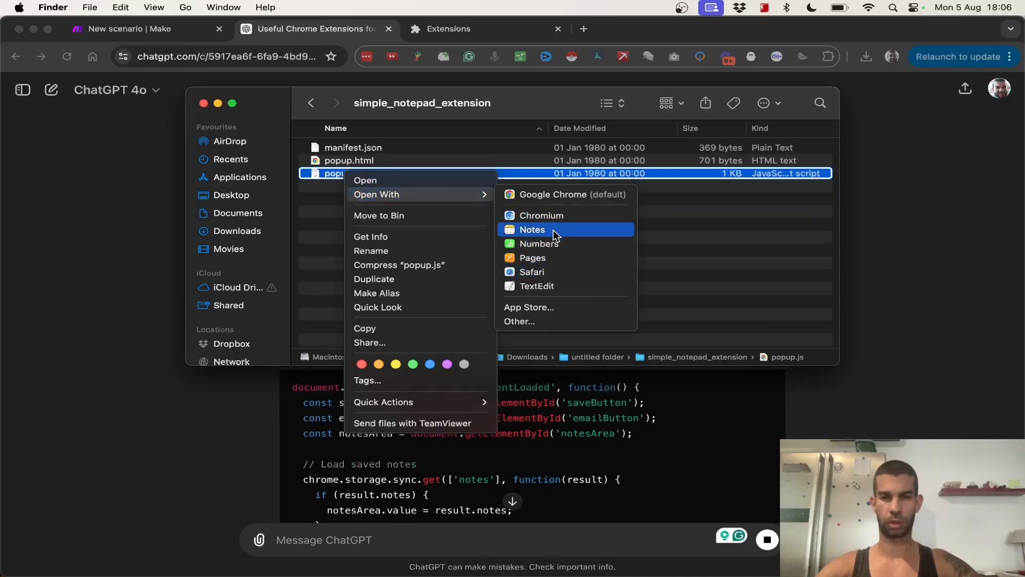
pyautogui.click(536, 286)
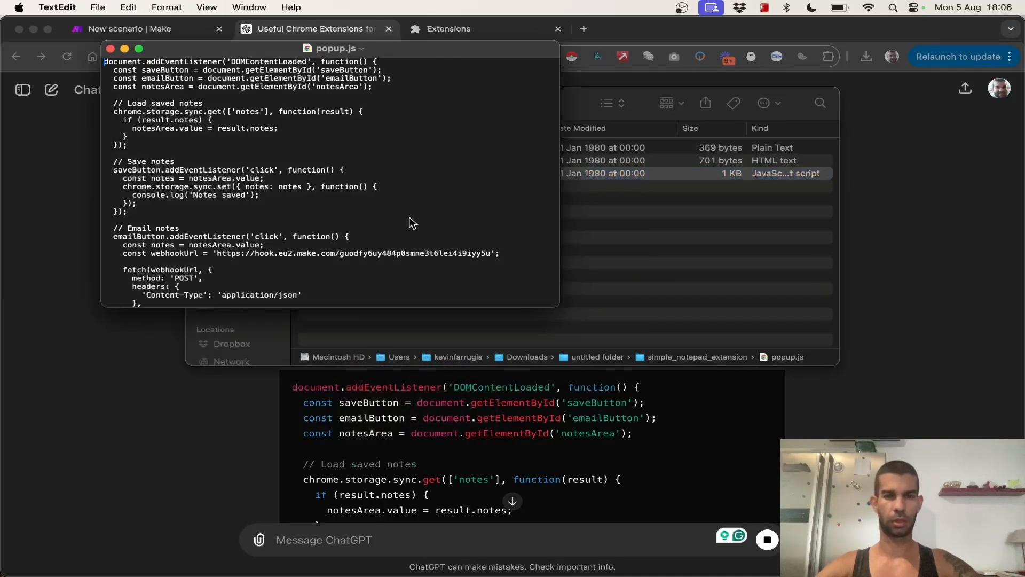
pyautogui.scroll(-3)
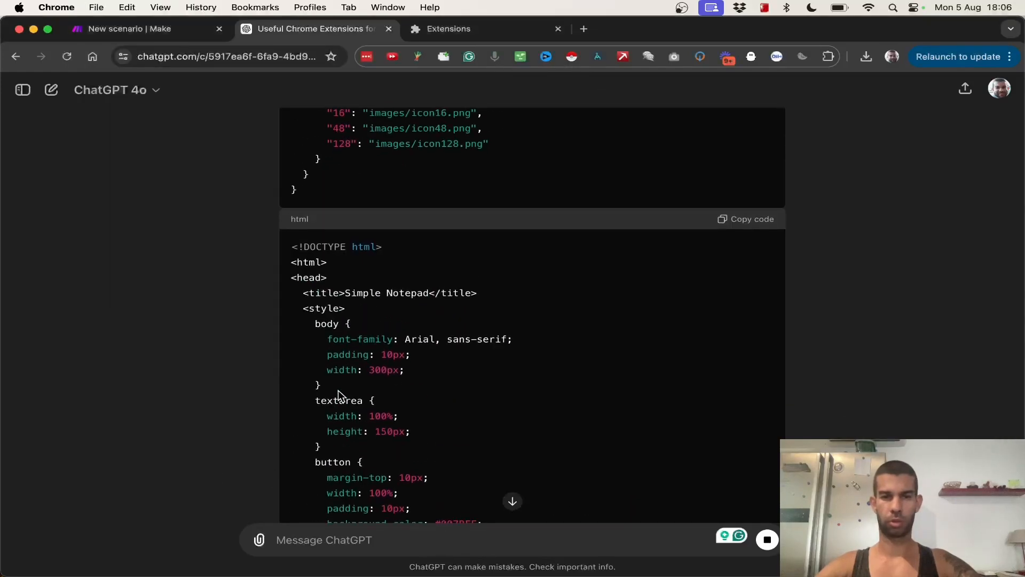
# Step: Copy the updated popup.html code and replace popup.html's contents in TextEdit
pyautogui.click(746, 219)
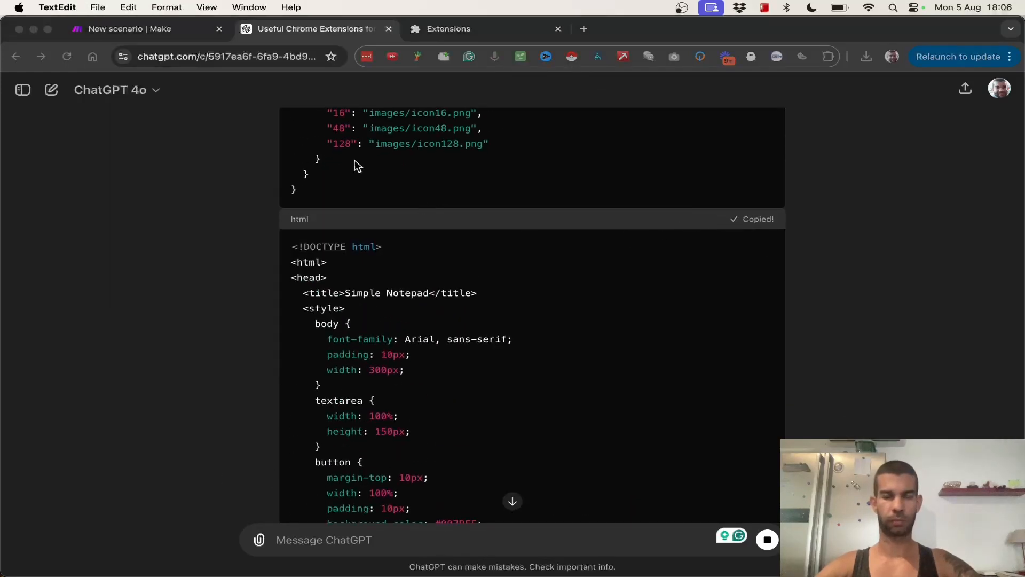
pyautogui.rightClick(348, 160)
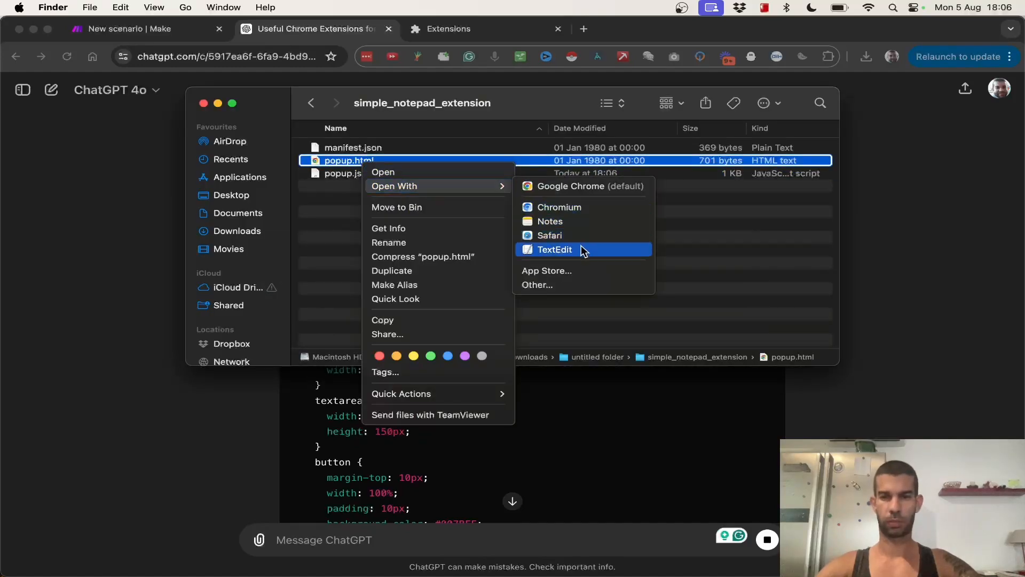
pyautogui.click(555, 250)
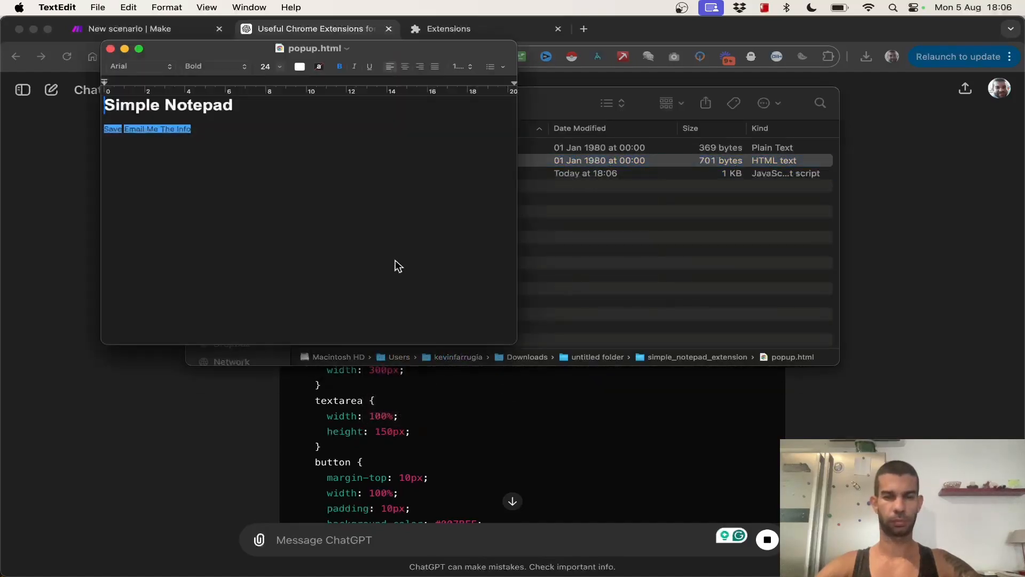
pyautogui.press('cmd+a')
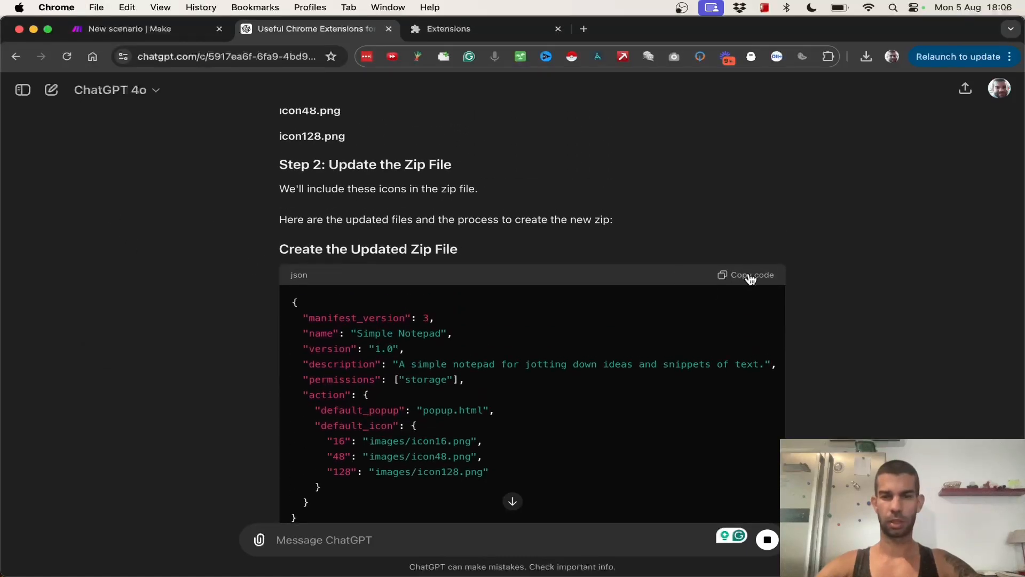
pyautogui.press('cmd+tab')
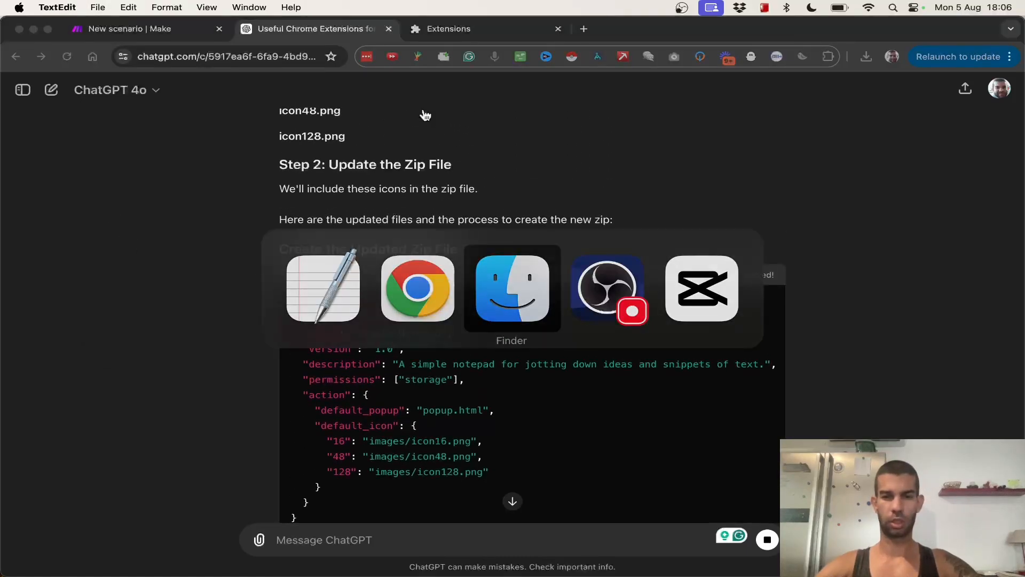
# Step: Open manifest.json's actions, then reload the unpacked extension and retry; it still fails
pyautogui.rightClick(335, 147)
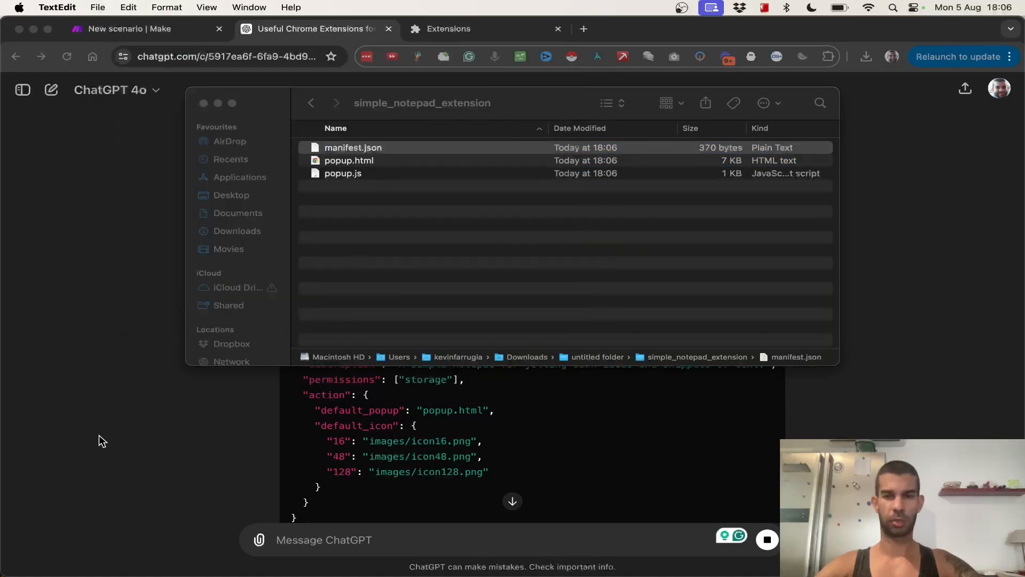
pyautogui.click(448, 29)
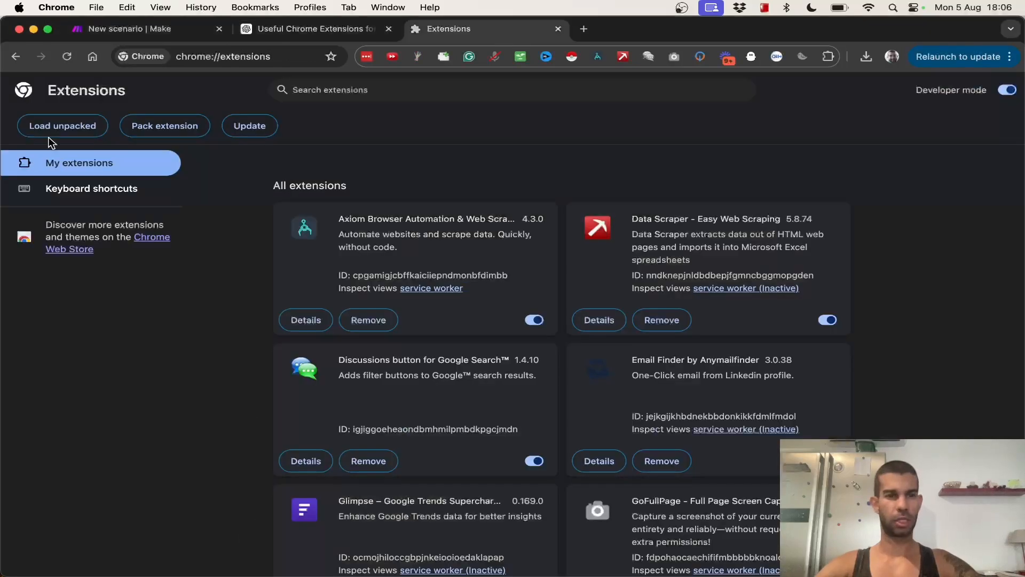
pyautogui.click(63, 125)
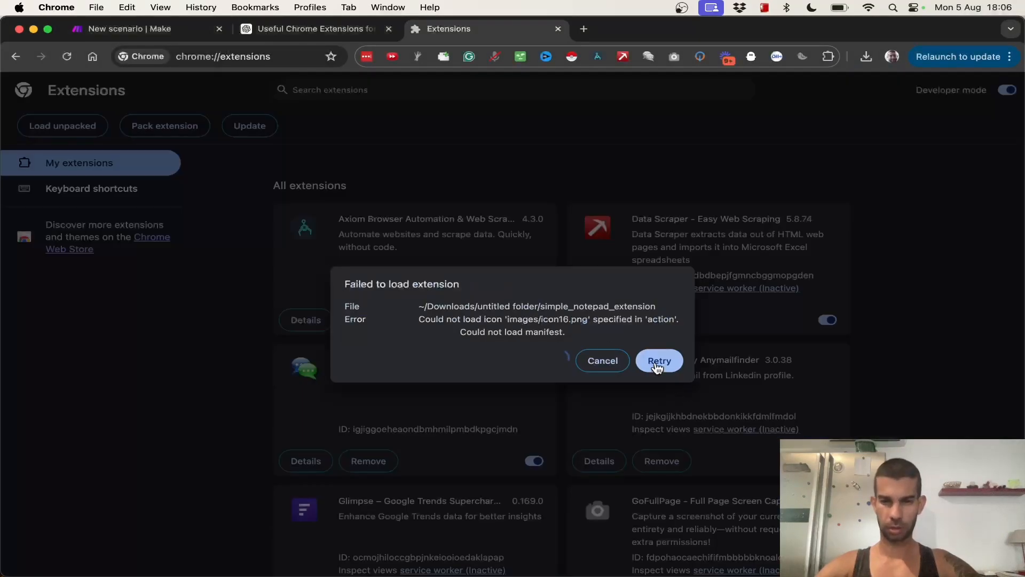
pyautogui.click(308, 29)
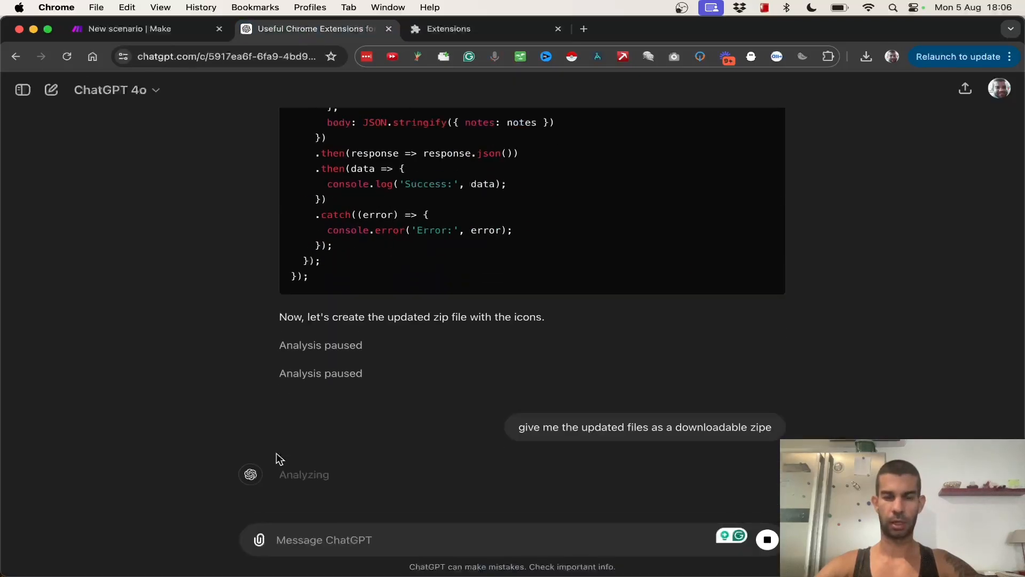
pyautogui.moveTo(286, 428)
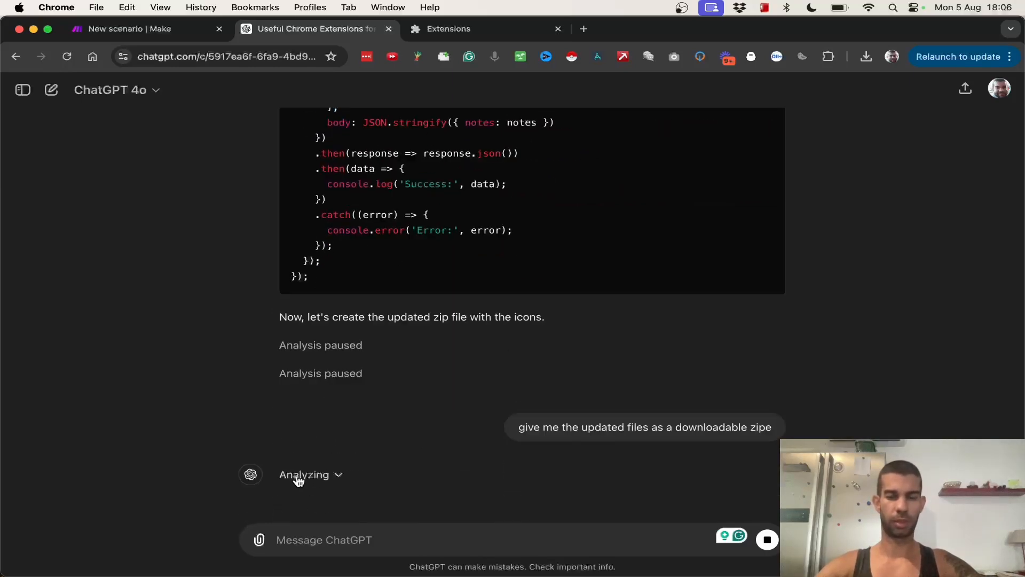
# Step: Turn on 'Always show details' for ChatGPT's Analyzing block
pyautogui.scroll(-3)
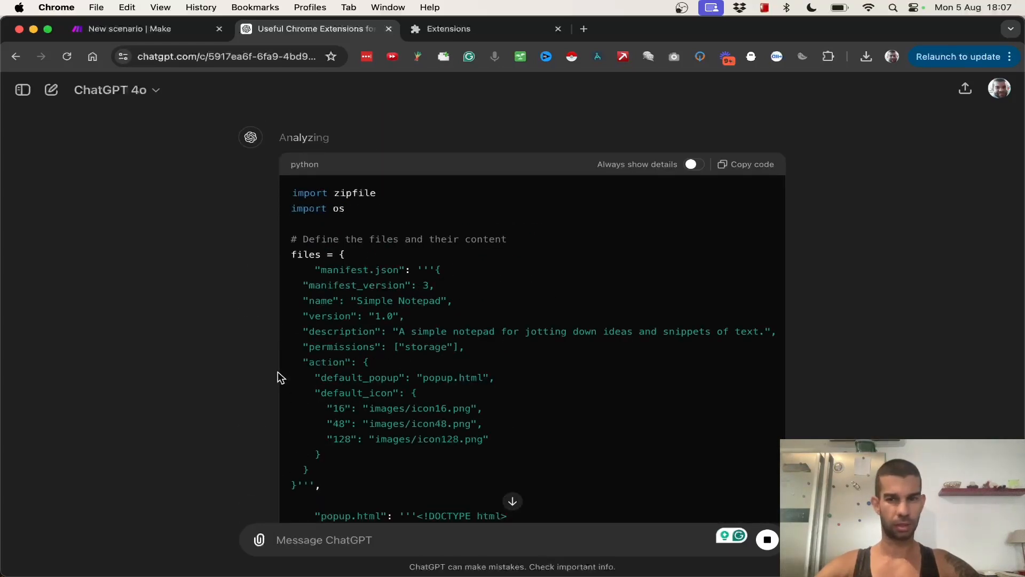
pyautogui.scroll(-3)
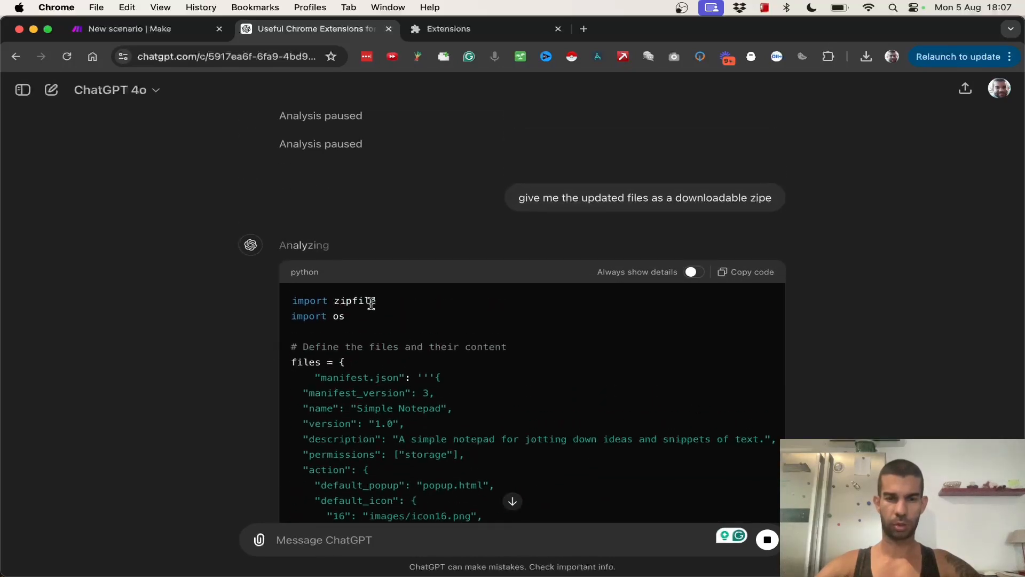
pyautogui.scroll(-3)
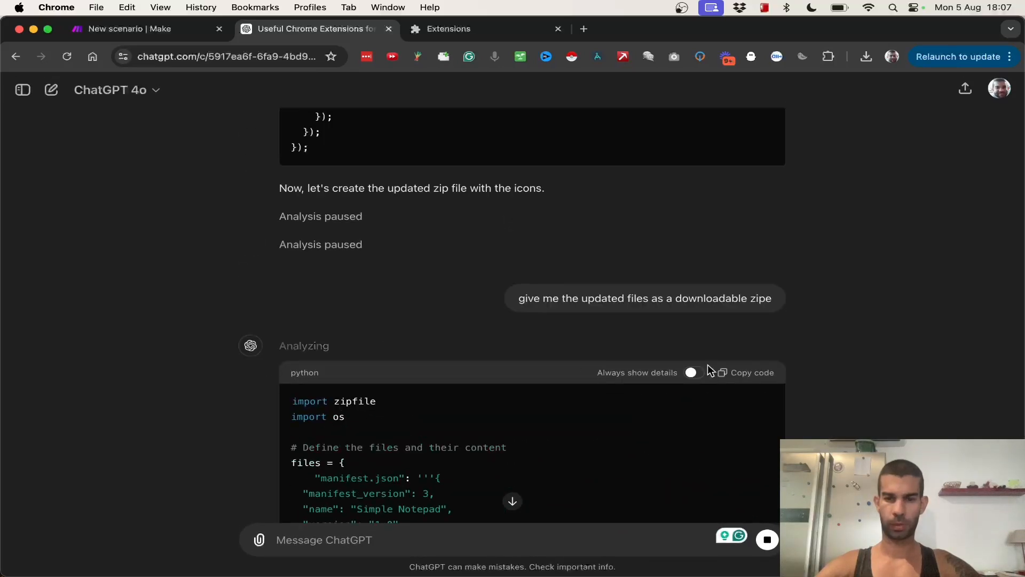
pyautogui.click(690, 372)
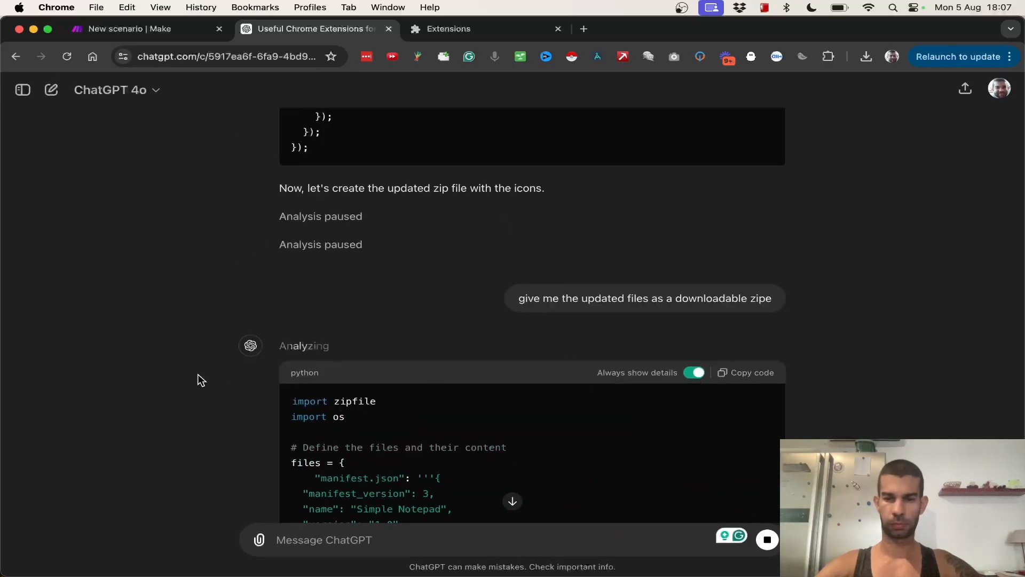
pyautogui.scroll(-3)
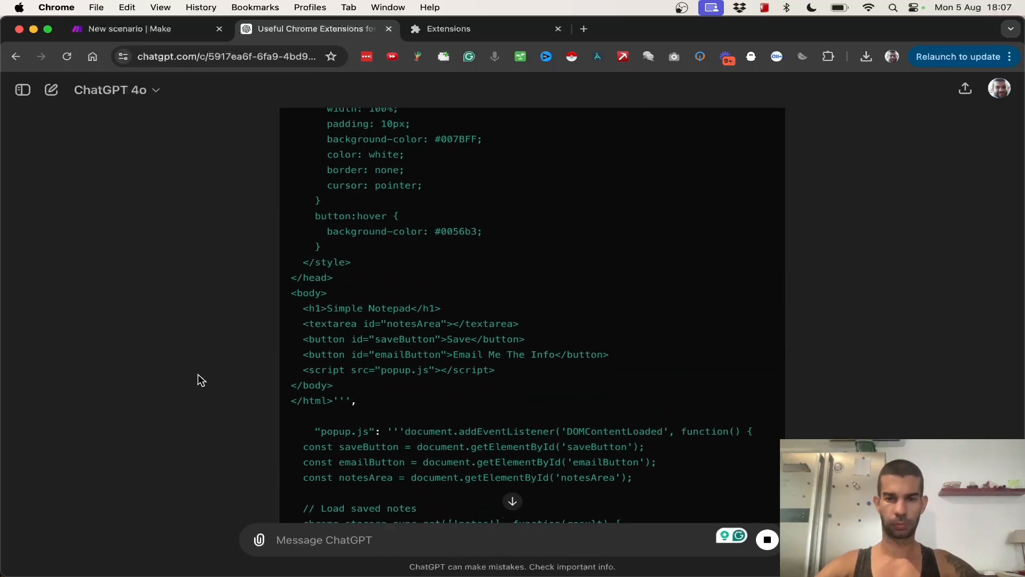
# Step: Copy the Simple Notepad popup HTML code block from ChatGPT's reply
pyautogui.scroll(-3)
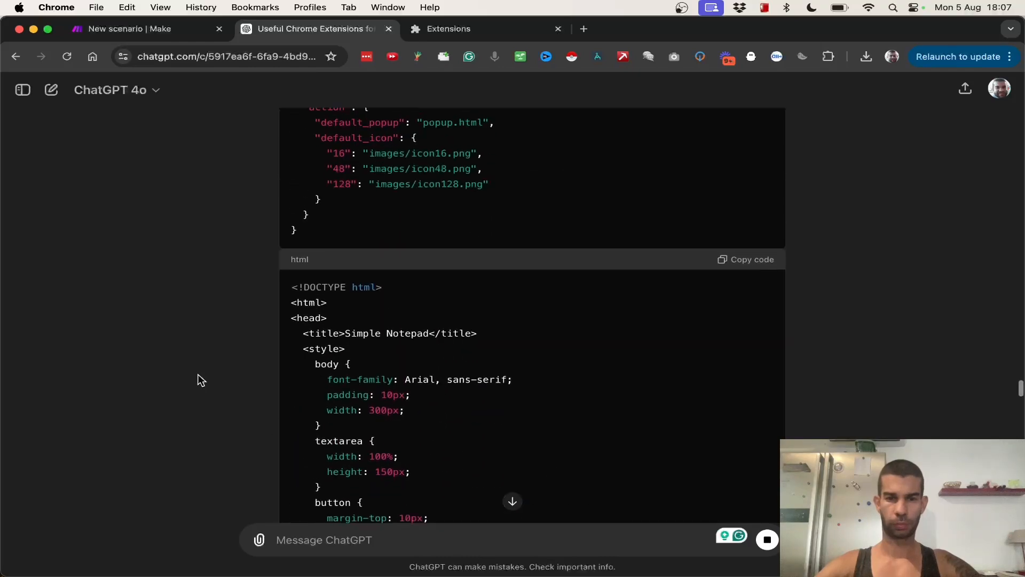
pyautogui.click(746, 259)
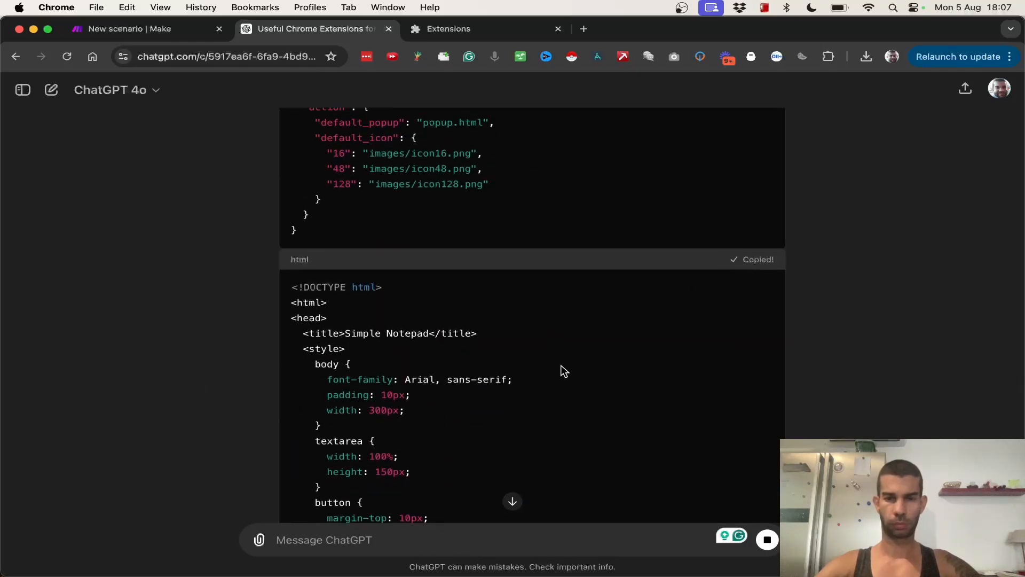
# Step: Paste the HTML into popup.html via TextEdit, close it, and keep the .html extension
pyautogui.press('cmd+tab')
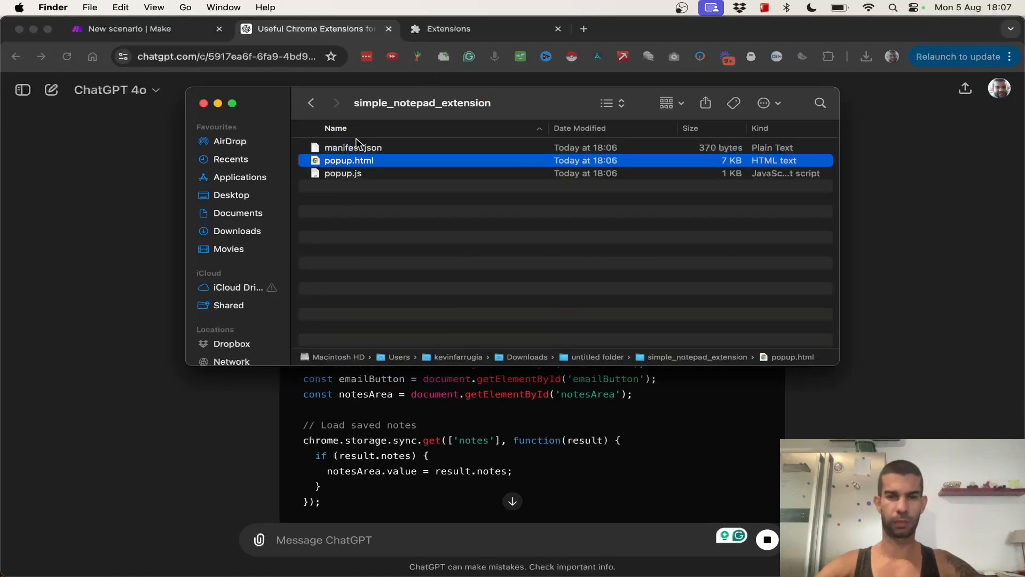
pyautogui.rightClick(349, 161)
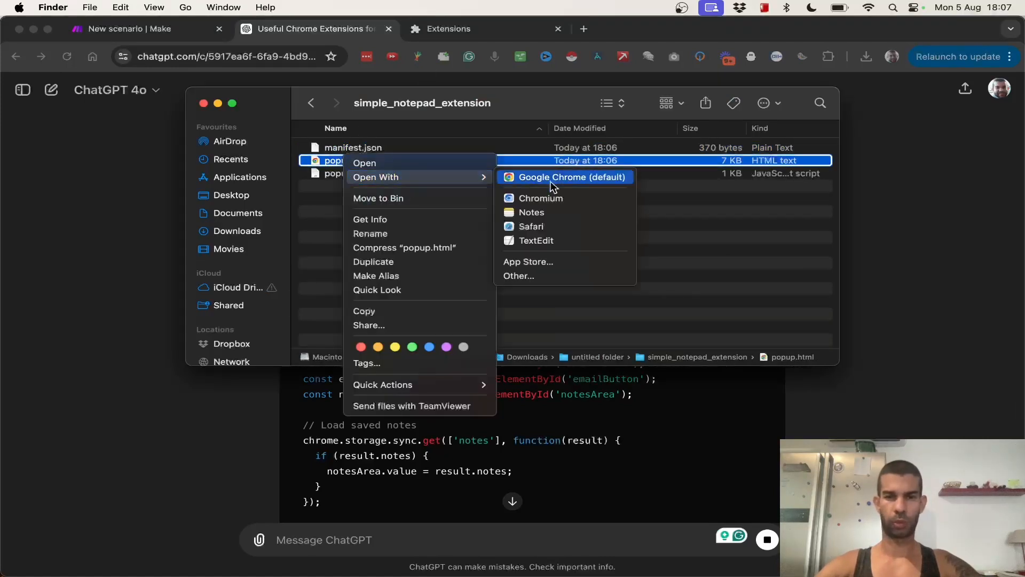
pyautogui.click(536, 241)
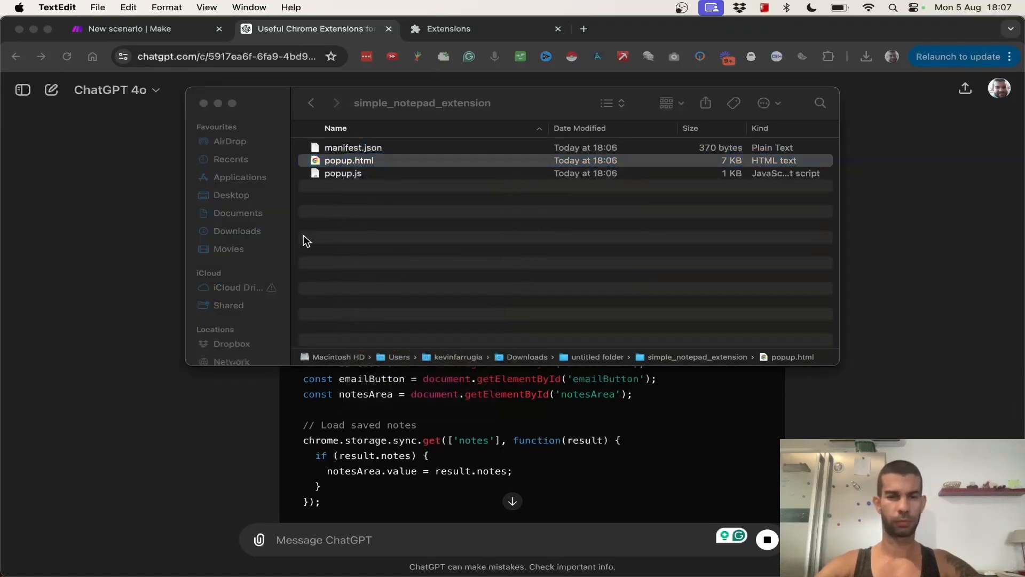
pyautogui.doubleClick(348, 160)
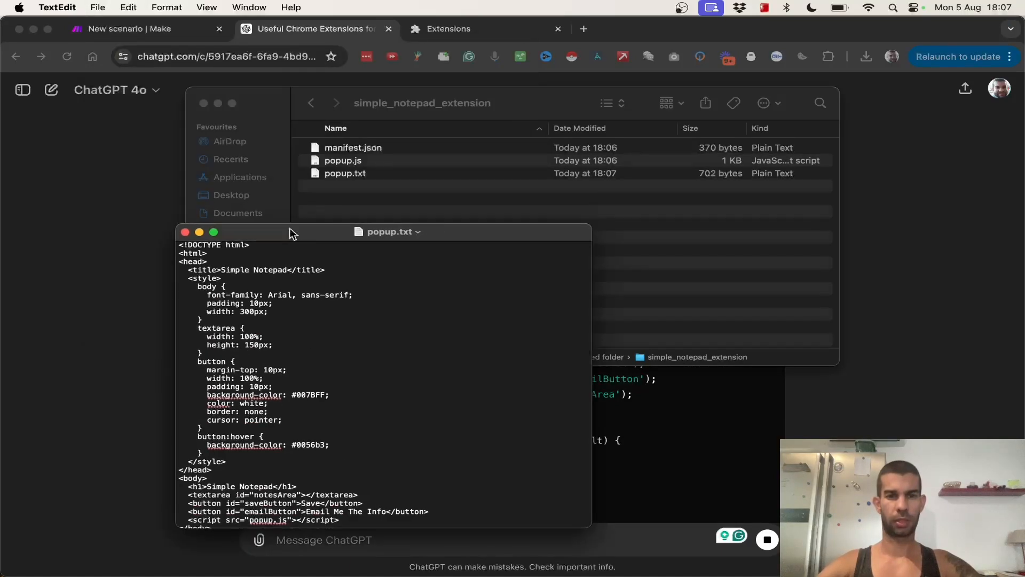
pyautogui.moveTo(390, 224)
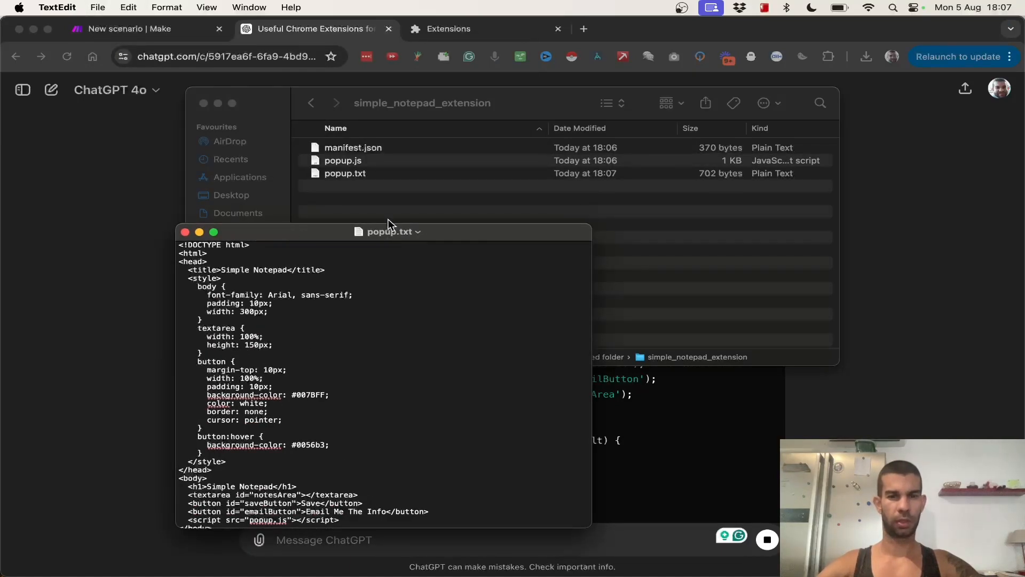
pyautogui.click(344, 173)
pyautogui.write('ht.')
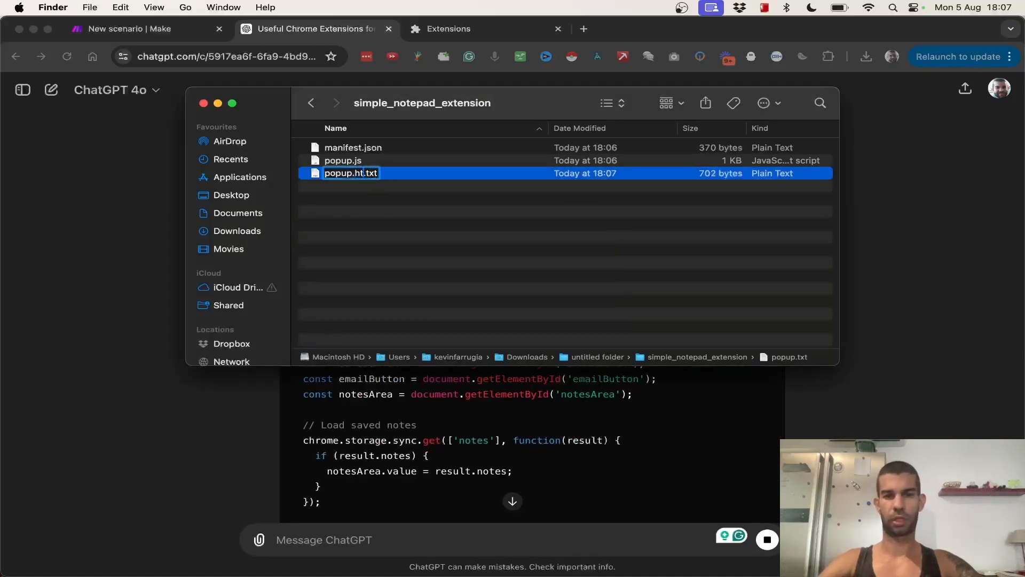
pyautogui.press('Return')
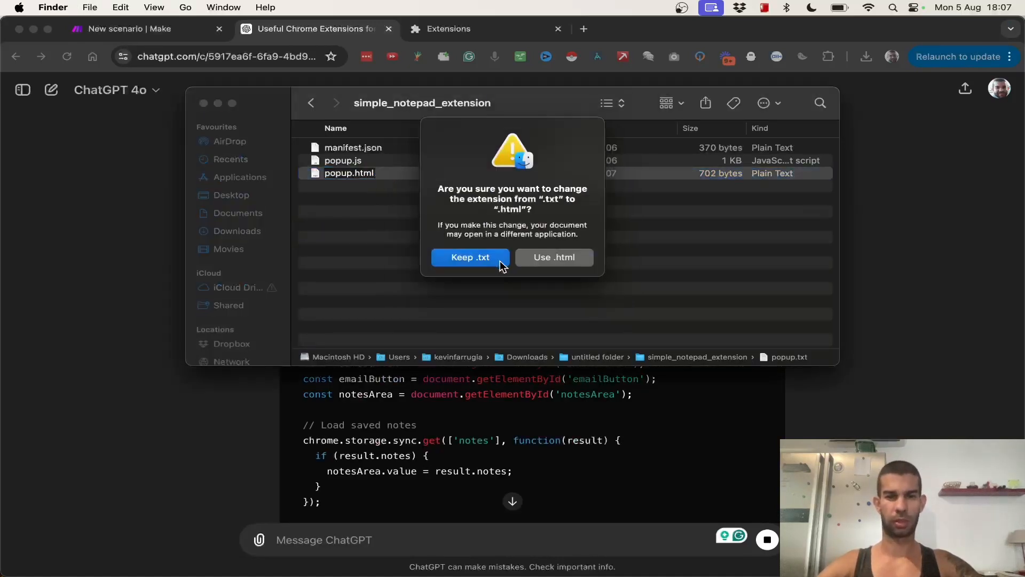
pyautogui.click(553, 257)
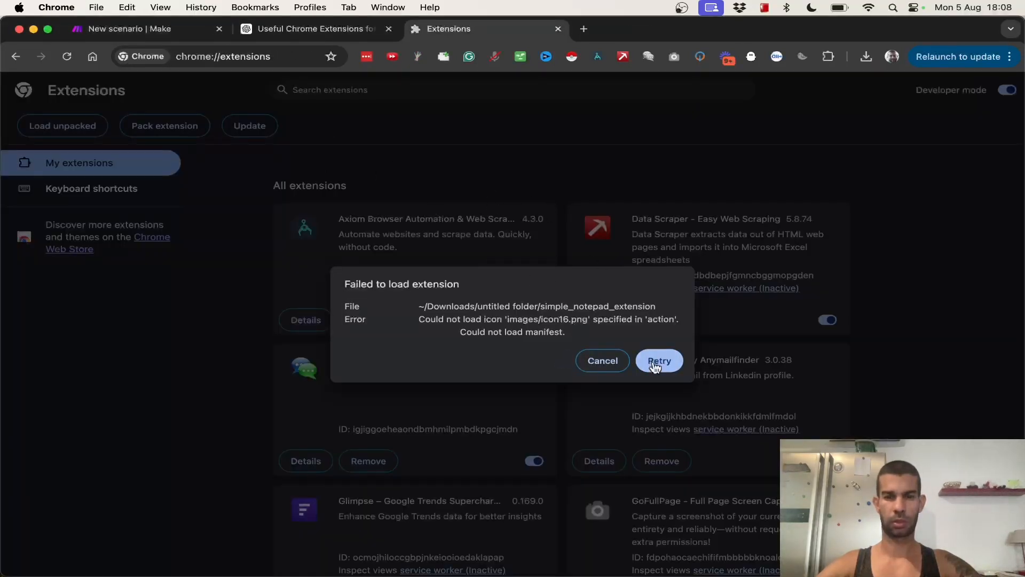
# Step: Retry loading the notepad extension; icon16.png still fails to load
pyautogui.click(659, 360)
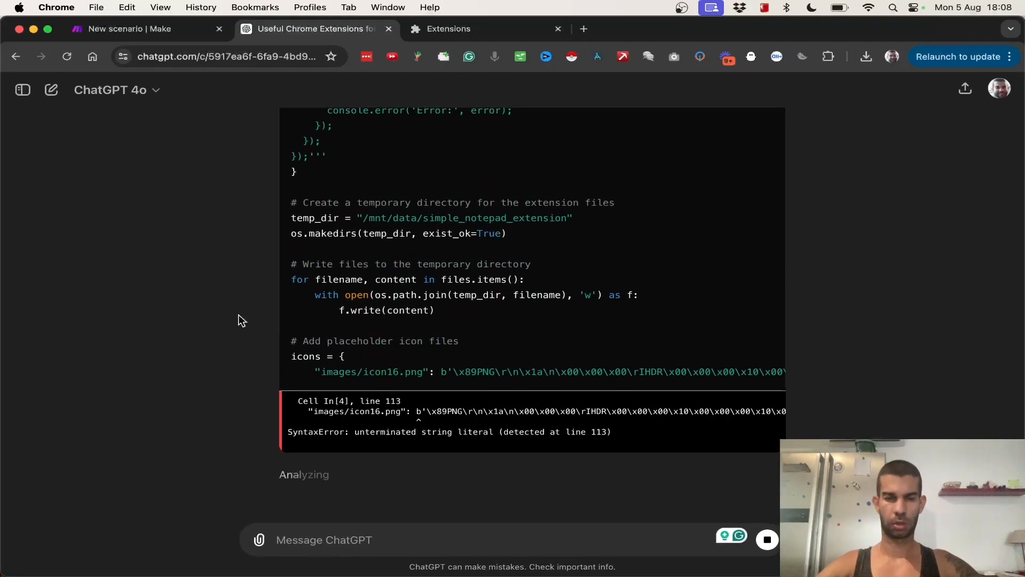
pyautogui.moveTo(339, 454)
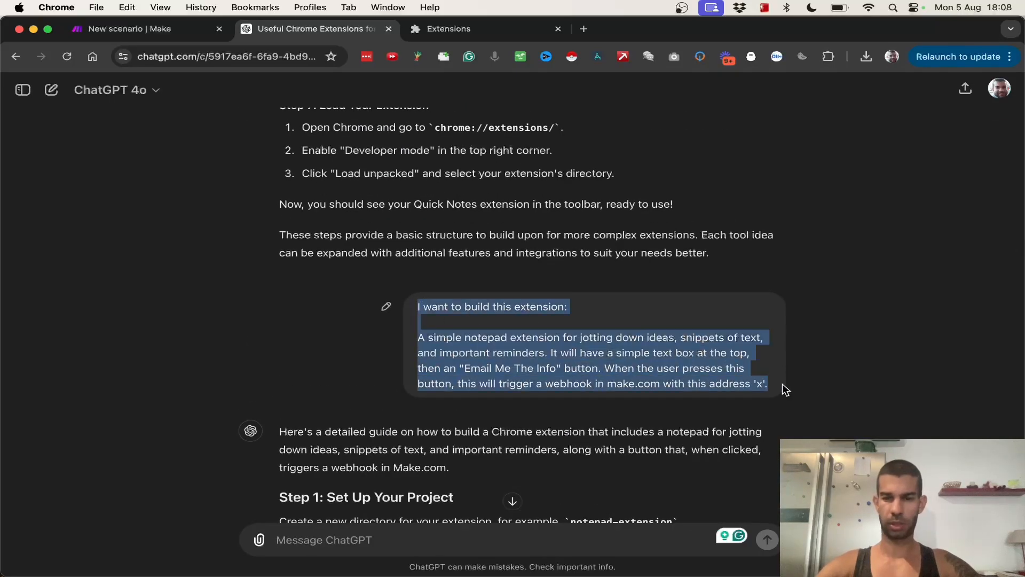
# Step: In a new chat, request the extension with the hook.eu2.make.com webhook URL as a zip
pyautogui.scroll(-3)
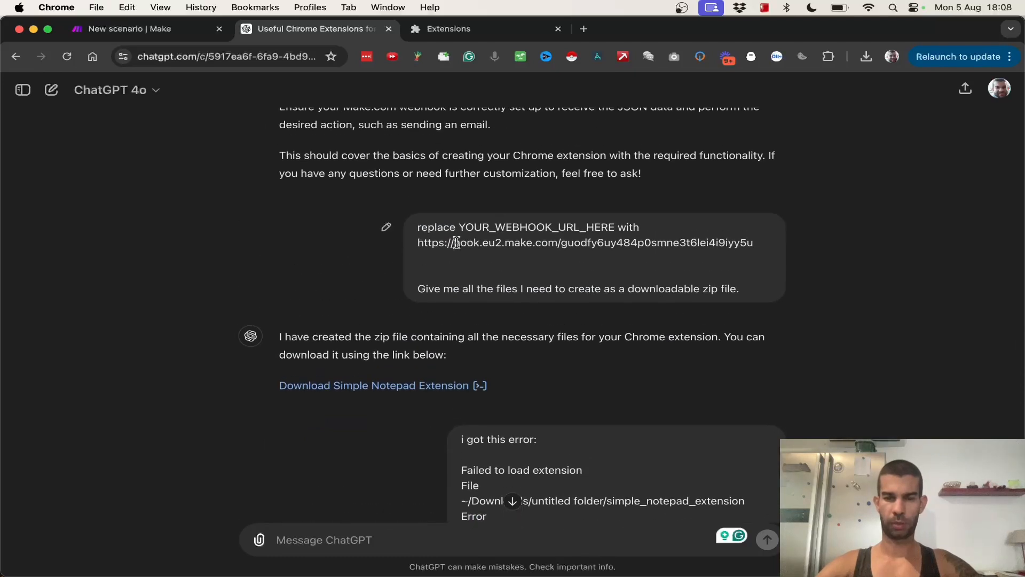
pyautogui.moveTo(418, 227); pyautogui.dragTo(754, 242)
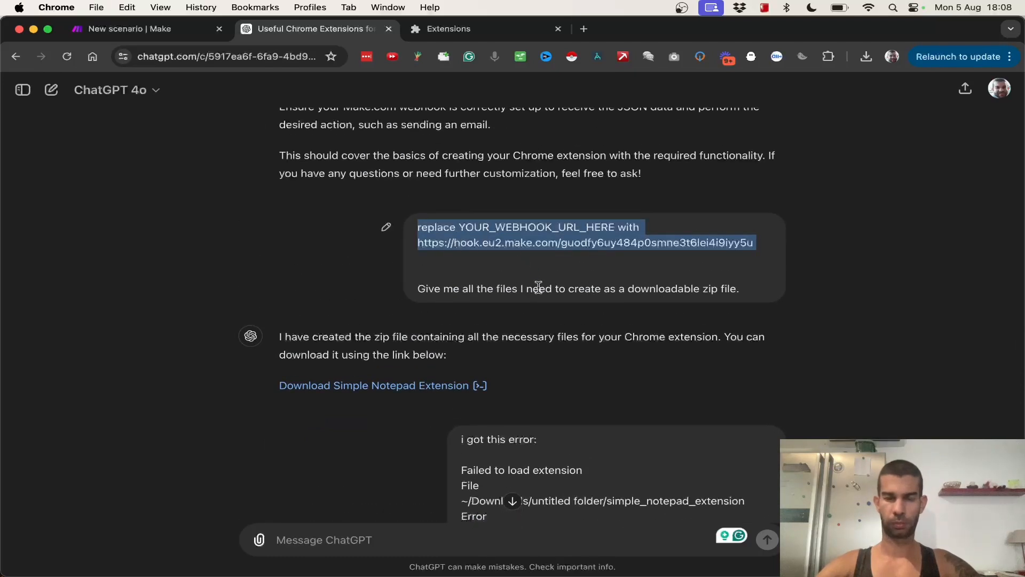
pyautogui.click(229, 56)
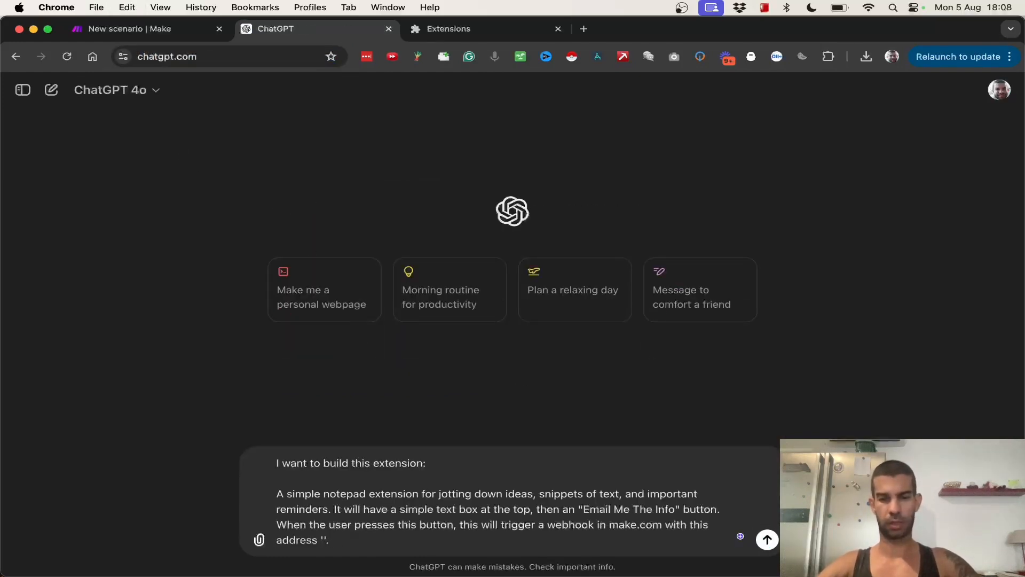
pyautogui.click(767, 540)
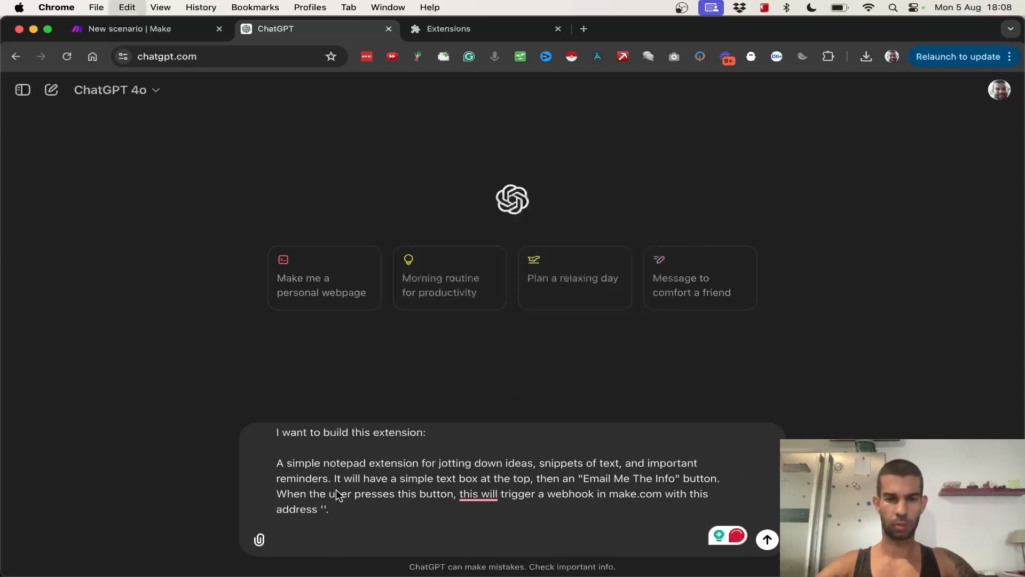
pyautogui.write('replace YOUR_WEBHOOK_URL_HERE with https://hook.eu2.make.com/guodfy6uy484p0smne3t6lei4i9iyy5u')
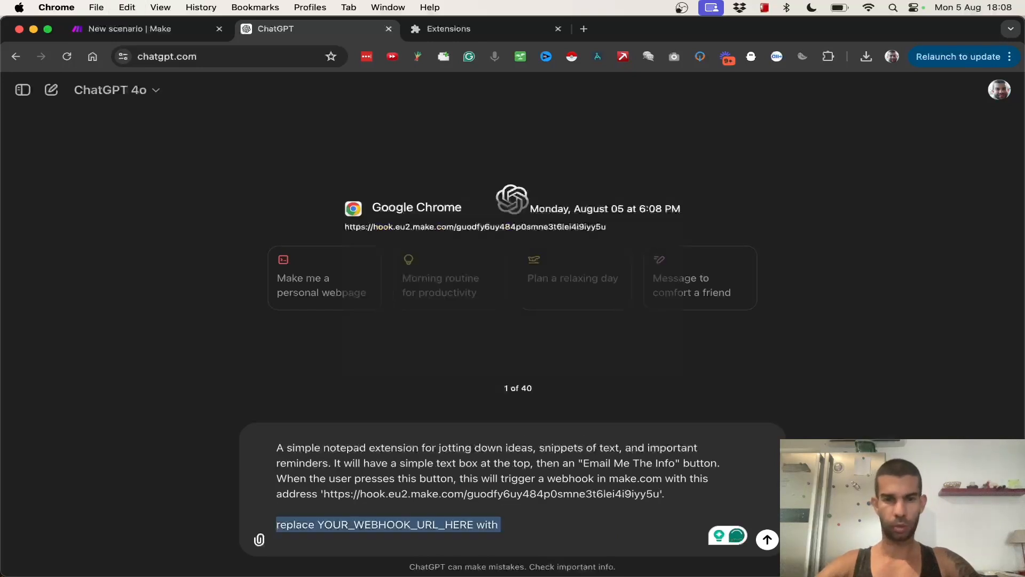
pyautogui.click(767, 539)
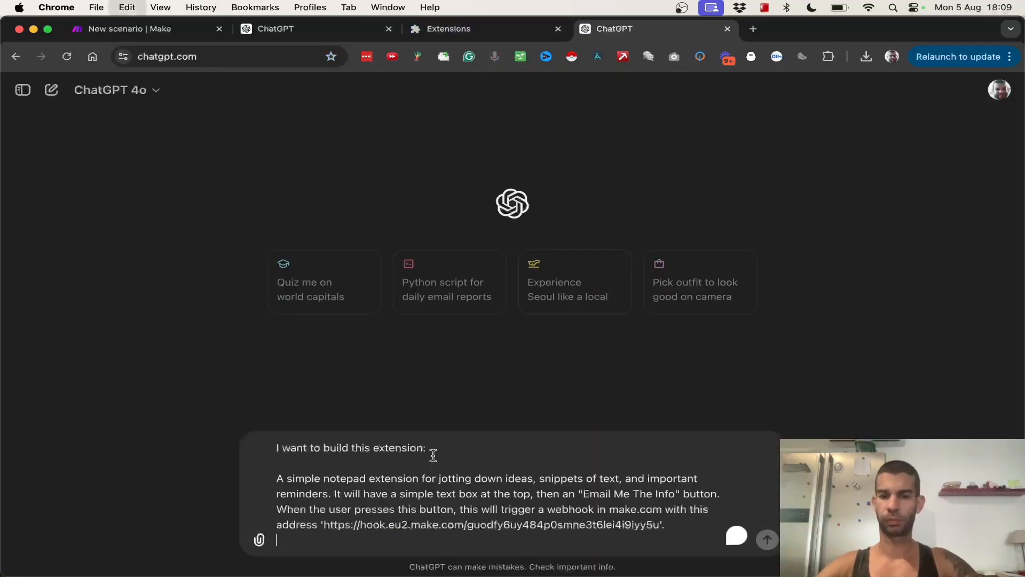
pyautogui.click(767, 540)
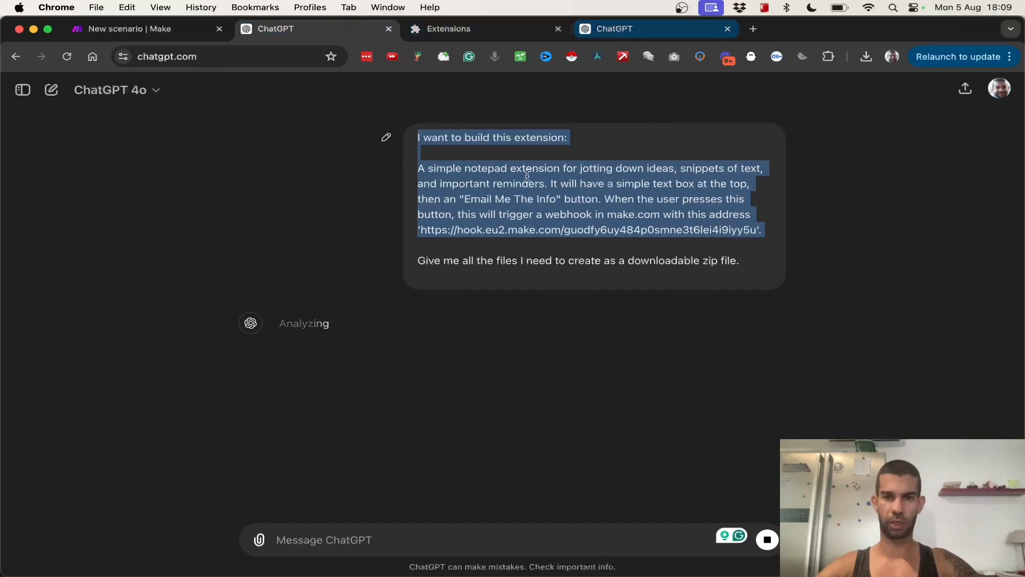
# Step: Download the Simple Notepad Extension zip from ChatGPT's reply
pyautogui.click(637, 28)
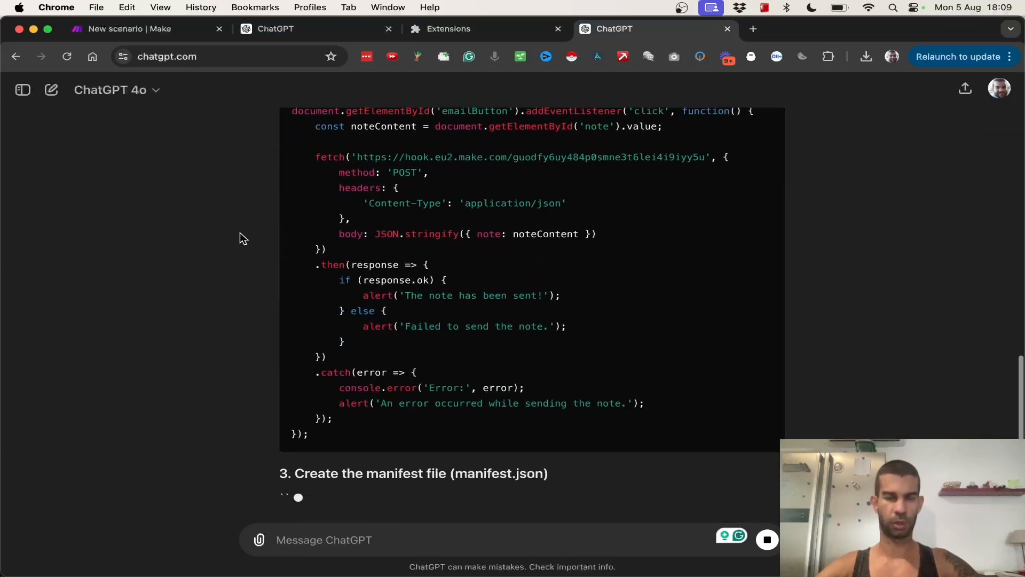
pyautogui.scroll(-3)
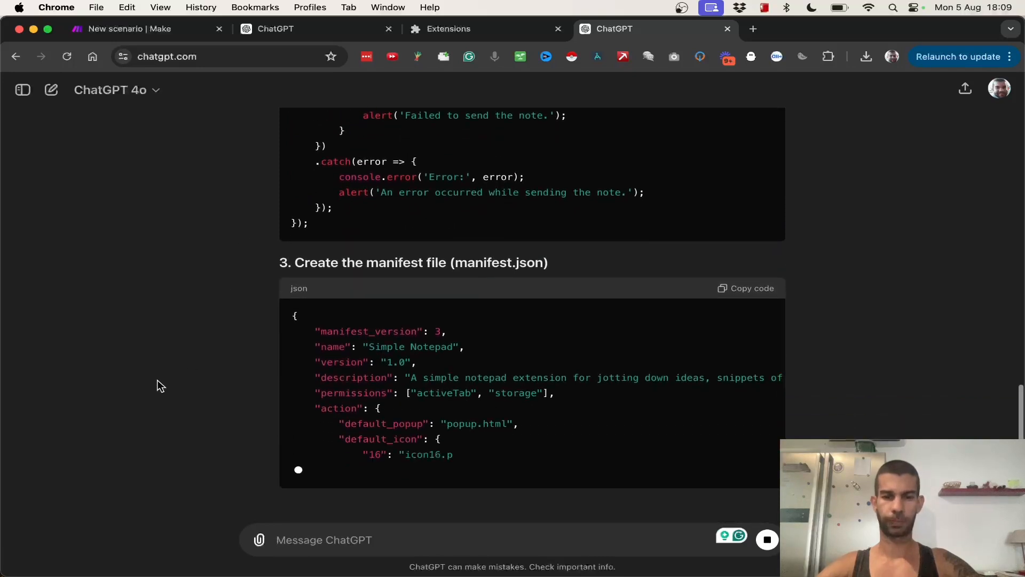
pyautogui.write('can')
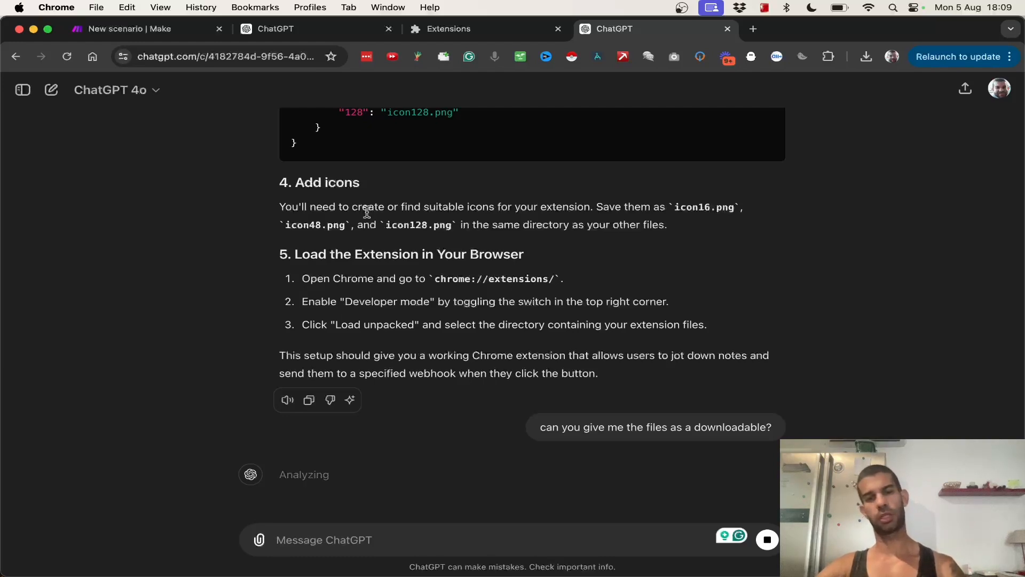
pyautogui.moveTo(373, 221)
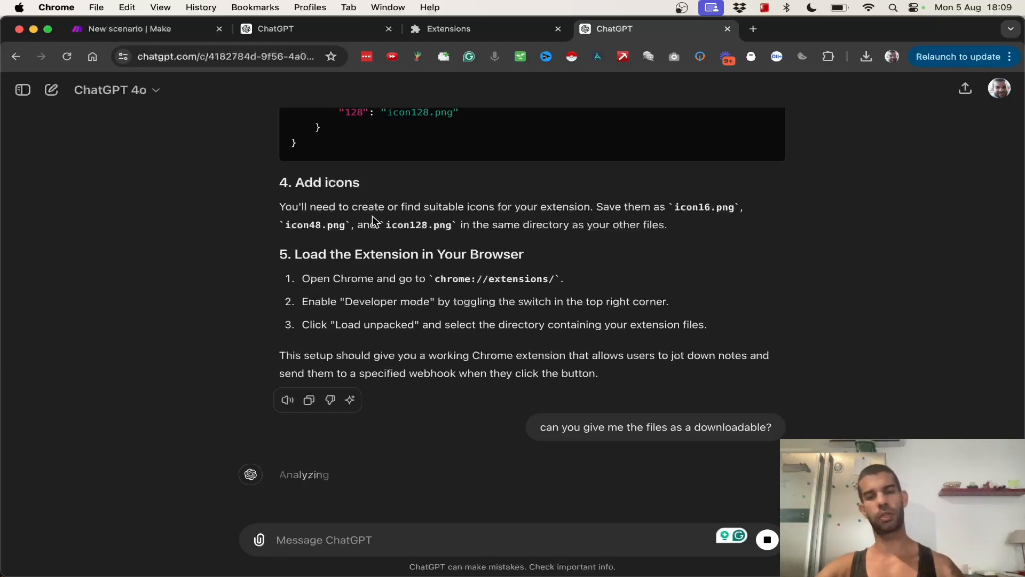
pyautogui.moveTo(410, 253)
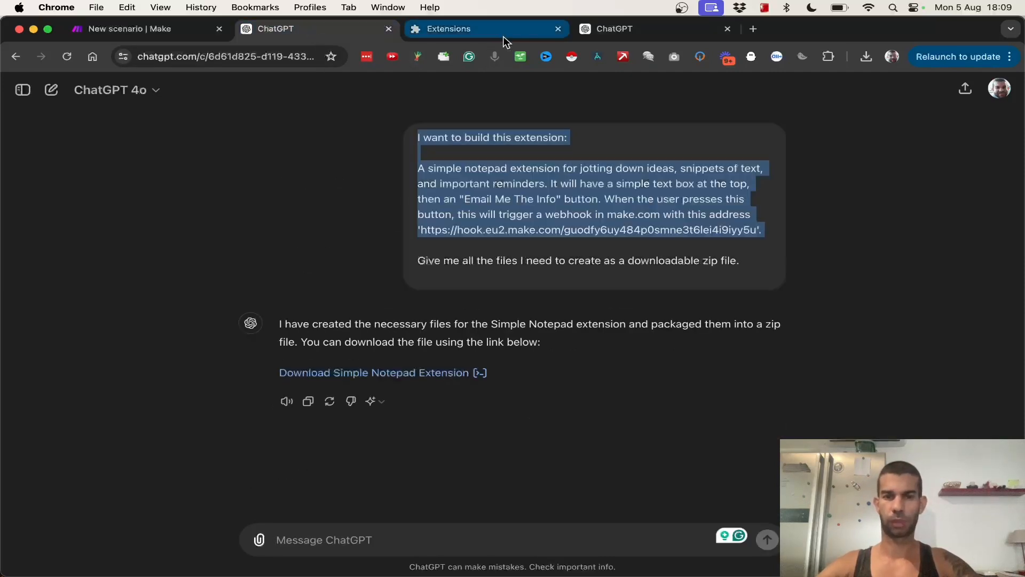
pyautogui.click(308, 29)
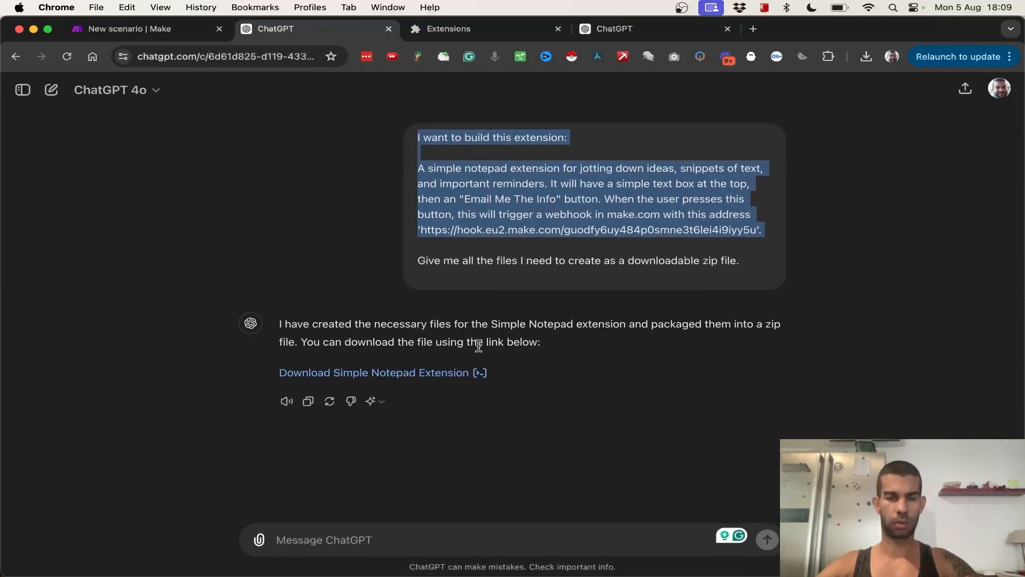
pyautogui.click(438, 453)
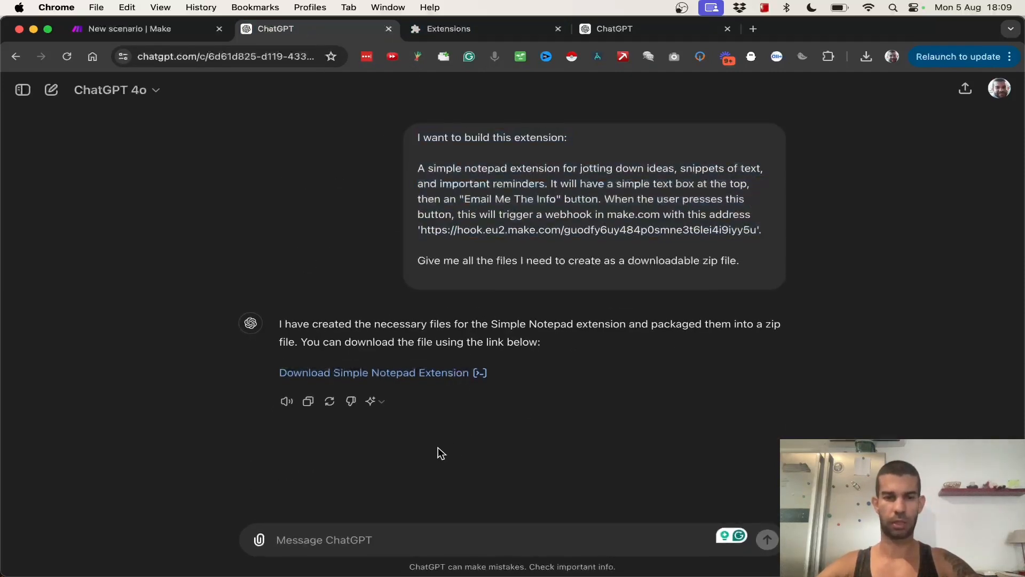
pyautogui.click(373, 372)
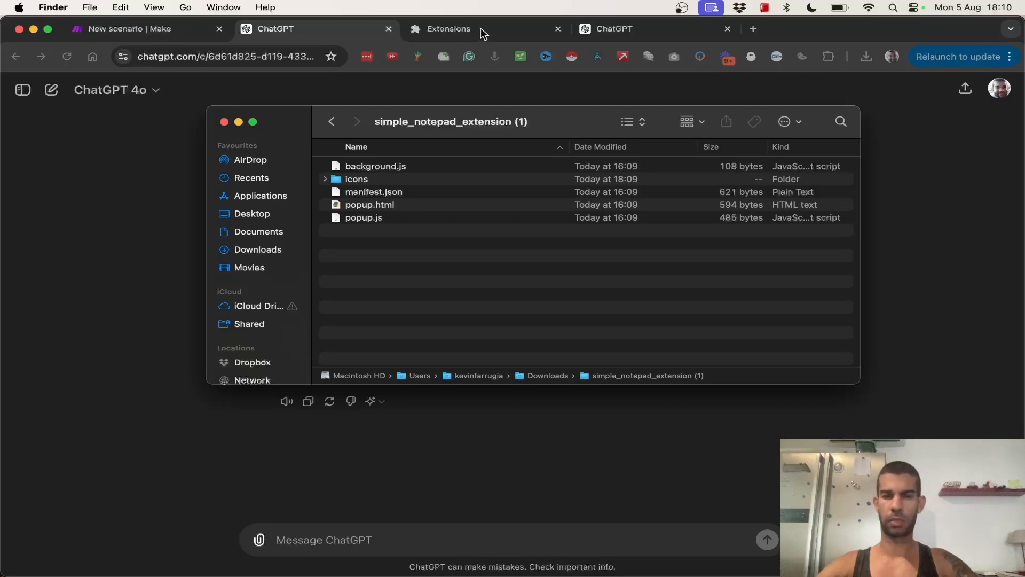
# Step: Load the simple_notepad_extension folder from Downloads as an unpacked Chrome extension
pyautogui.click(448, 28)
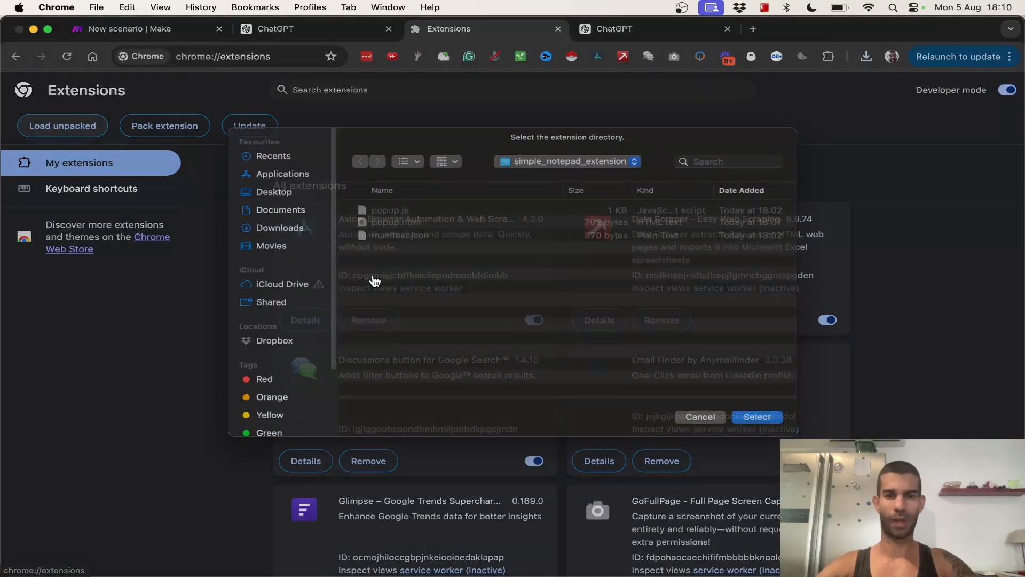
pyautogui.click(280, 242)
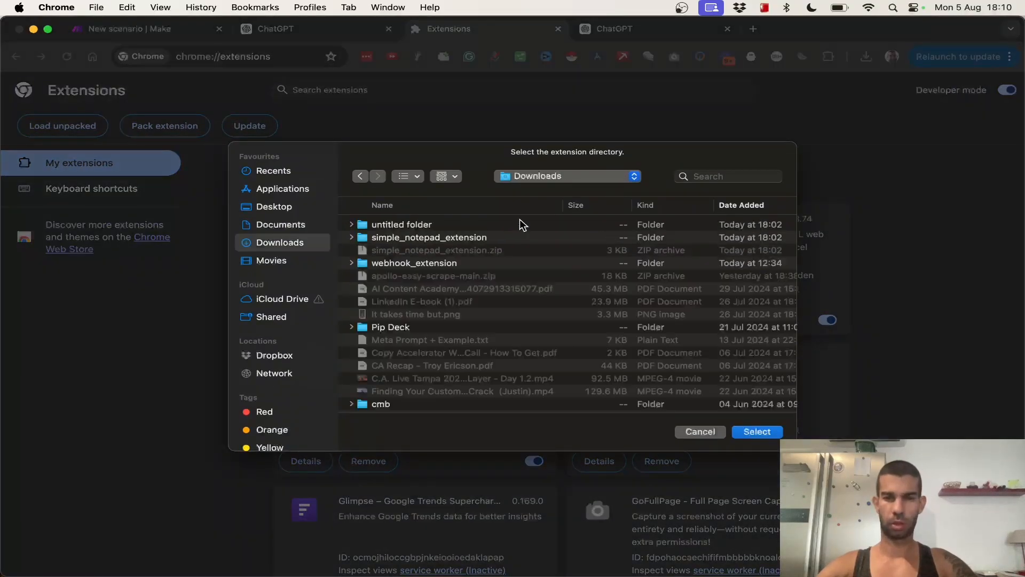
pyautogui.doubleClick(429, 237)
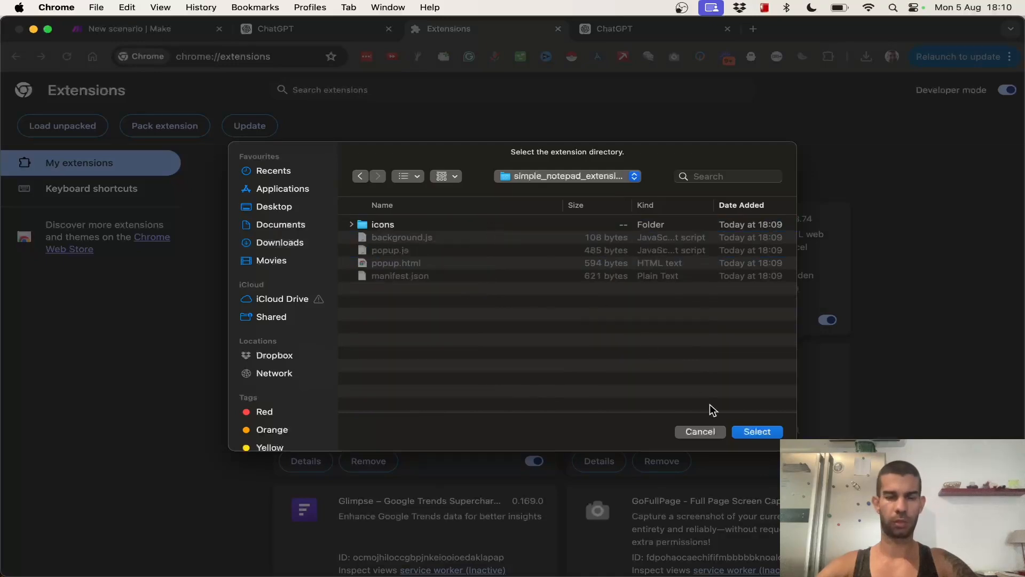
pyautogui.click(756, 432)
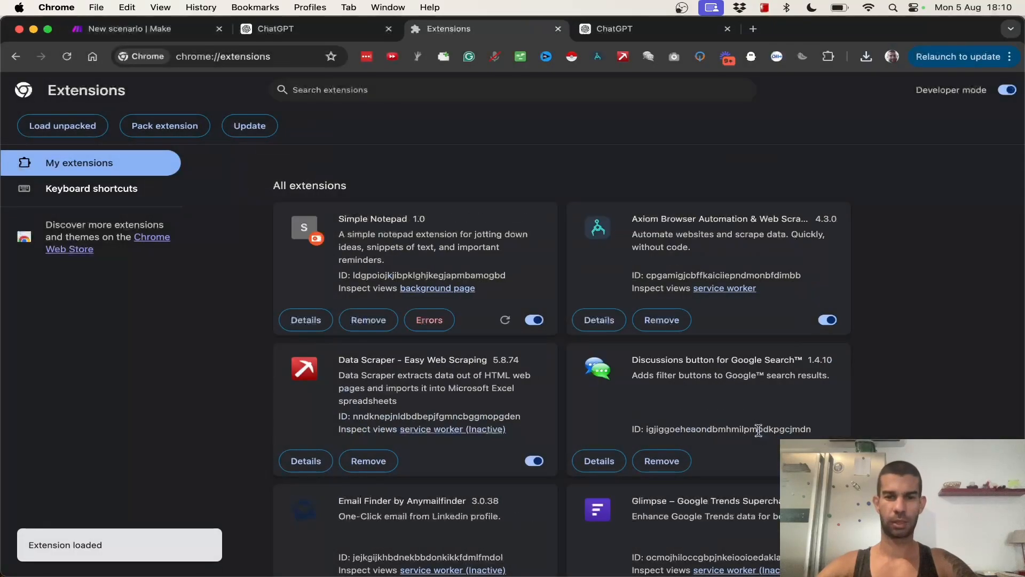
pyautogui.moveTo(189, 459)
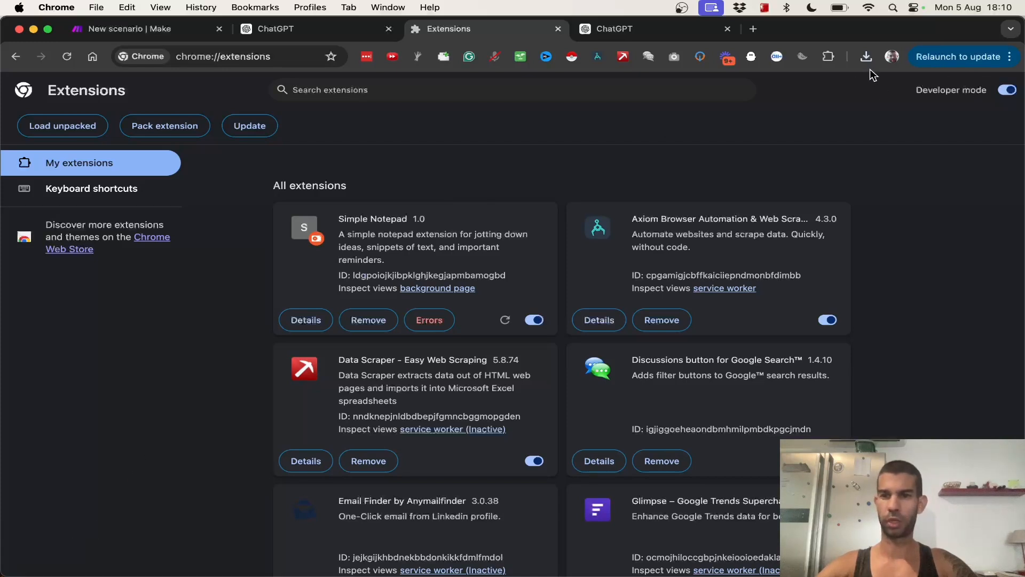
pyautogui.moveTo(896, 39)
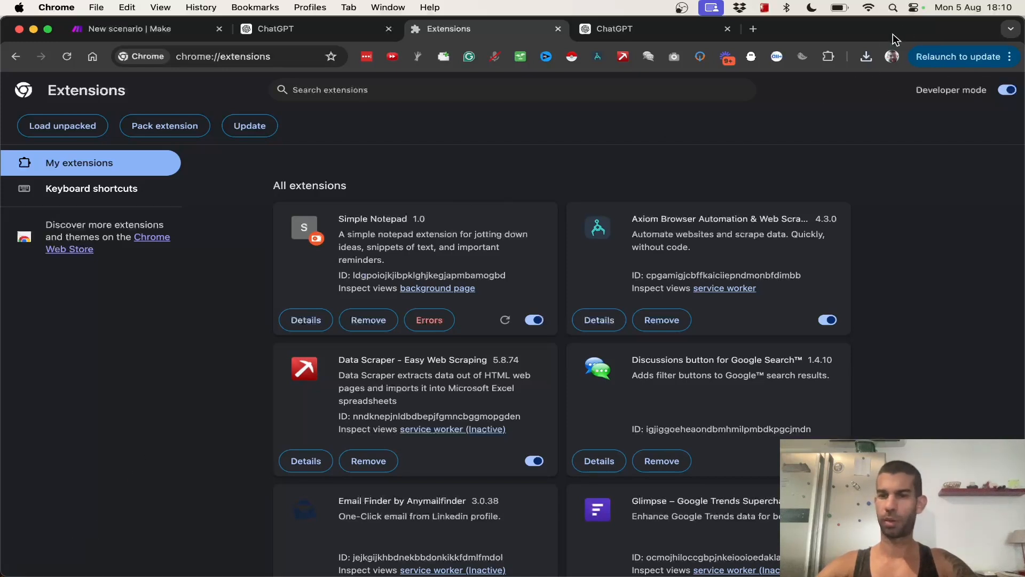
# Step: Pin Simple Notepad to the Chrome toolbar and return to the Make scenario tab
pyautogui.click(828, 56)
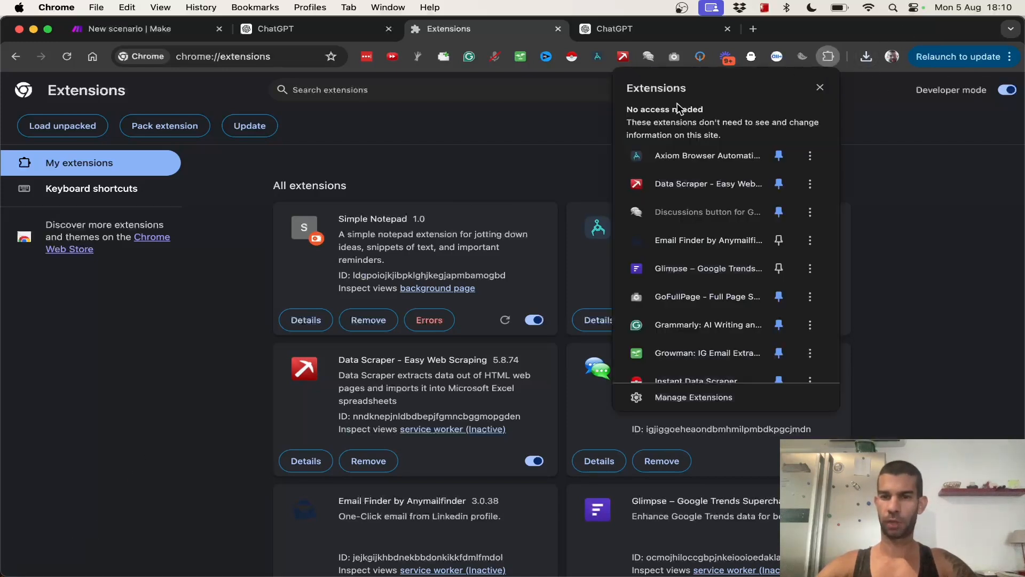
pyautogui.scroll(-3)
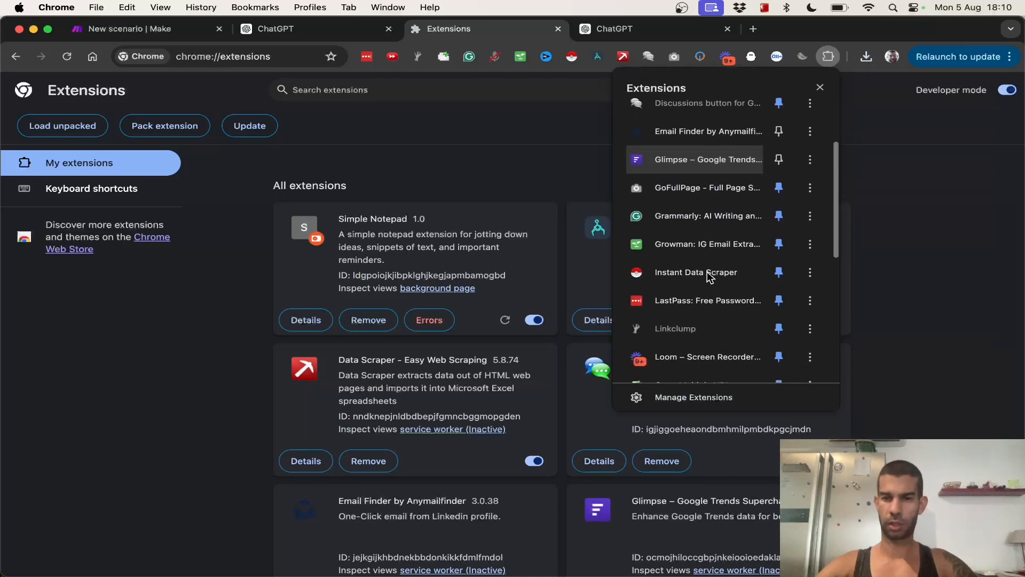
pyautogui.scroll(-3)
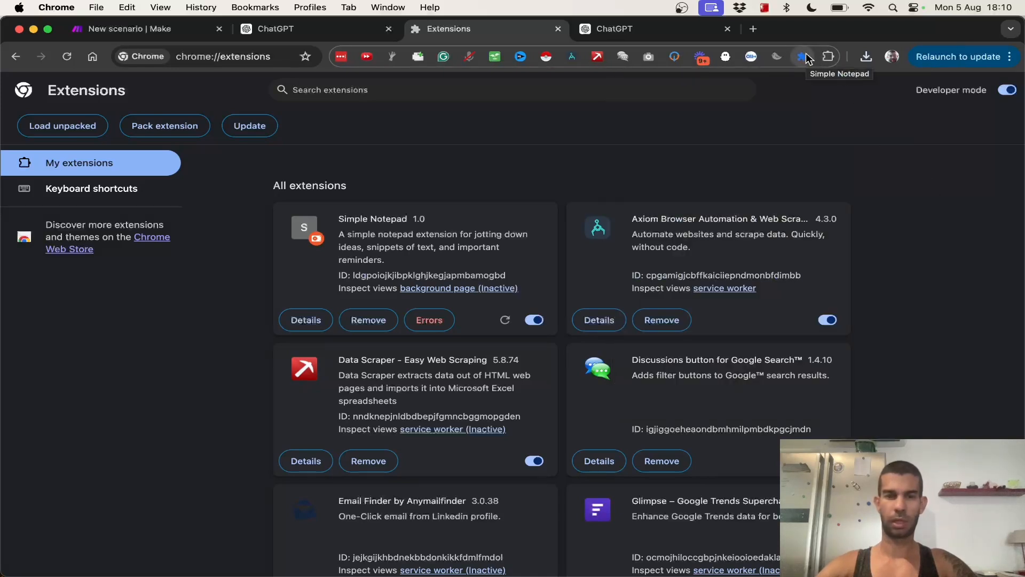
pyautogui.click(131, 28)
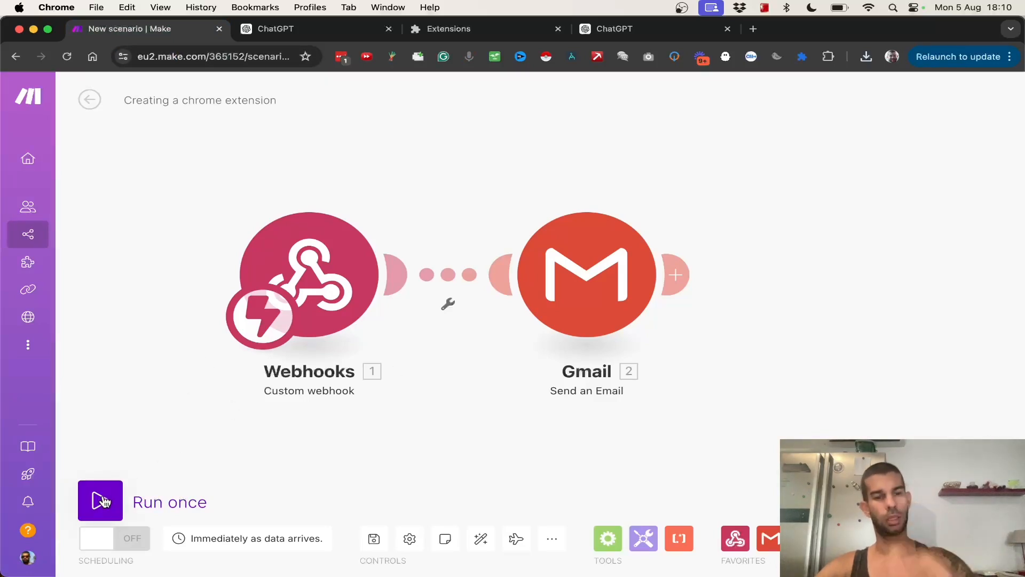
# Step: Restart Run once so the scenario is listening for webhook data
pyautogui.click(100, 500)
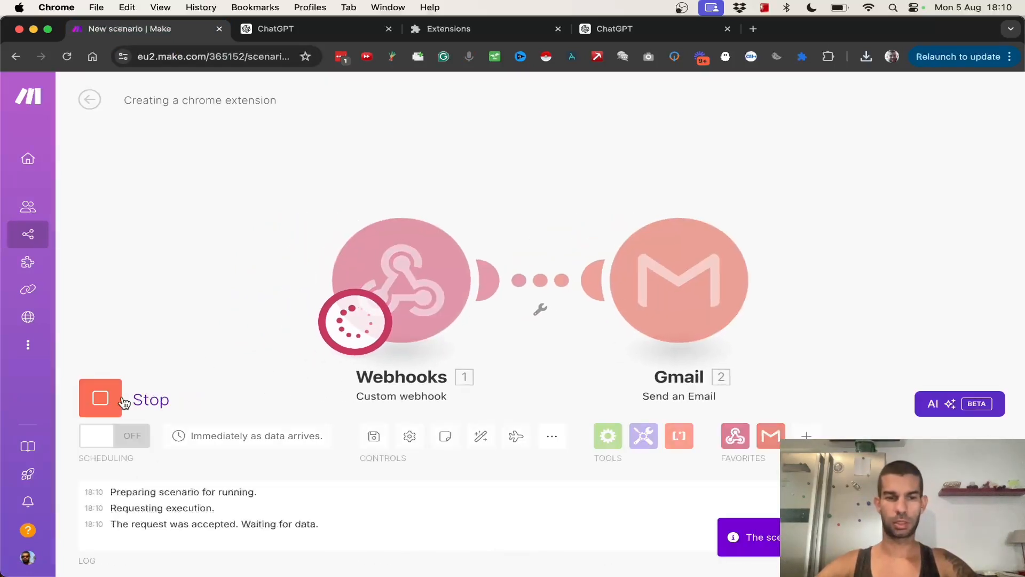
pyautogui.click(100, 399)
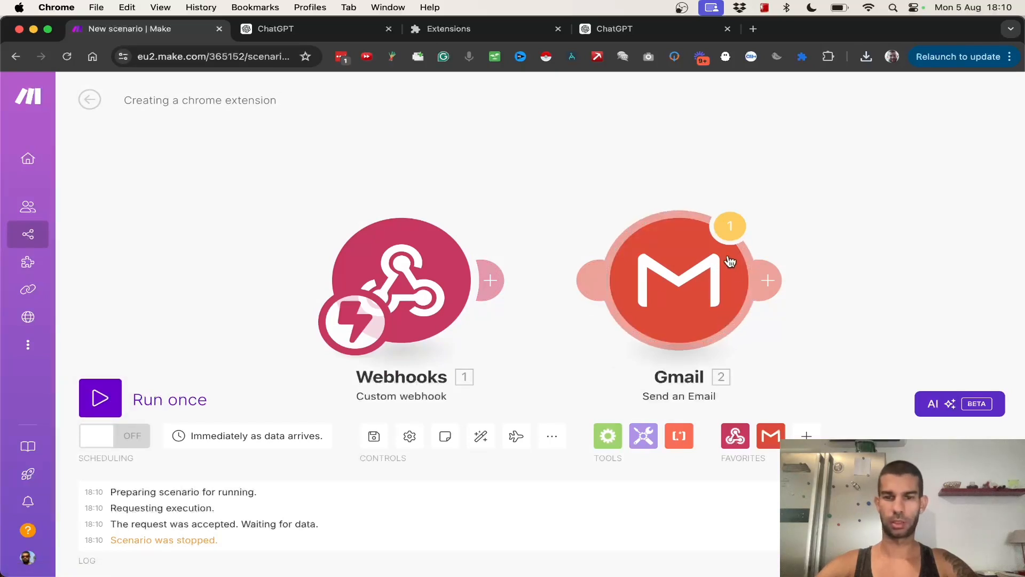
pyautogui.moveTo(748, 250)
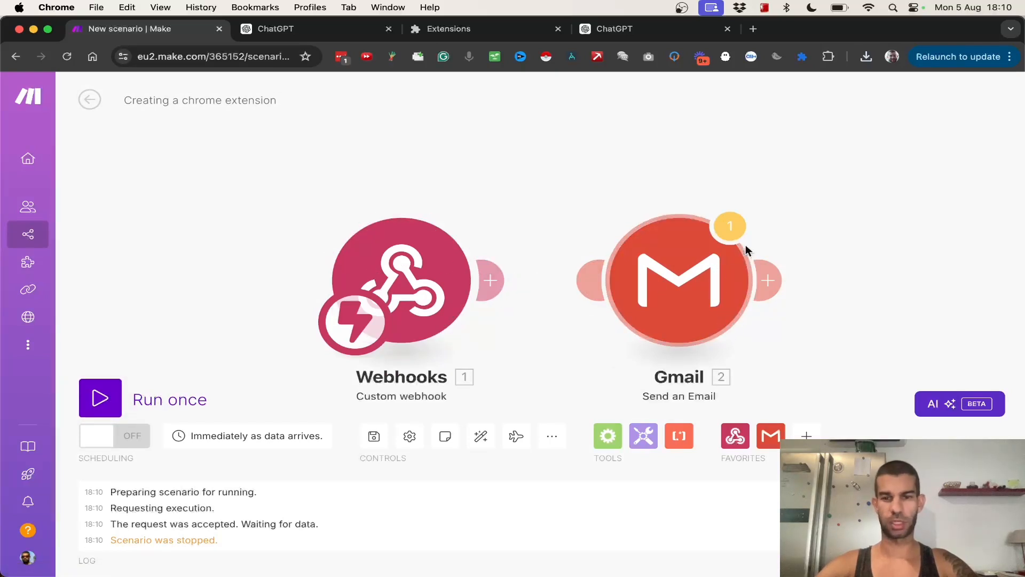
pyautogui.click(100, 398)
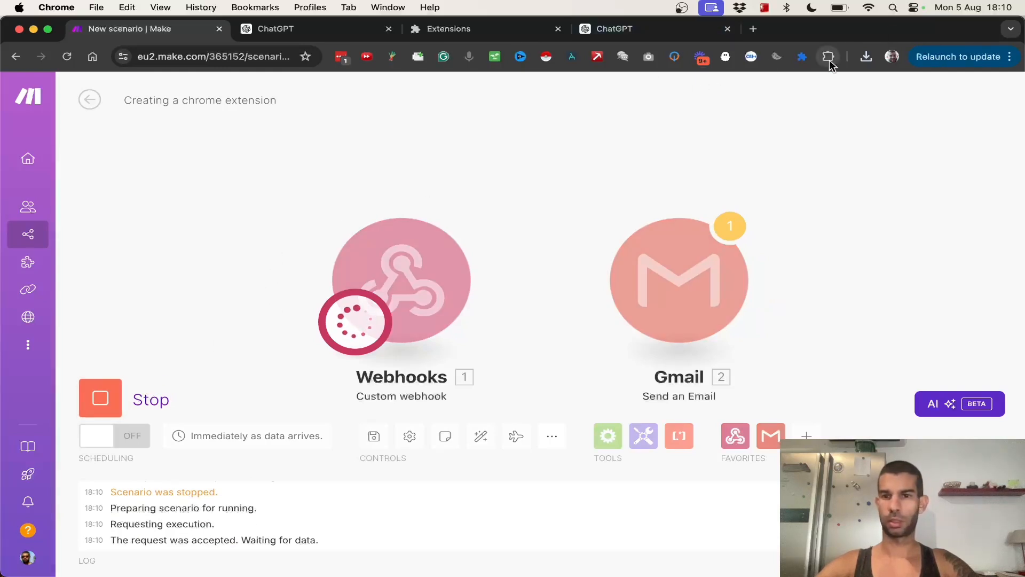
# Step: Send the note 'task list: finish wr, new video, go to the gym' from Simple Notepad
pyautogui.click(828, 56)
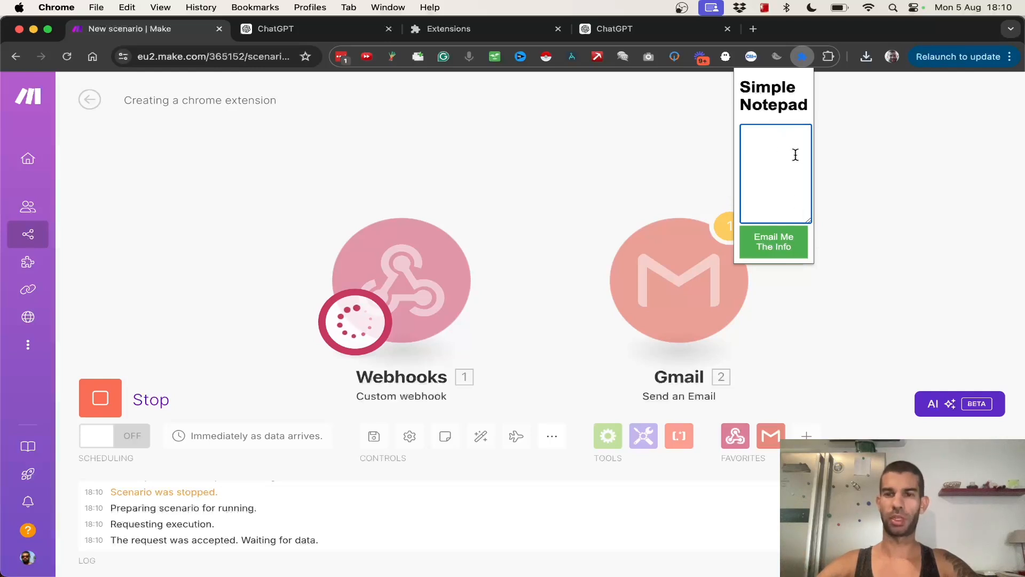
pyautogui.moveTo(755, 201)
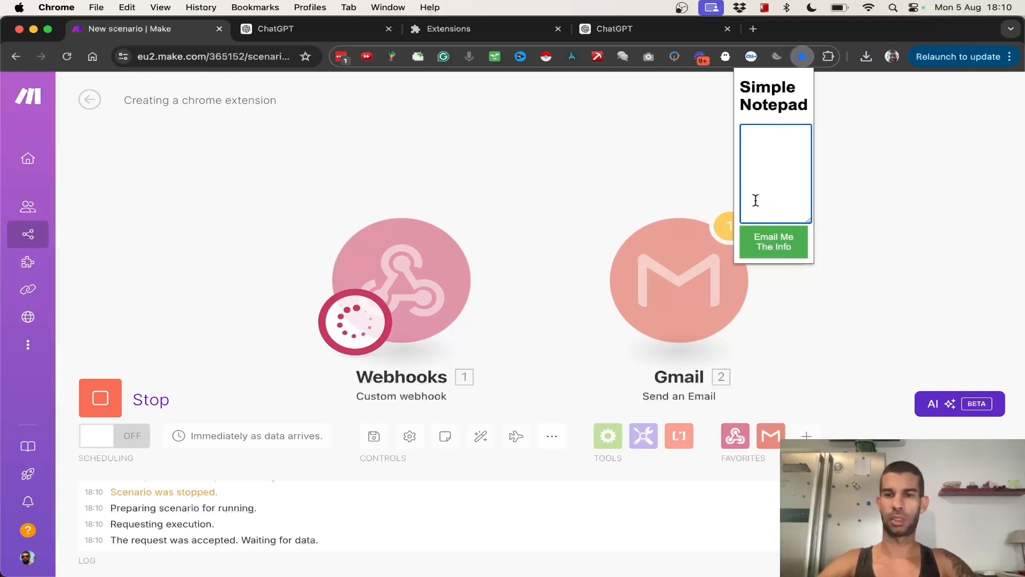
pyautogui.write('task list:')
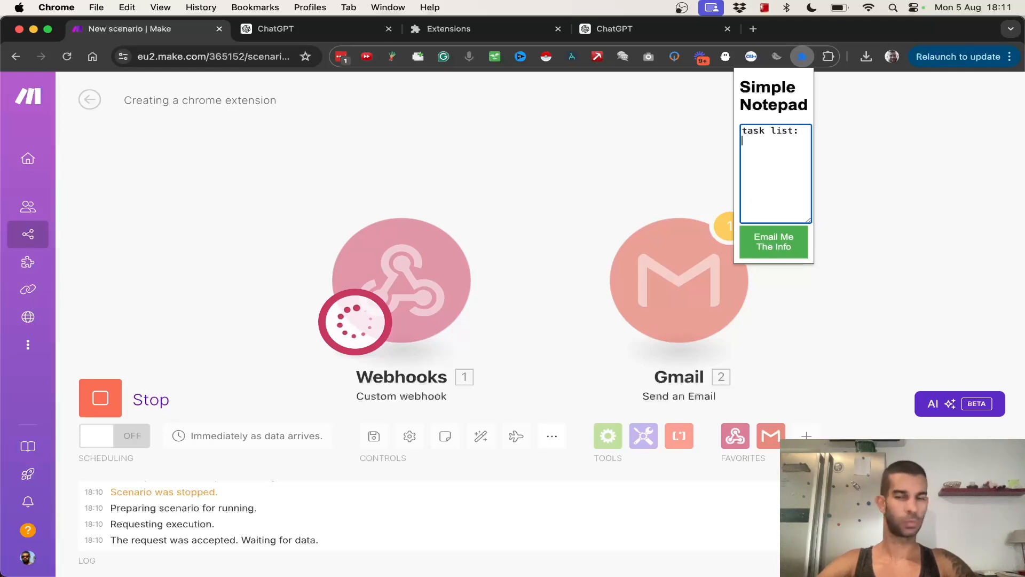
pyautogui.write('finish writing article')
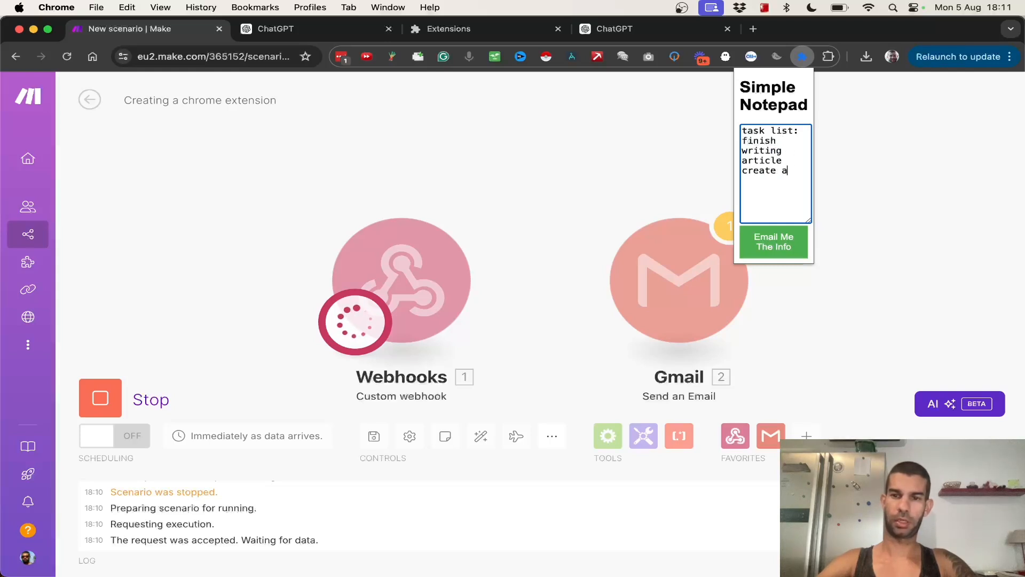
pyautogui.write('new video')
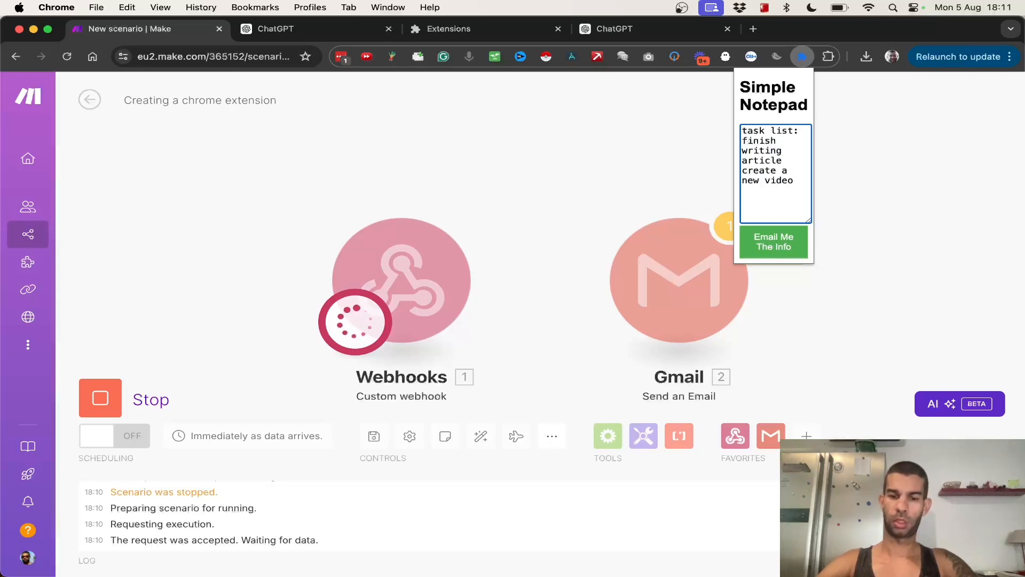
pyautogui.write('go to the gym')
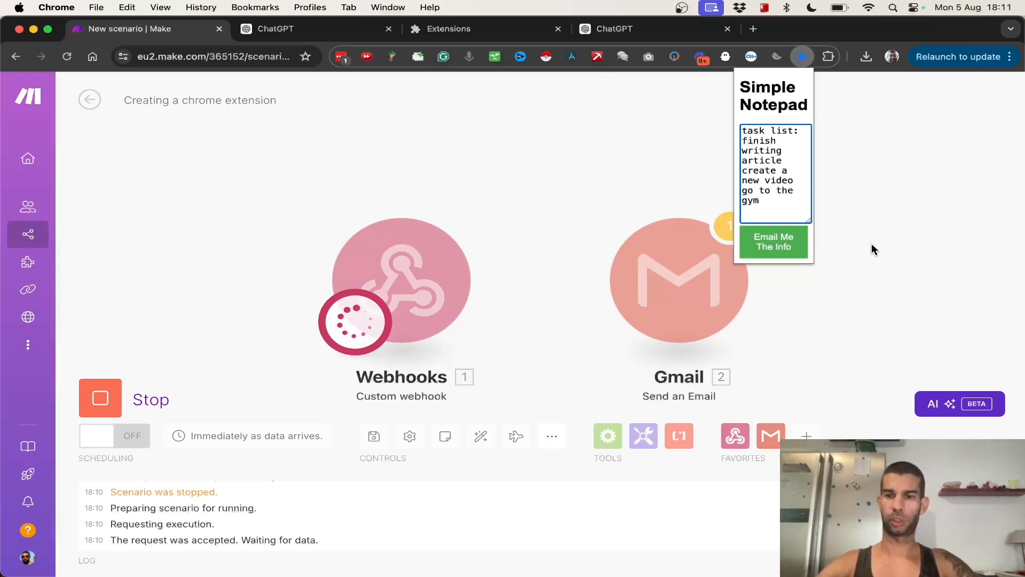
pyautogui.click(775, 242)
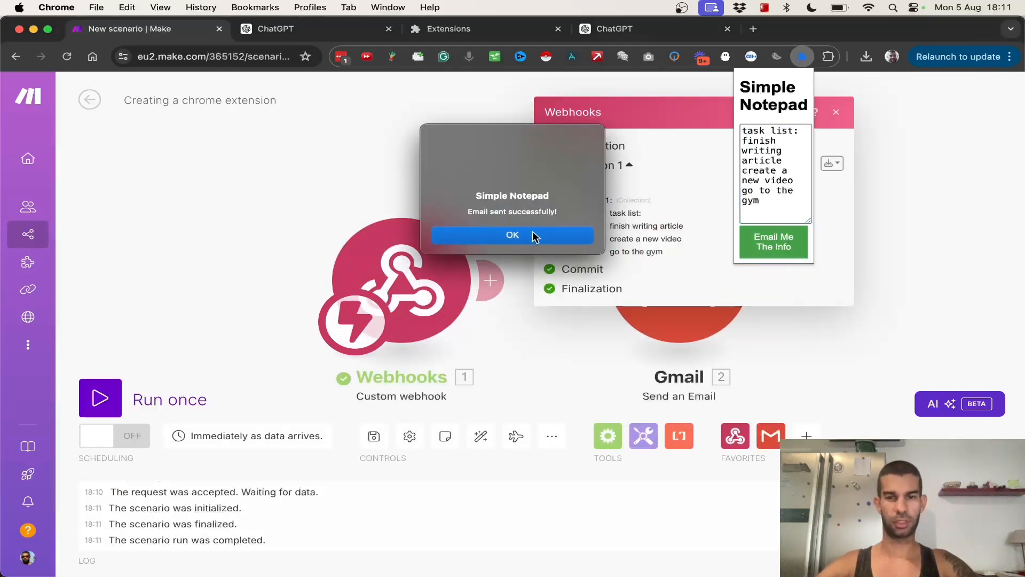
# Step: Dismiss the 'Email sent successfully' alert and check the webhook output showing the task list
pyautogui.click(512, 235)
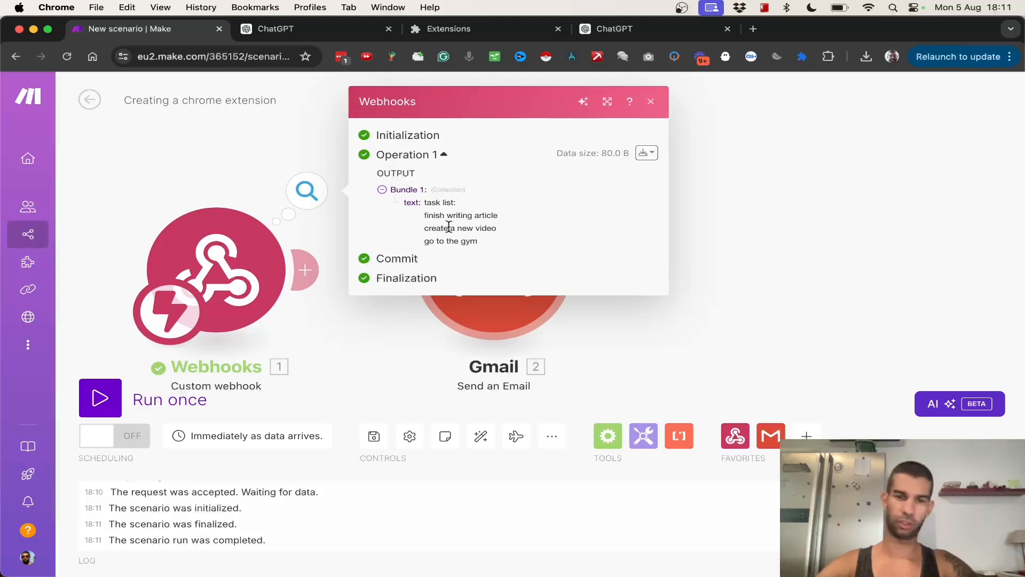
pyautogui.click(650, 101)
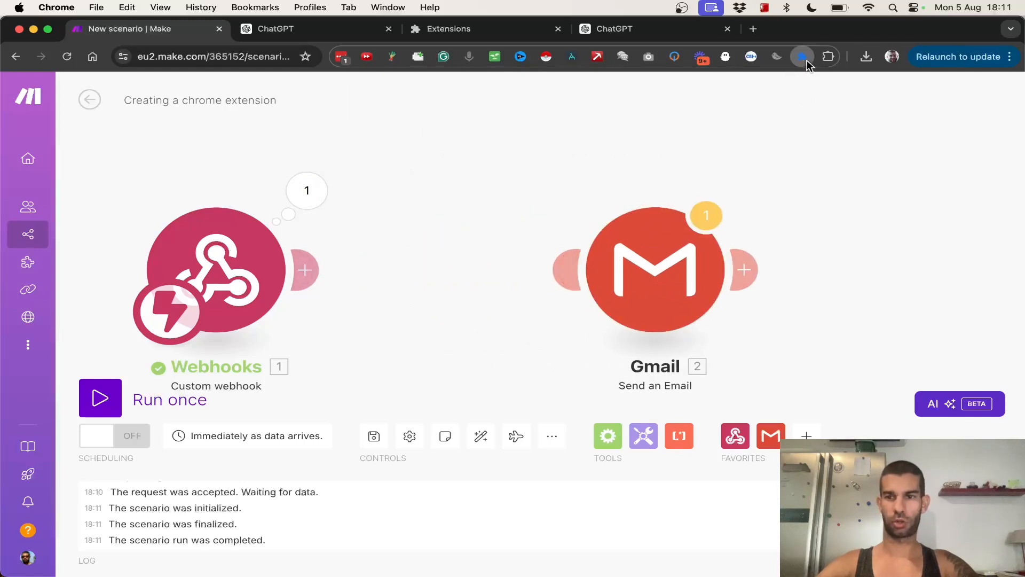
pyautogui.click(803, 56)
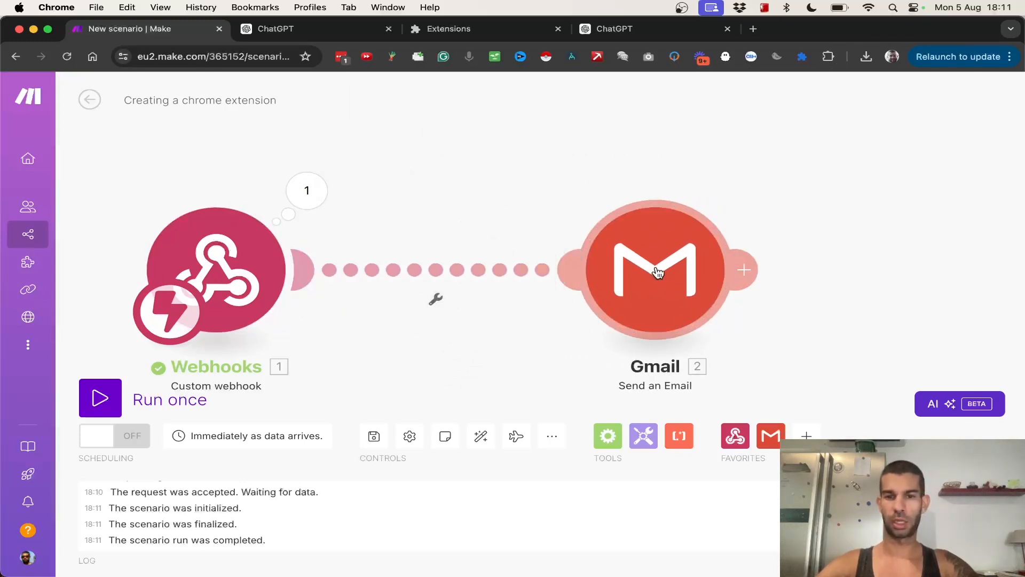
pyautogui.moveTo(746, 270)
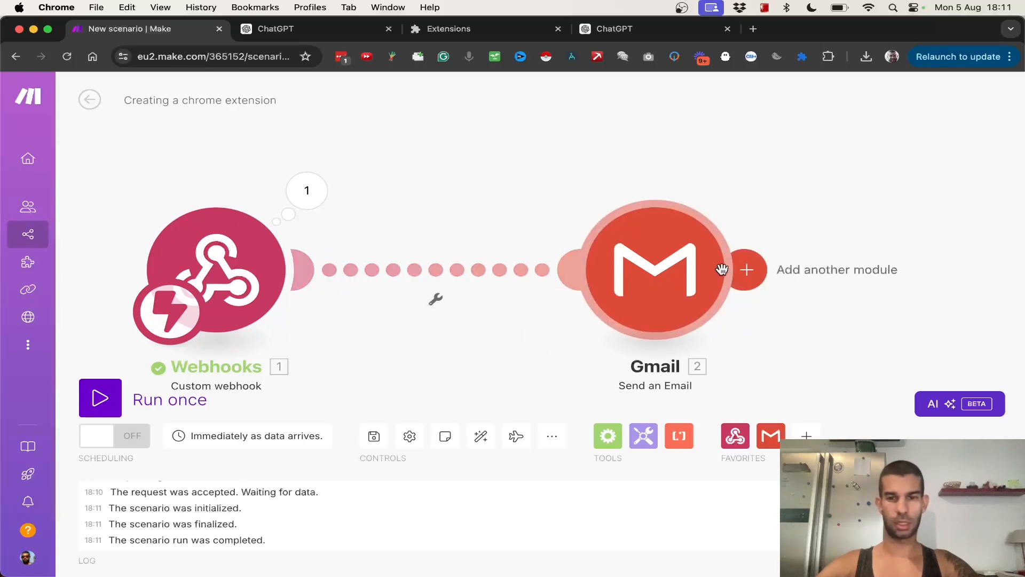
# Step: Review the Gmail module's To, Subject and Content, then save the scenario
pyautogui.click(654, 269)
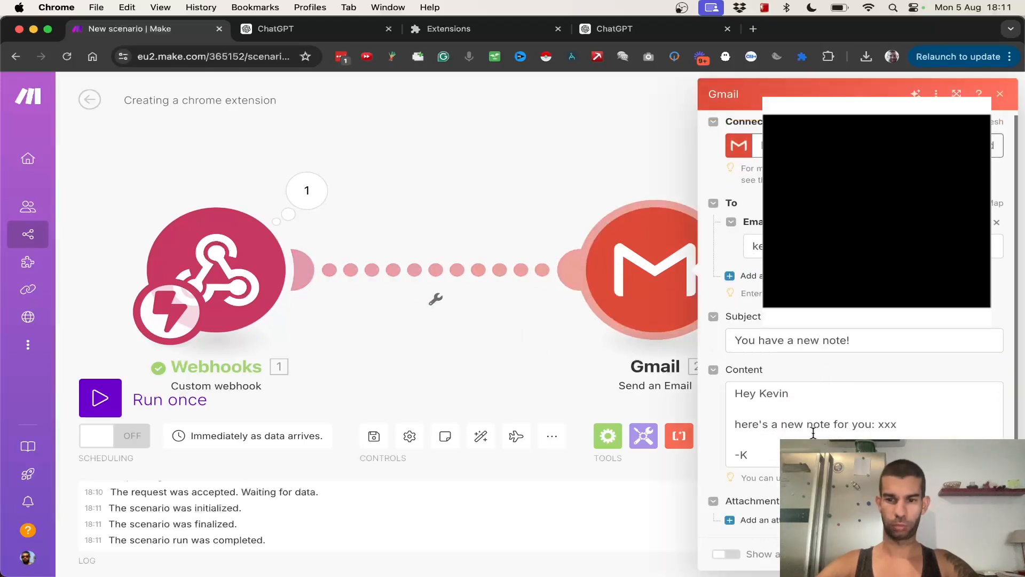
pyautogui.click(863, 424)
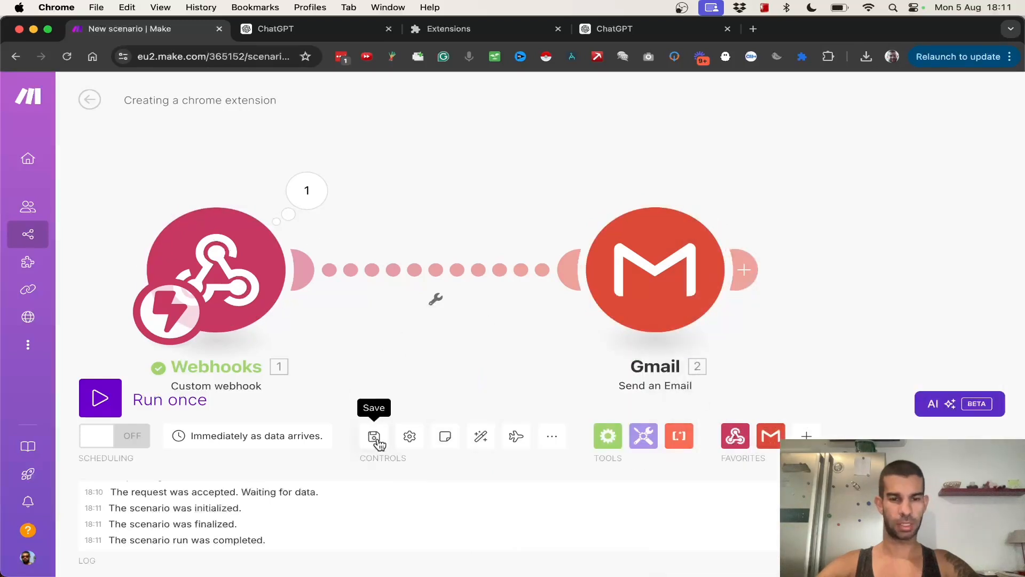
pyautogui.click(100, 399)
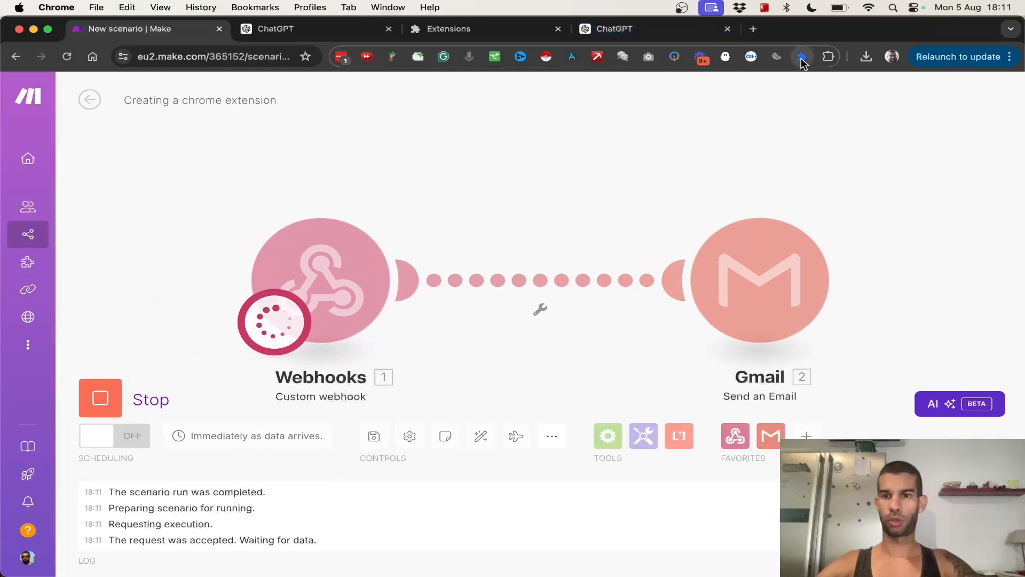
# Step: Send the note 'take the dog for a walk and meet my...' and dismiss the confirmation
pyautogui.click(803, 57)
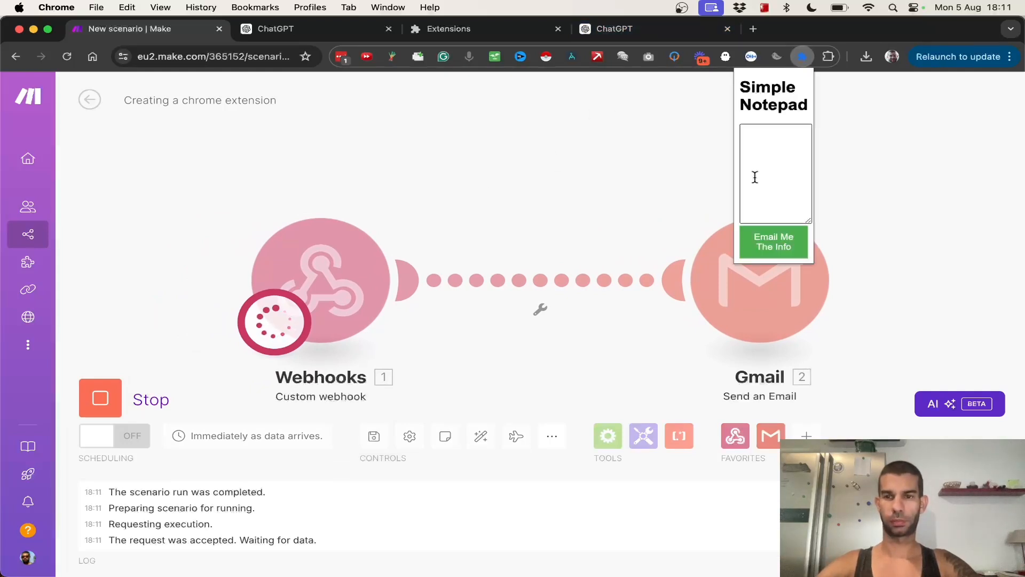
pyautogui.click(775, 209)
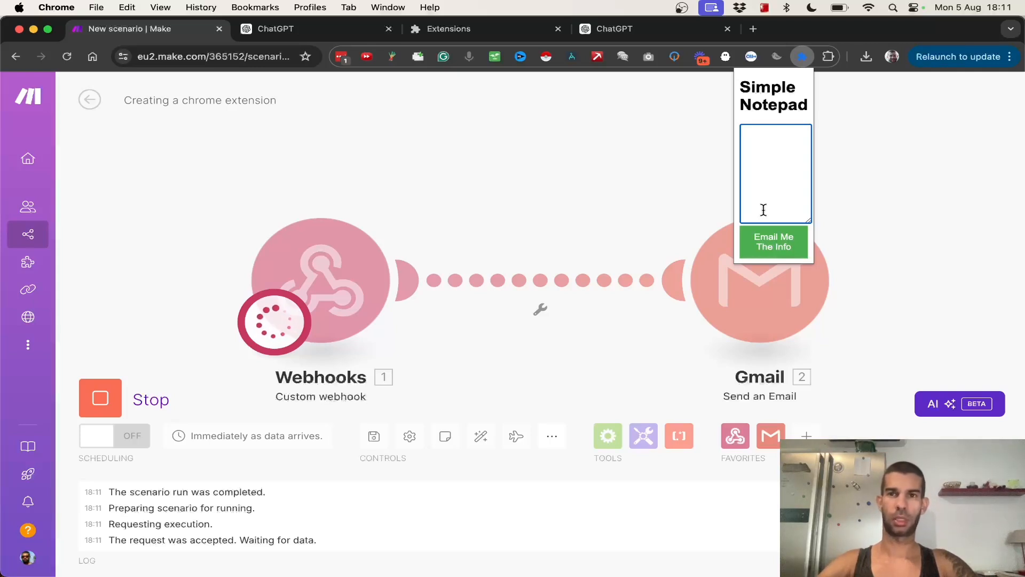
pyautogui.write('take the dog for')
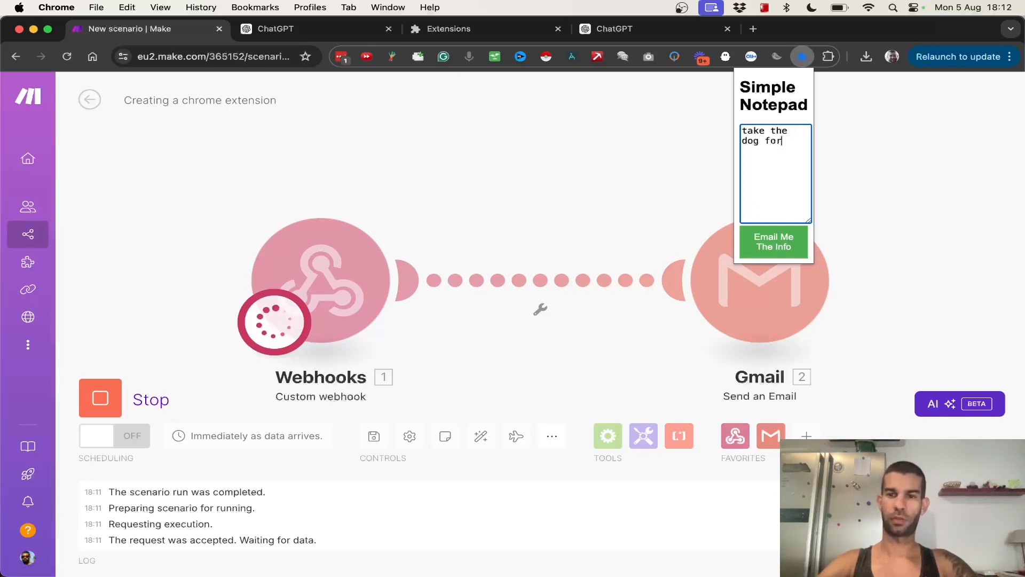
pyautogui.write('a walk and')
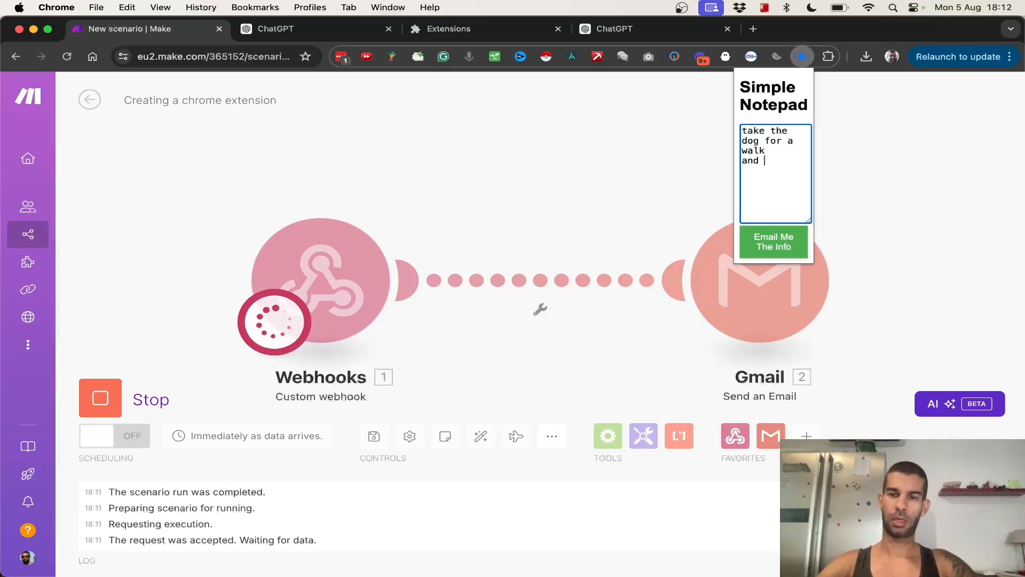
pyautogui.write('meet my friends.')
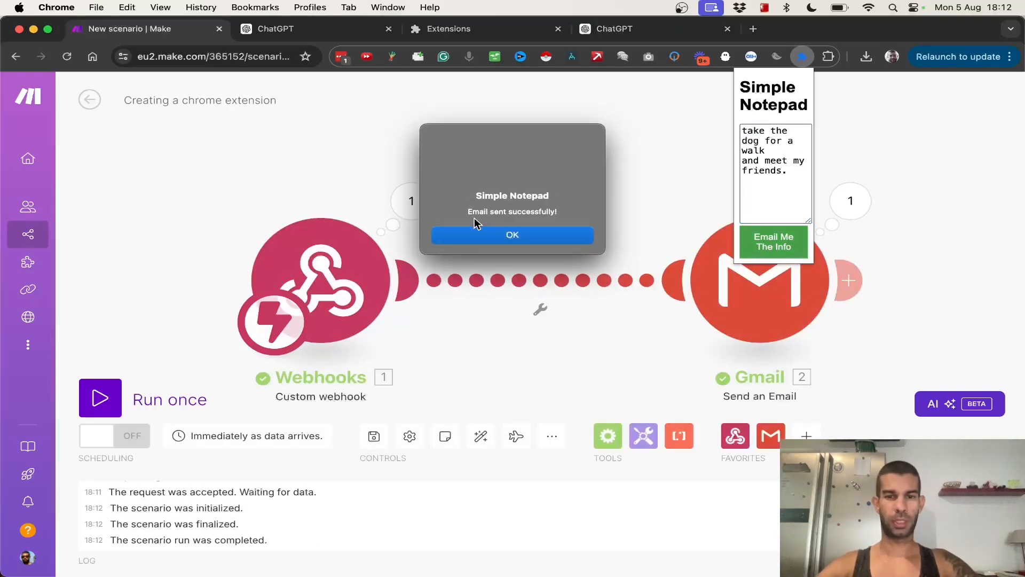
pyautogui.click(512, 235)
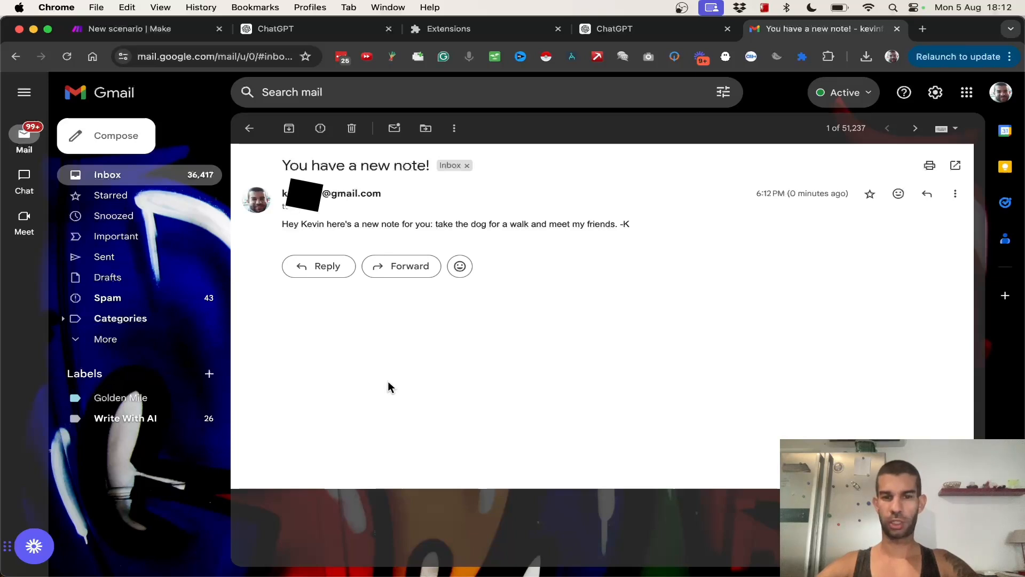
pyautogui.moveTo(513, 166)
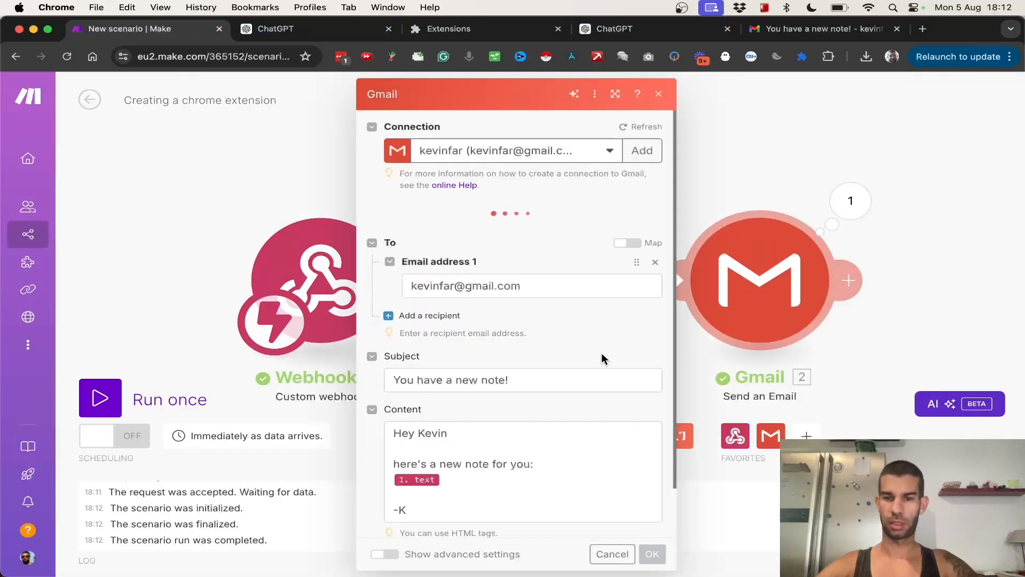
# Step: Scroll through the Gmail Content's '1. text' mapping and close the settings with OK
pyautogui.scroll(-3)
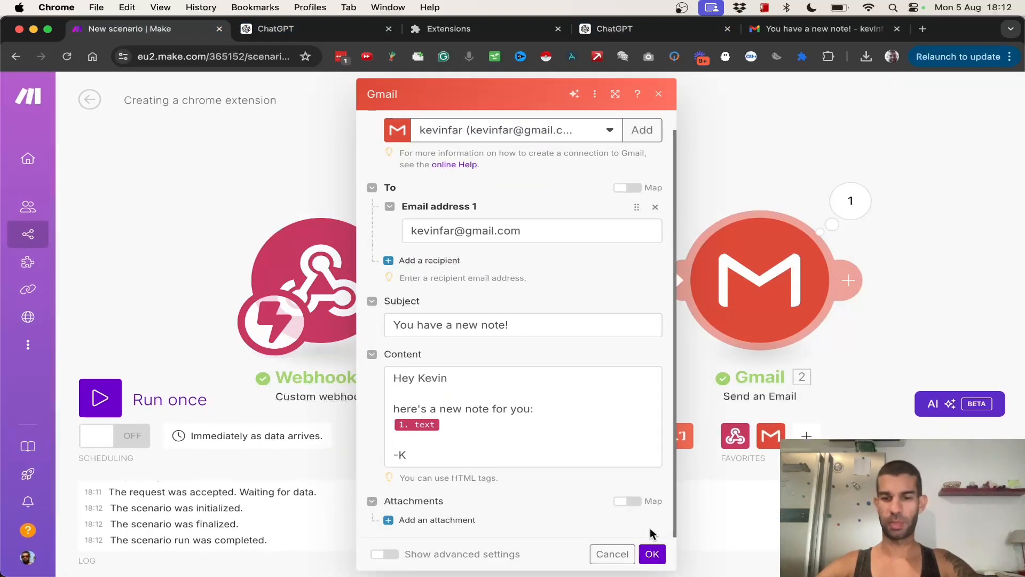
pyautogui.click(652, 553)
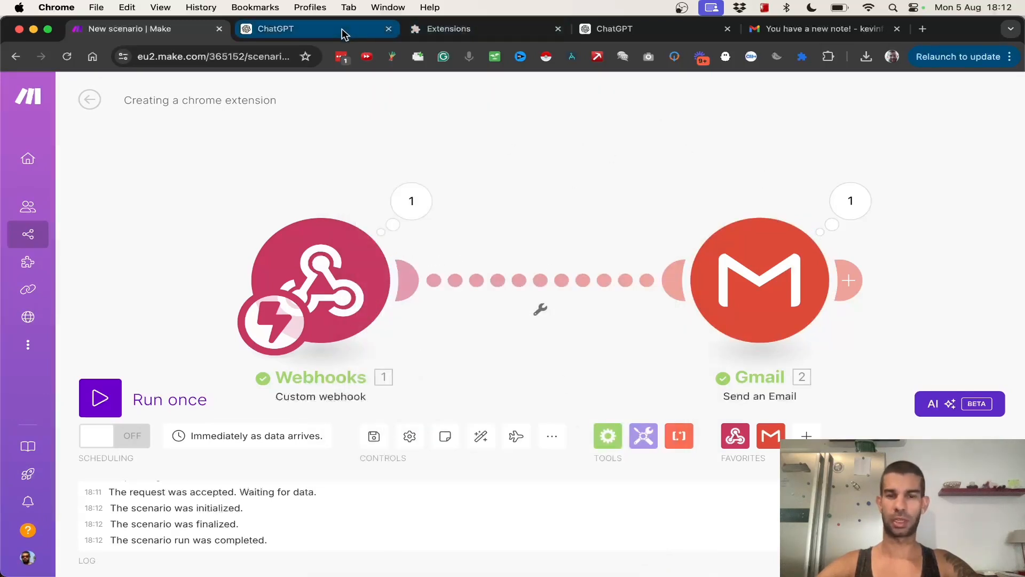
# Step: Open Simple Notepad over the ChatGPT chat and drag its text box larger
pyautogui.click(317, 29)
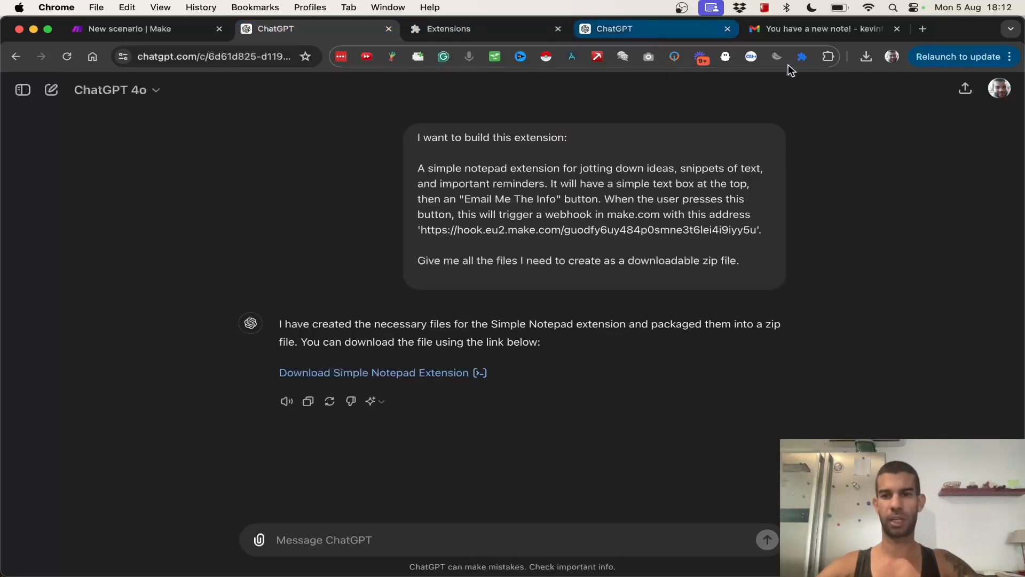
pyautogui.click(802, 56)
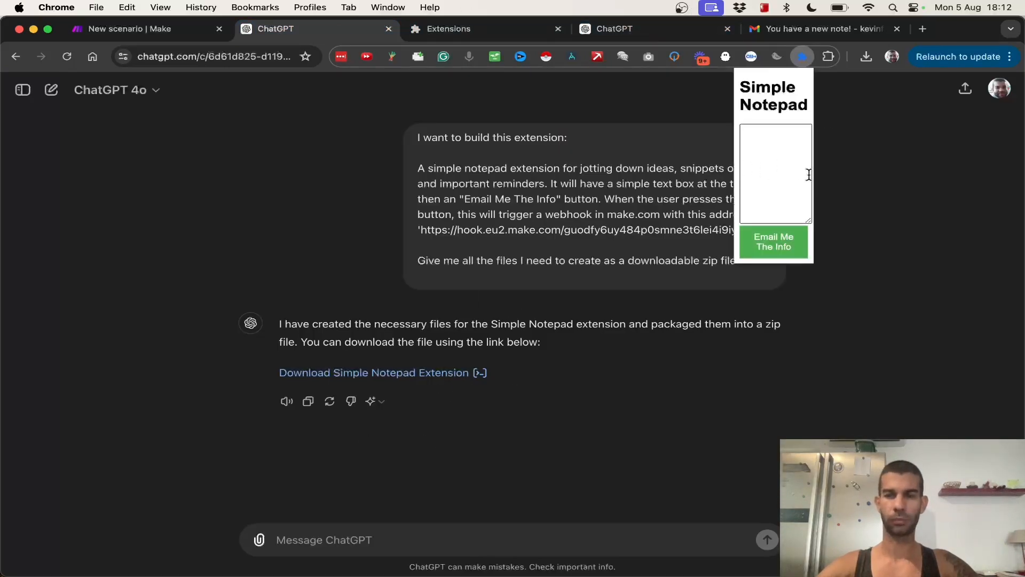
pyautogui.moveTo(816, 167)
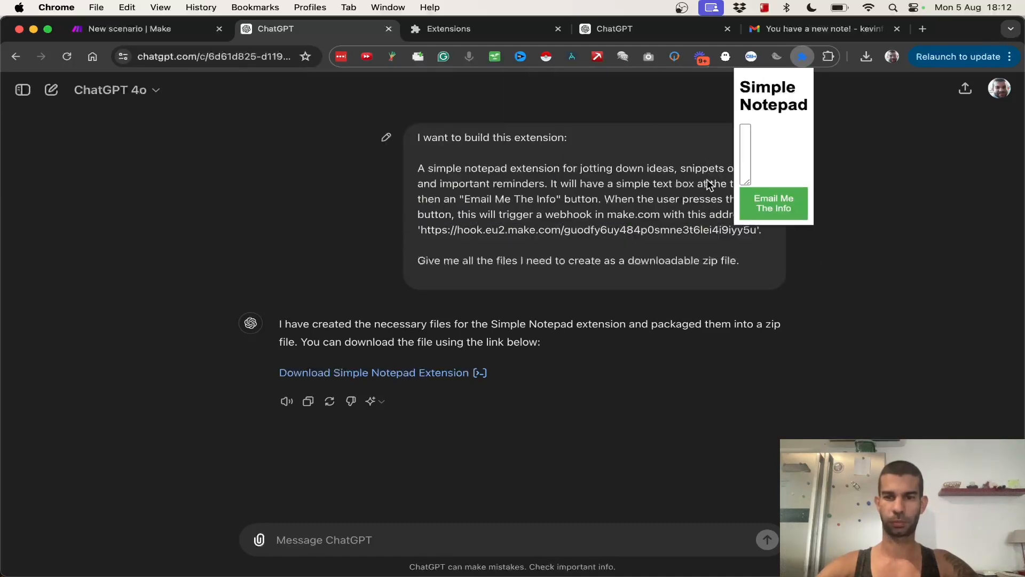
pyautogui.moveTo(746, 183); pyautogui.dragTo(800, 220)
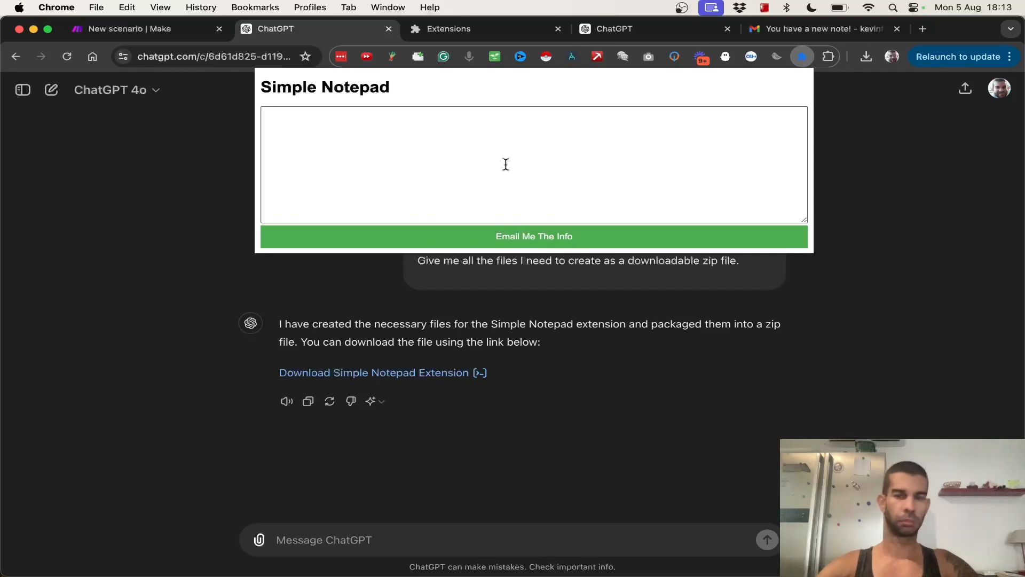
pyautogui.moveTo(360, 131)
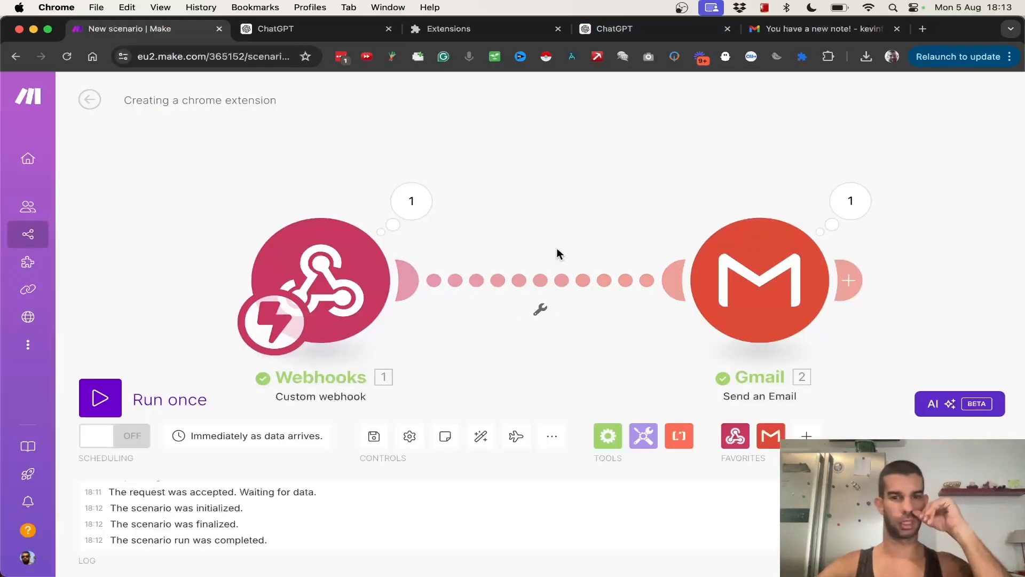
pyautogui.moveTo(523, 337)
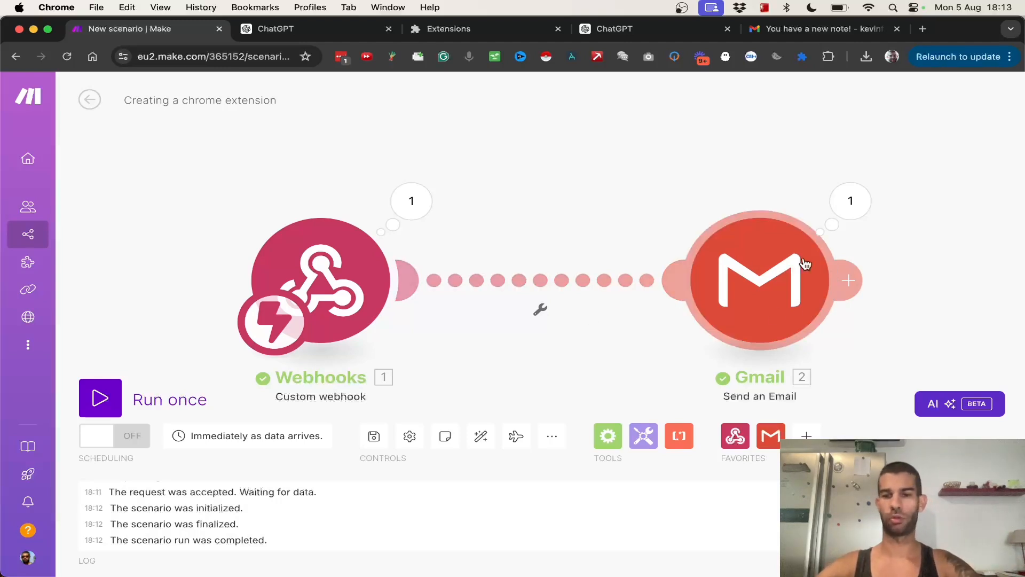
pyautogui.moveTo(713, 315)
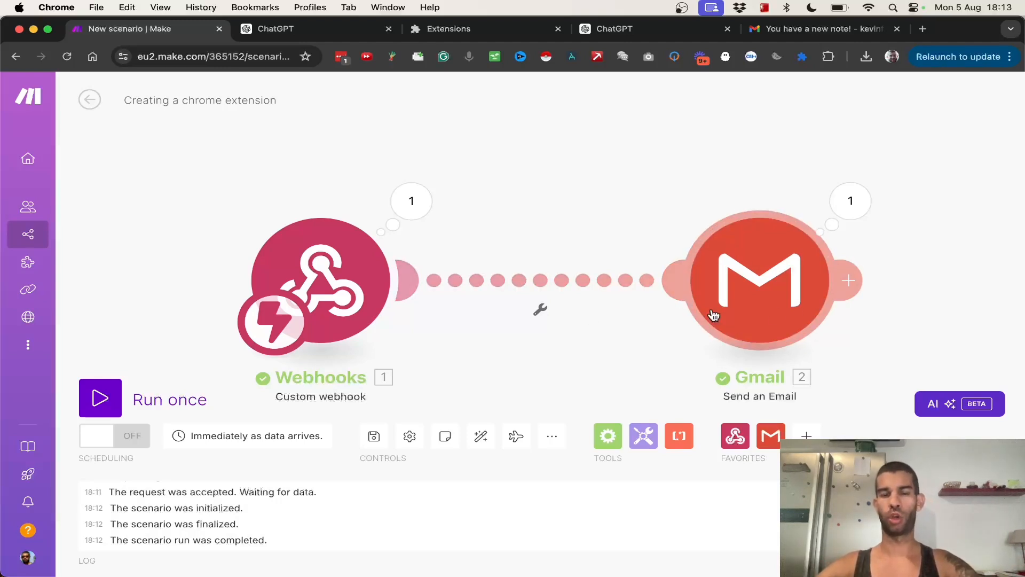
pyautogui.moveTo(565, 216)
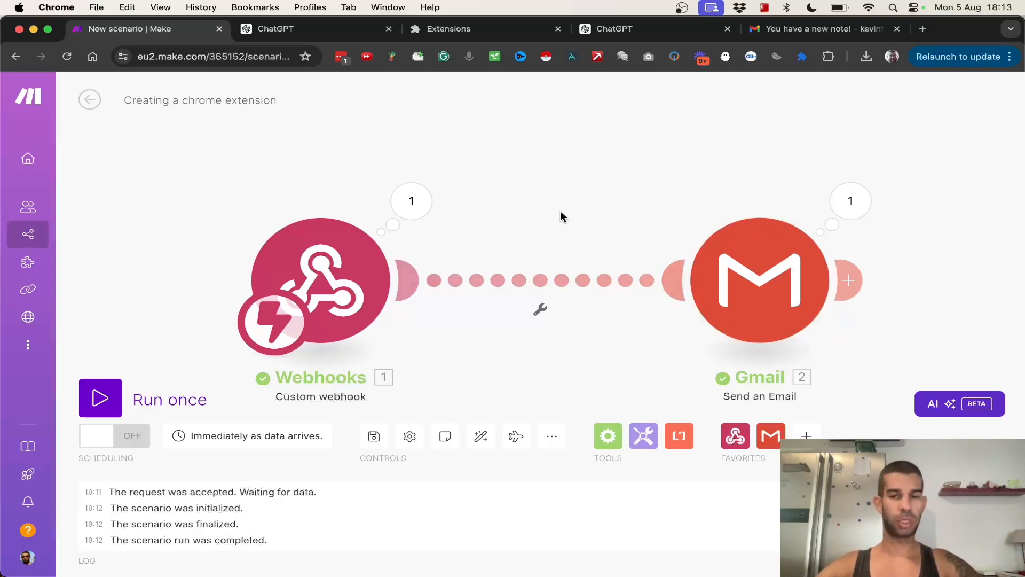
# Step: Drag the Webhooks module up-left and reopen the Simple Notepad extension
pyautogui.moveTo(560, 217); pyautogui.dragTo(513, 256)
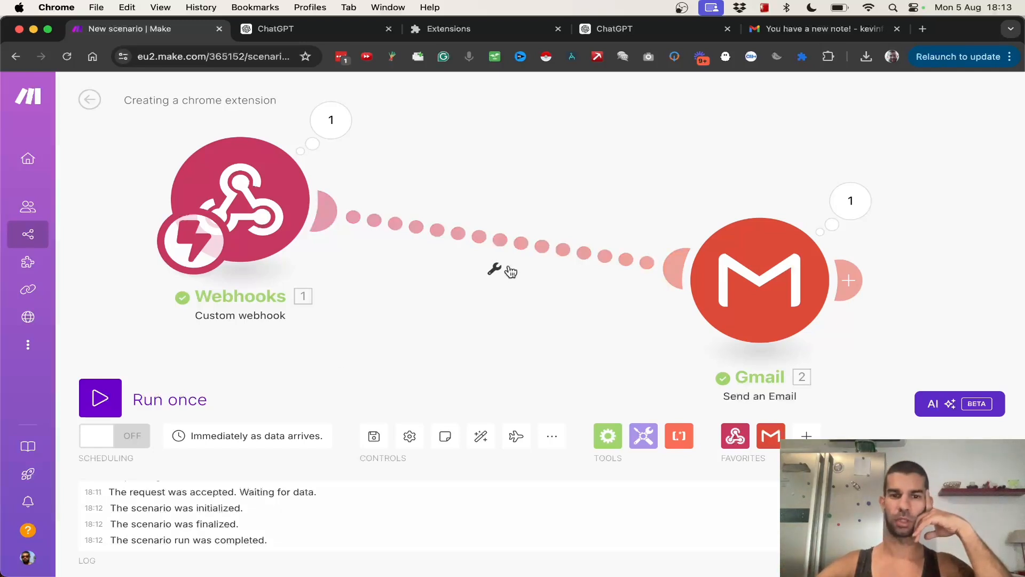
pyautogui.click(804, 57)
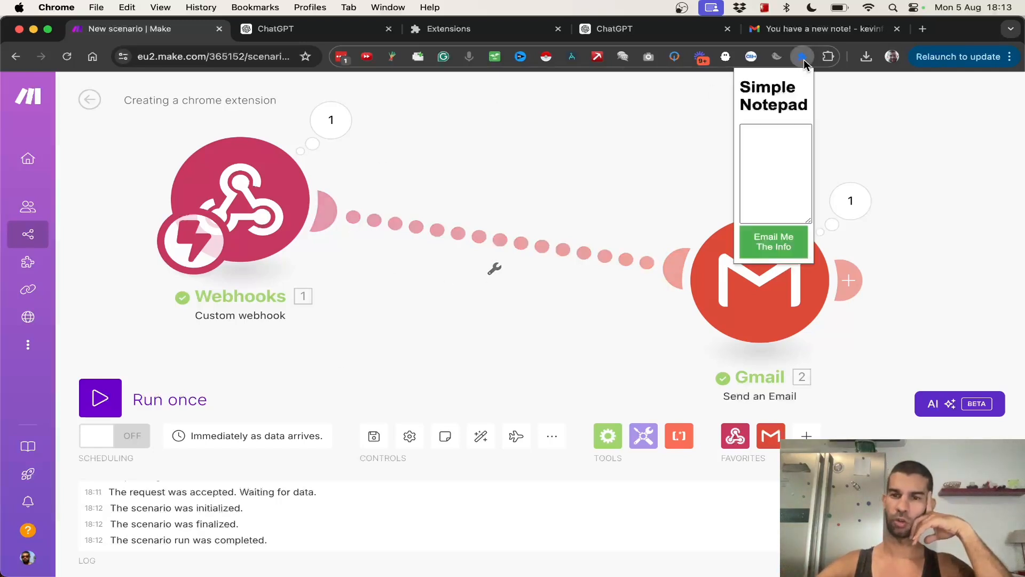
pyautogui.moveTo(737, 181)
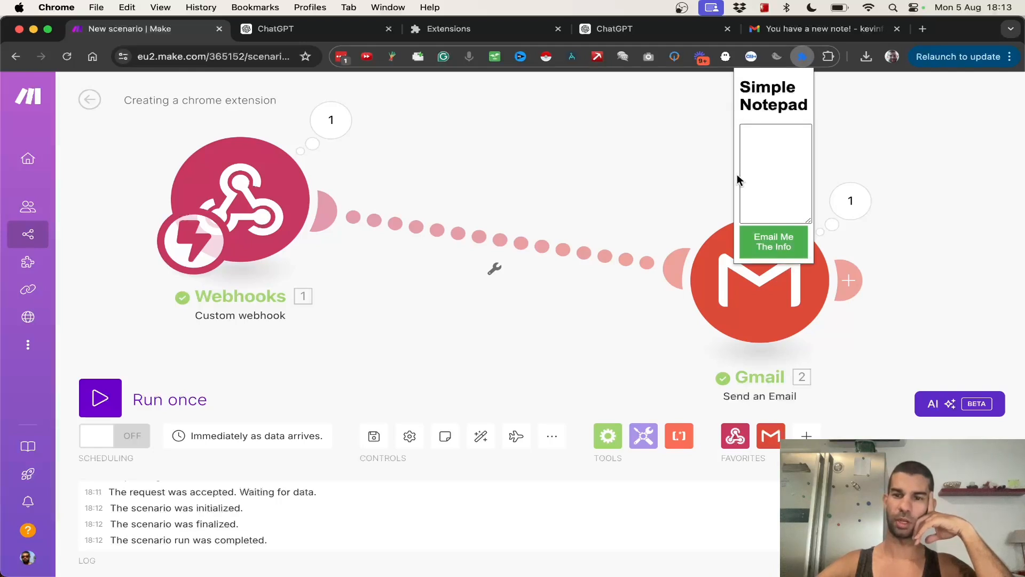